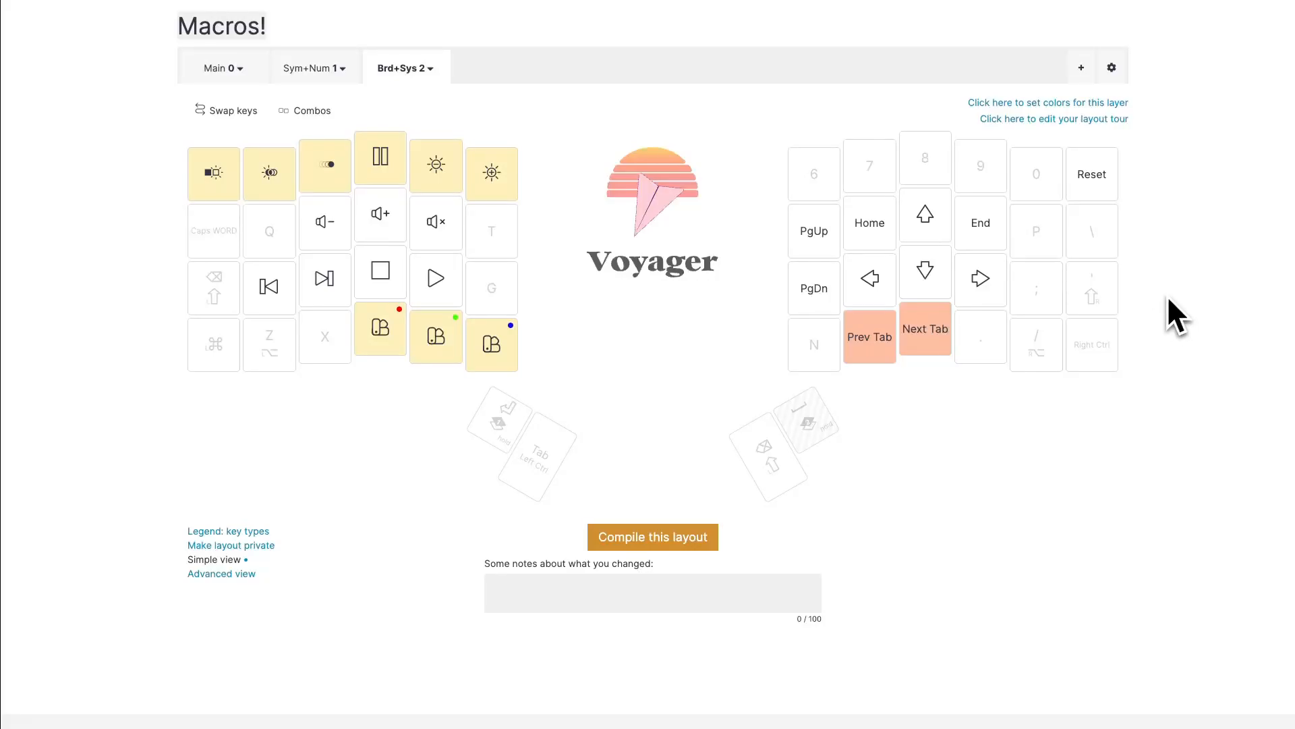
{"action": "mouse_move", "coordinate": [1175, 248]}
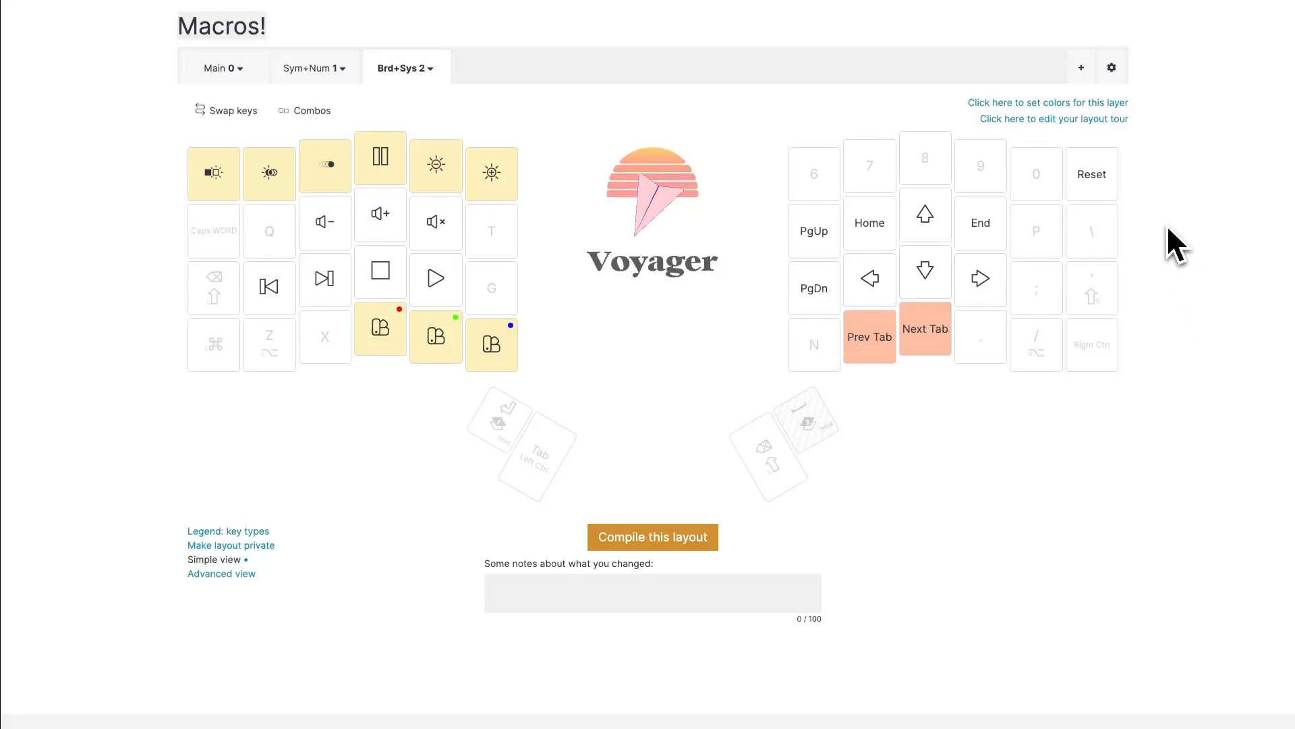
{"action": "mouse_move", "coordinate": [1165, 264]}
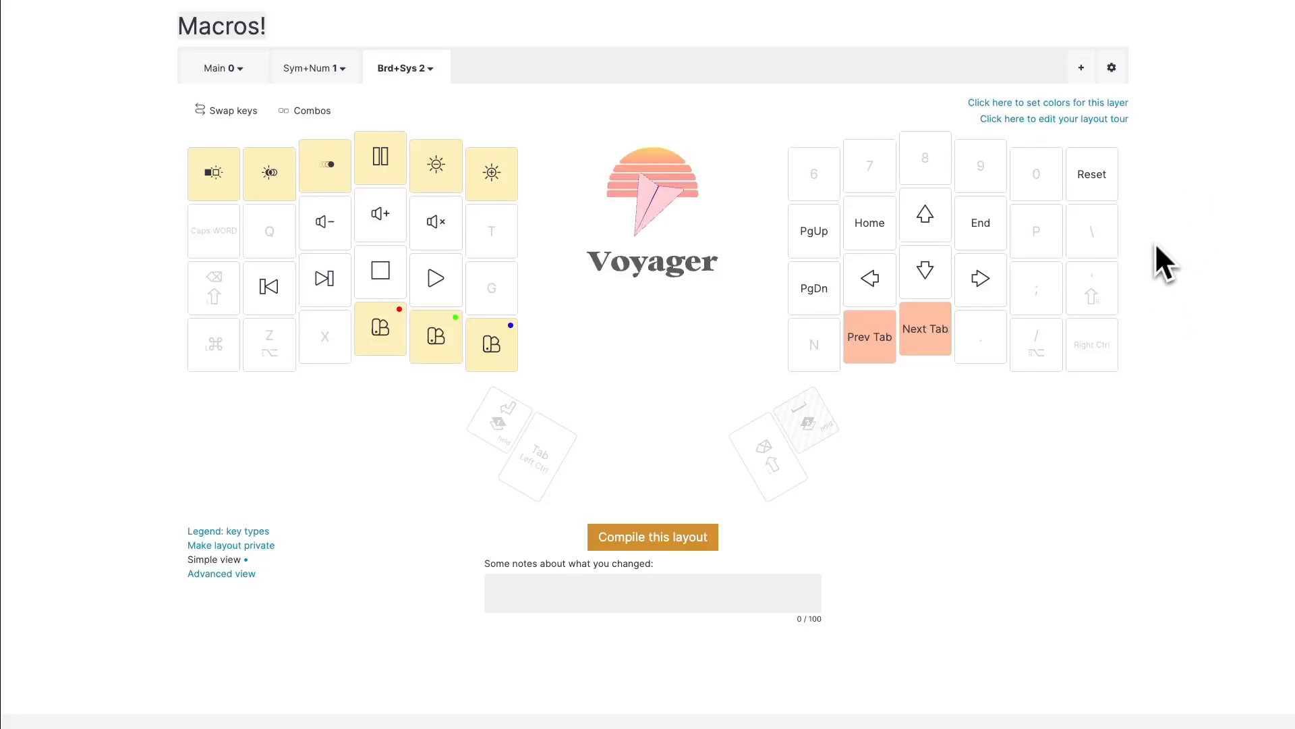
{"action": "mouse_move", "coordinate": [973, 428]}
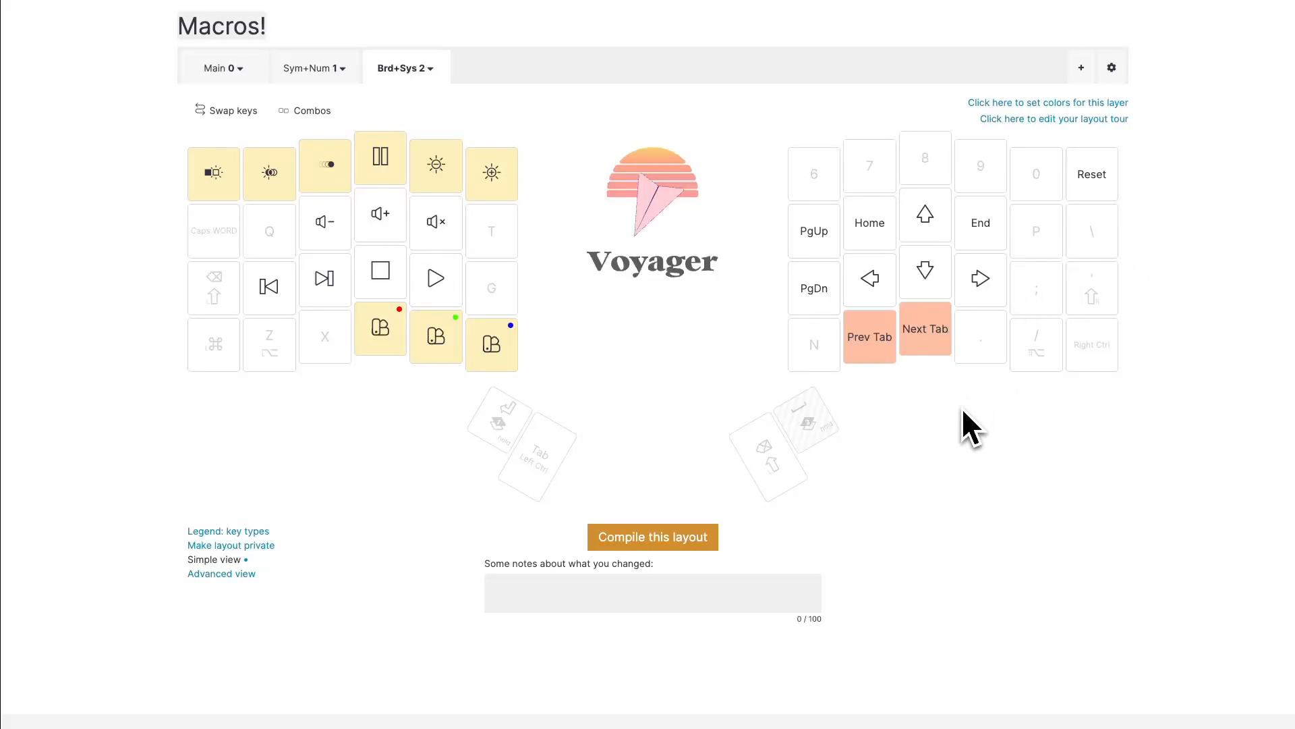
{"action": "mouse_move", "coordinate": [1183, 343]}
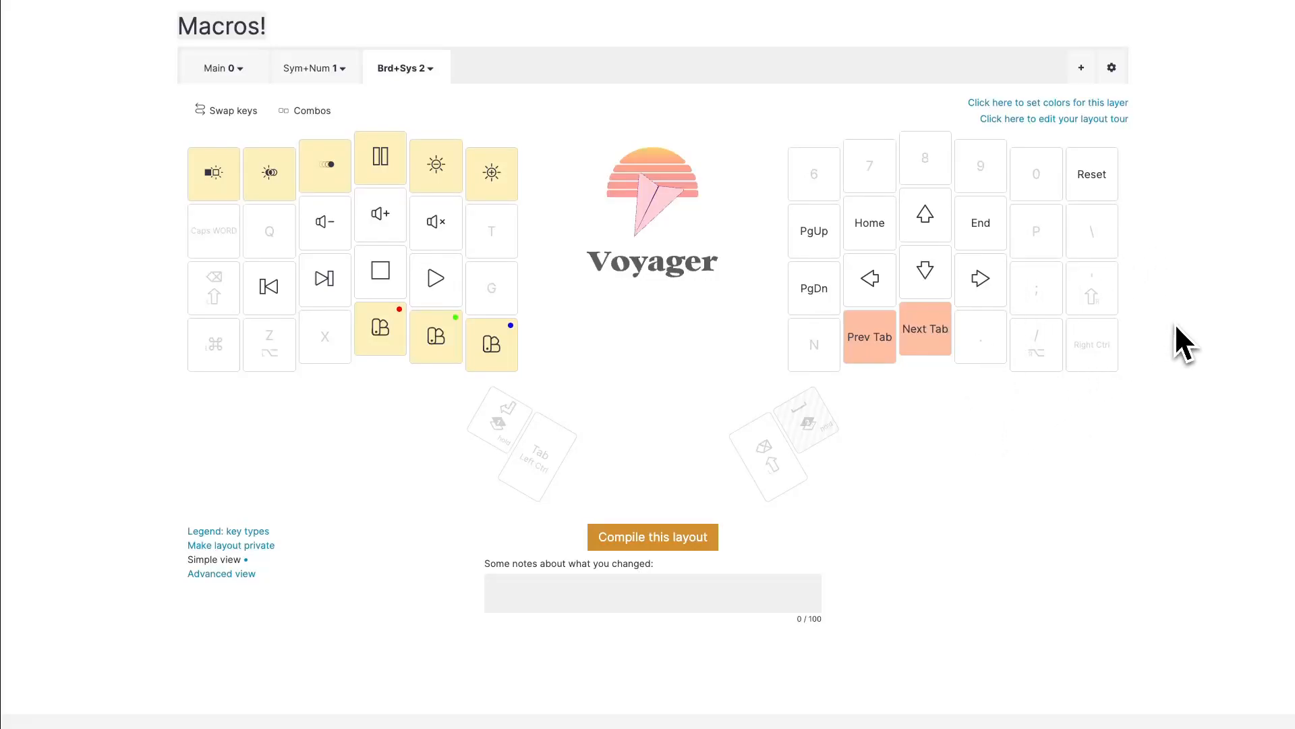
{"action": "mouse_move", "coordinate": [1182, 343]}
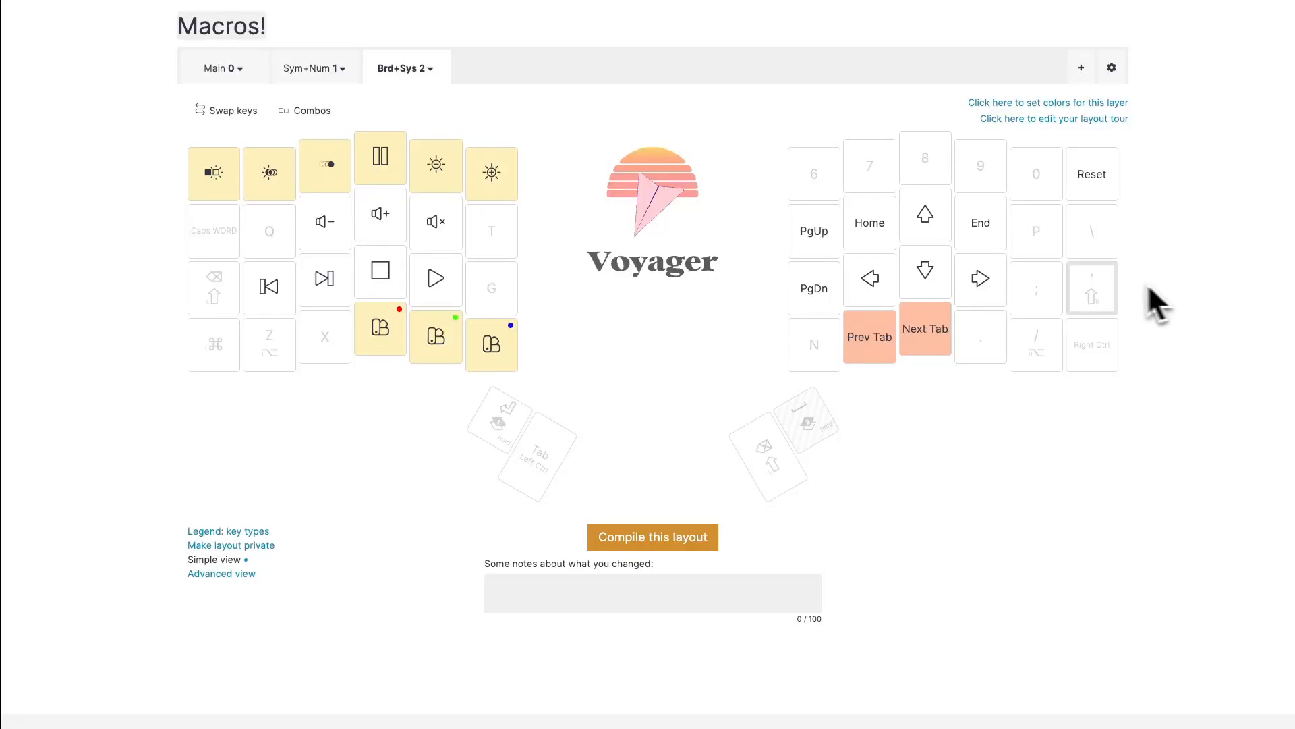
Make the ; key a macro whose first step is M with Left Shift held.
{"action": "left_click", "coordinate": [1091, 287]}
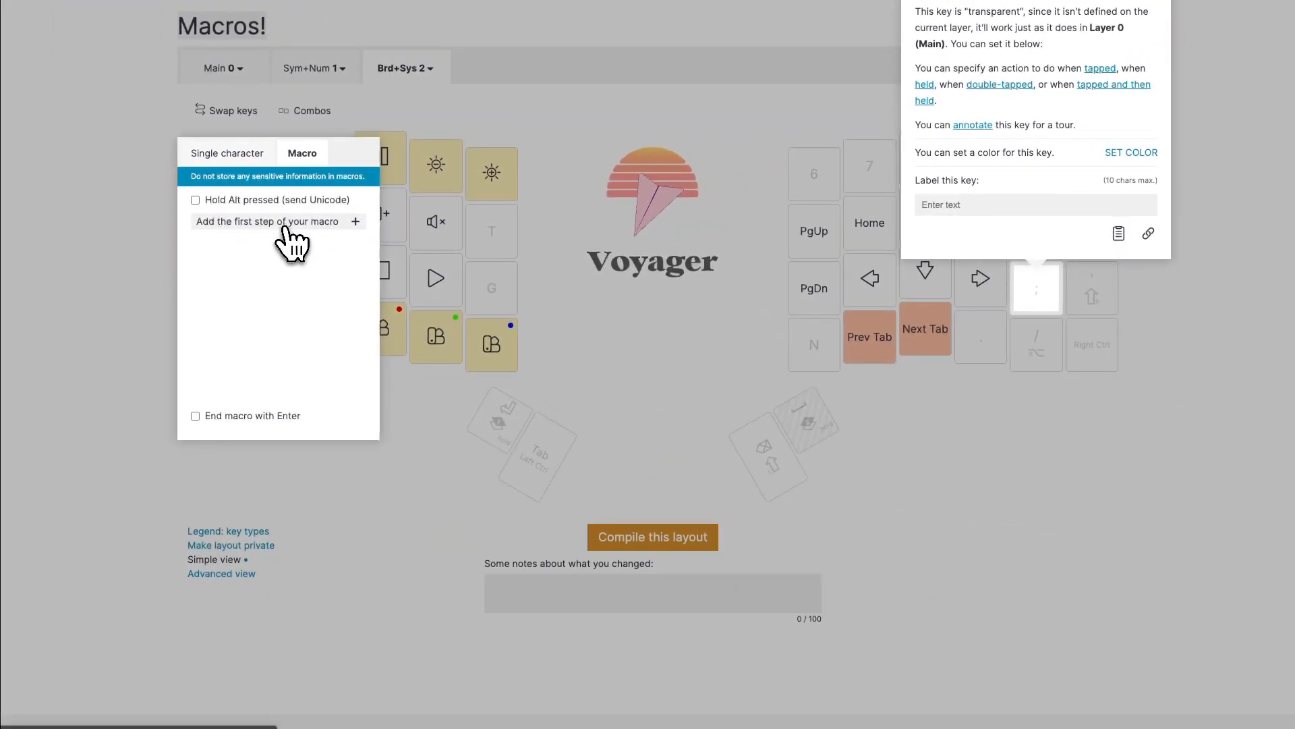
{"action": "left_click", "coordinate": [268, 220]}
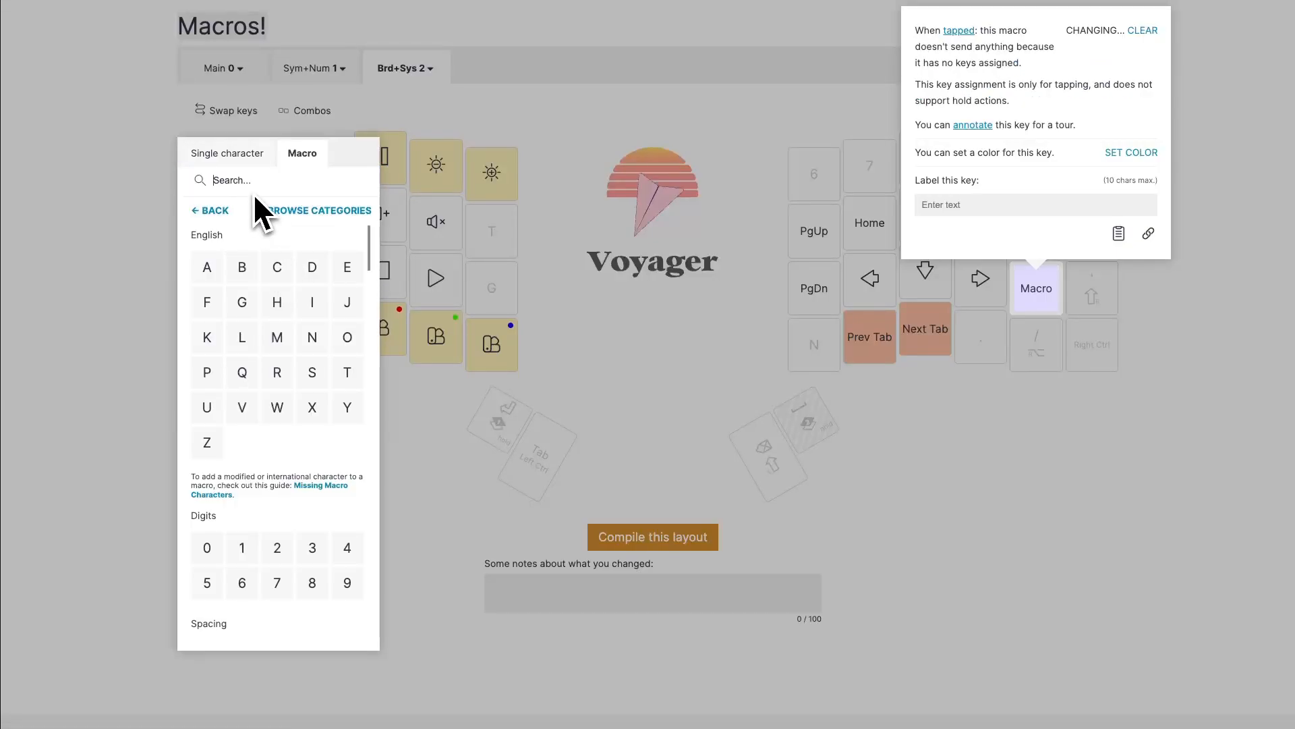
{"action": "left_click", "coordinate": [277, 336]}
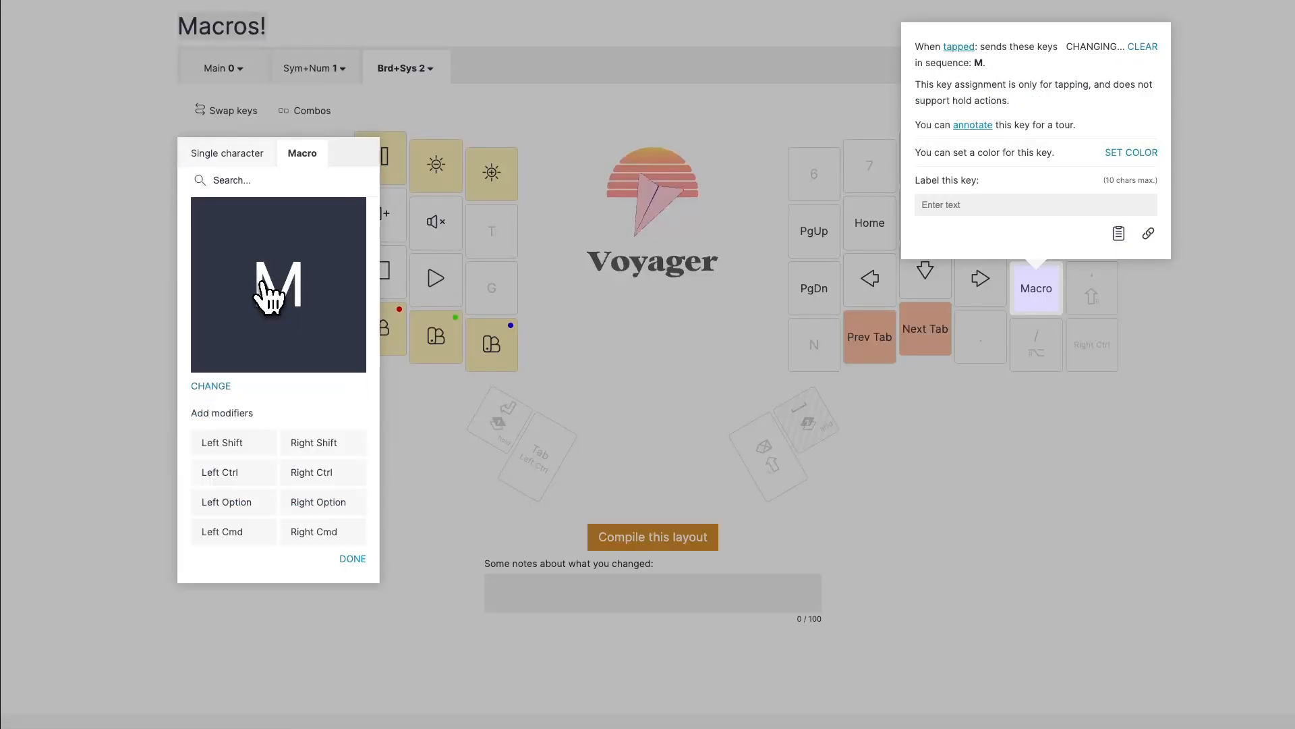
{"action": "mouse_move", "coordinate": [292, 353]}
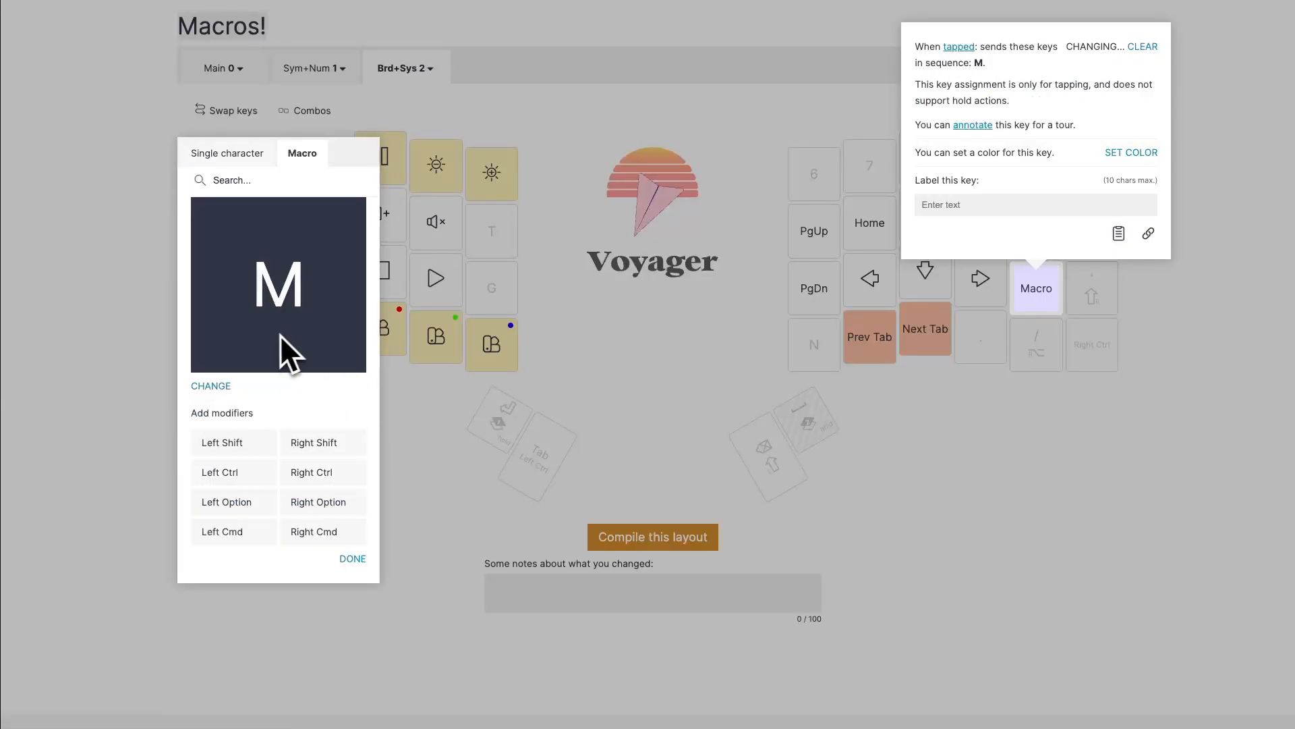
{"action": "left_click", "coordinate": [233, 443]}
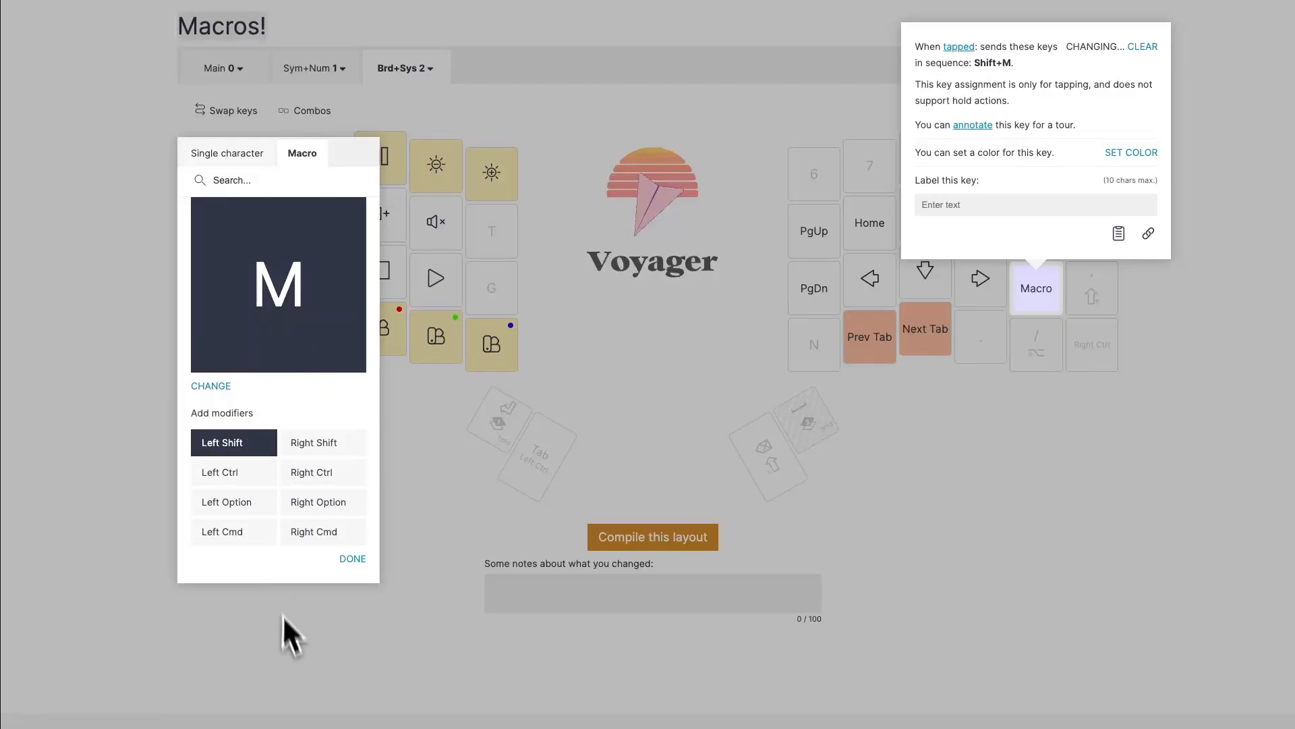
{"action": "left_click", "coordinate": [352, 558]}
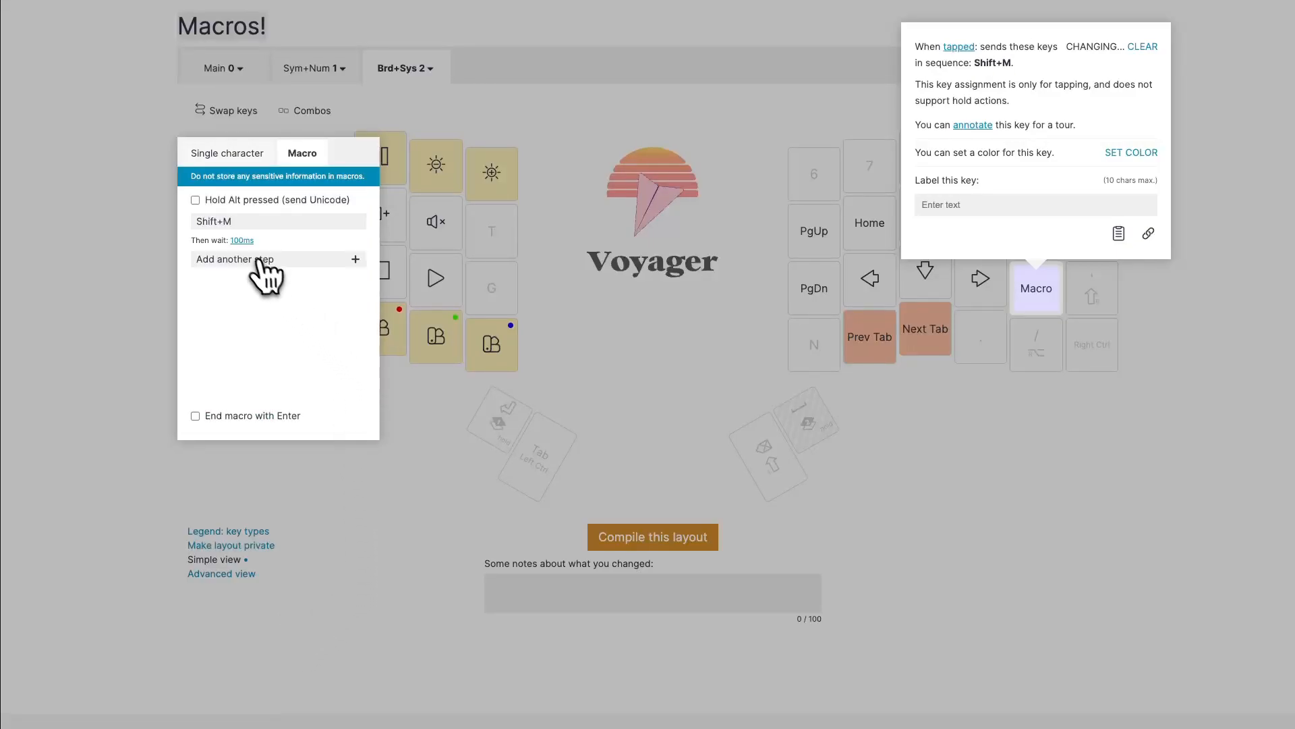
{"action": "mouse_move", "coordinate": [312, 244]}
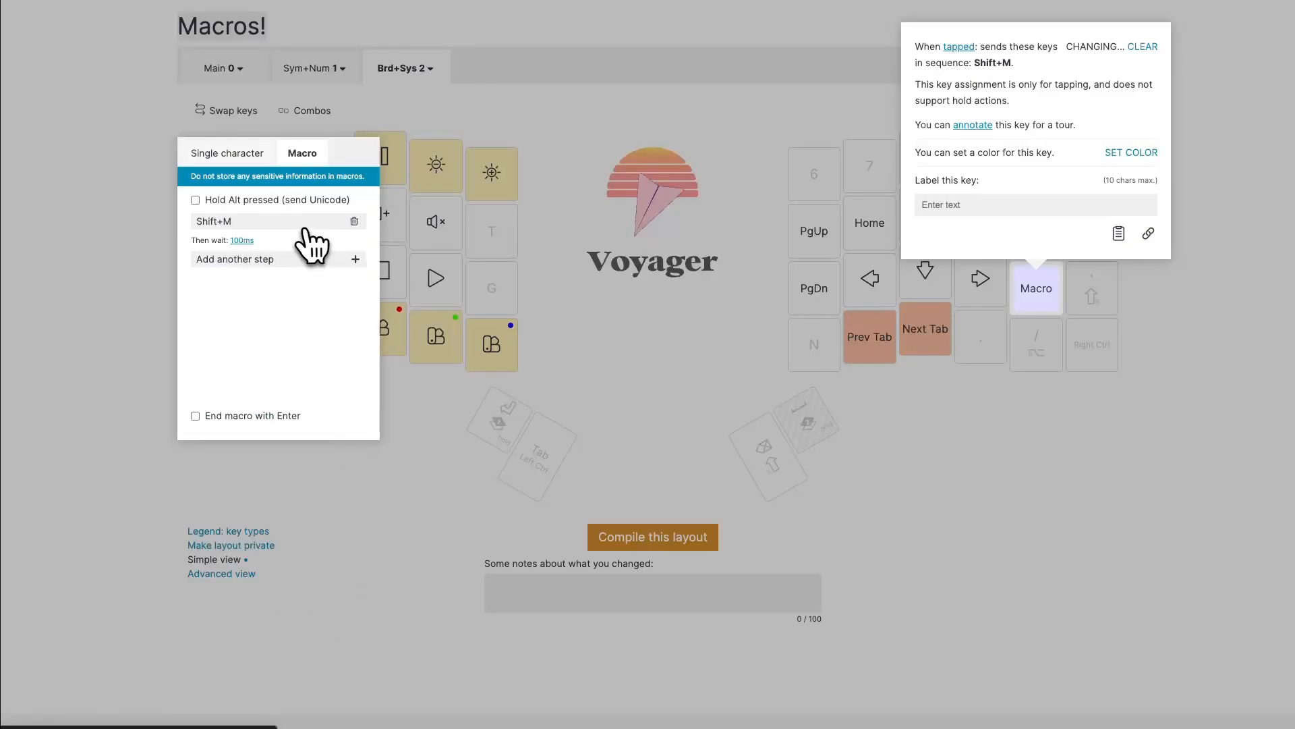
{"action": "mouse_move", "coordinate": [223, 266]}
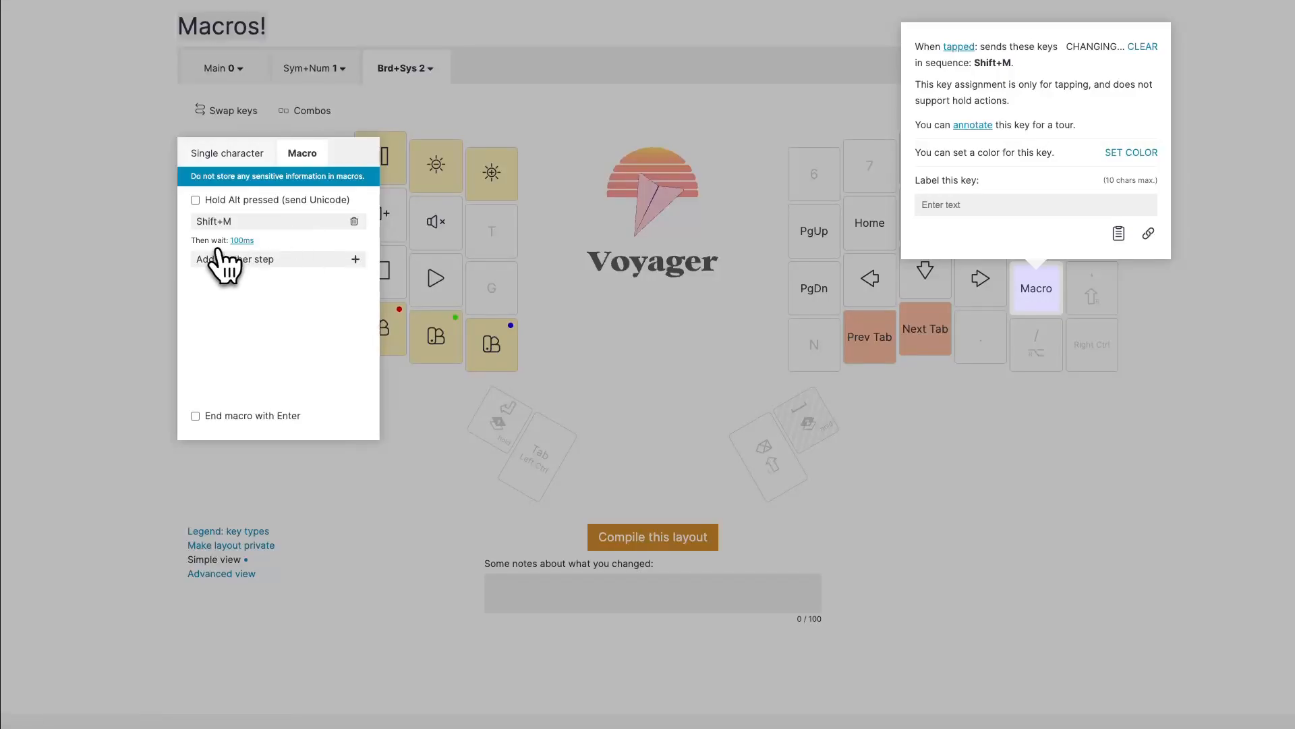
{"action": "mouse_move", "coordinate": [264, 261]}
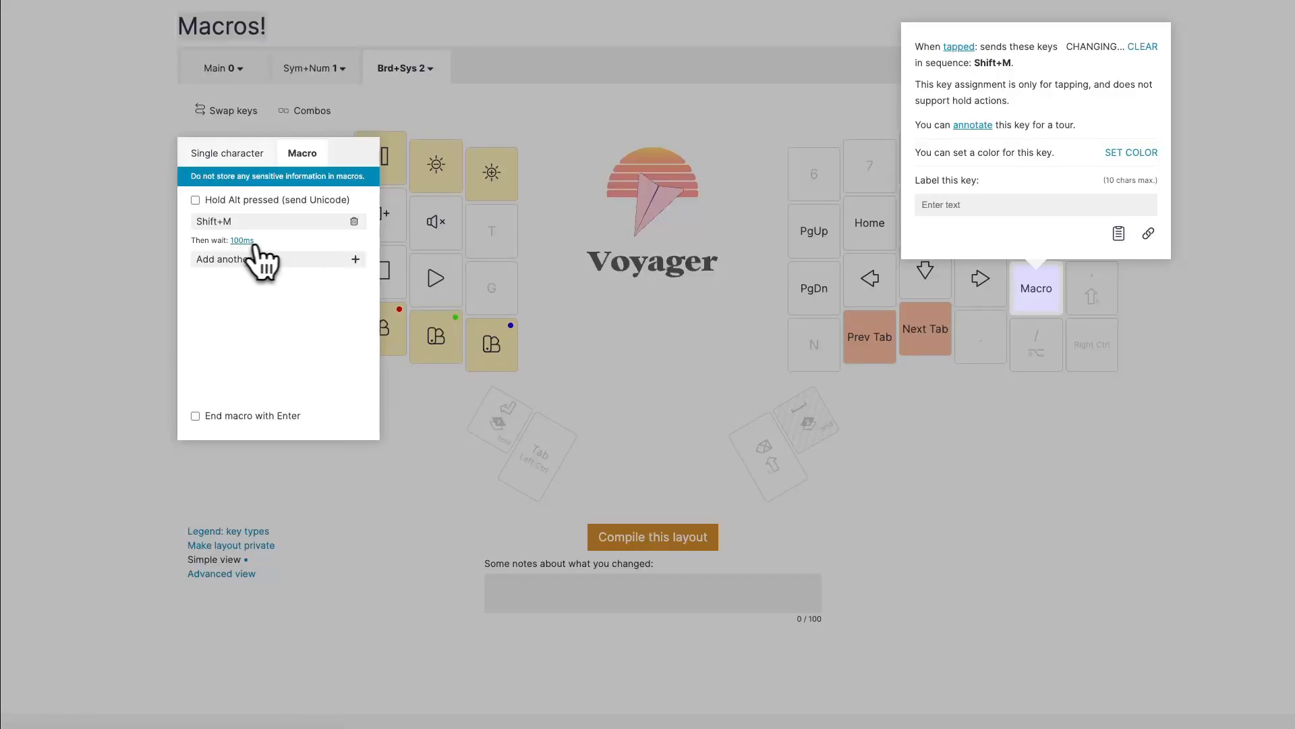
{"action": "mouse_move", "coordinate": [281, 260]}
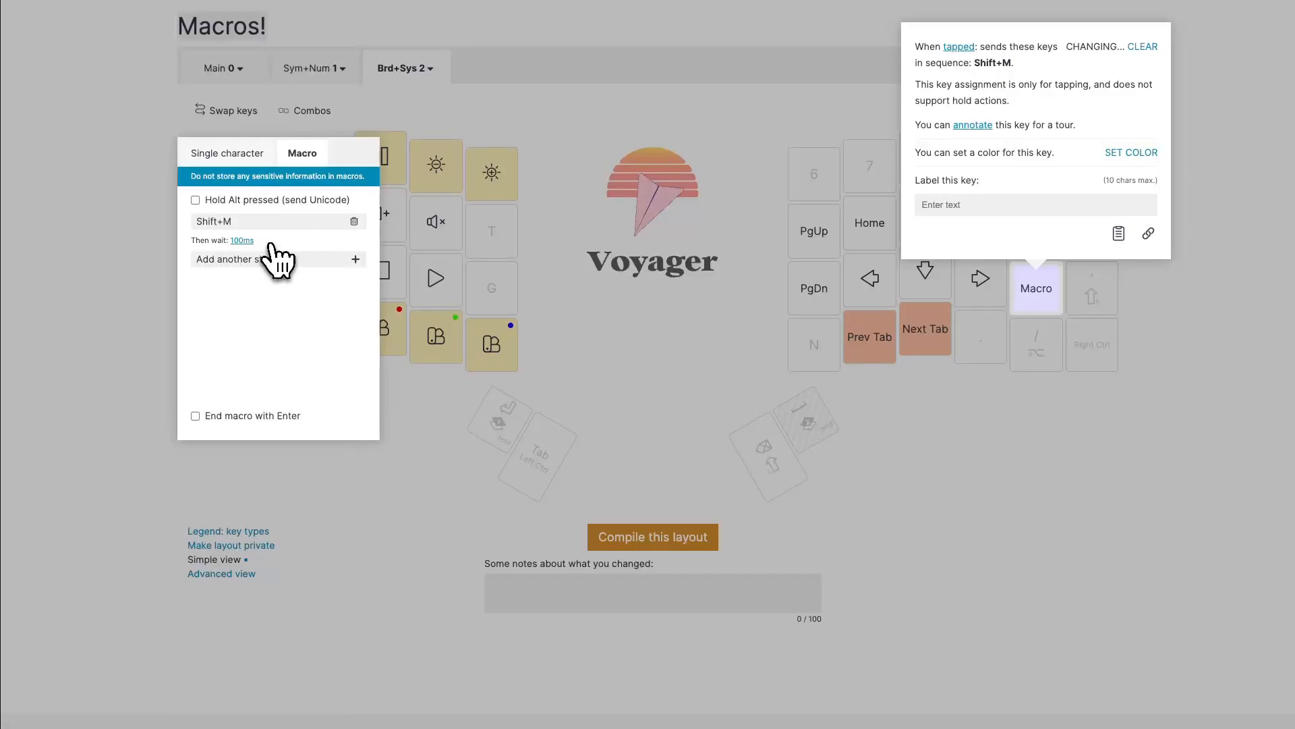
{"action": "mouse_move", "coordinate": [260, 263]}
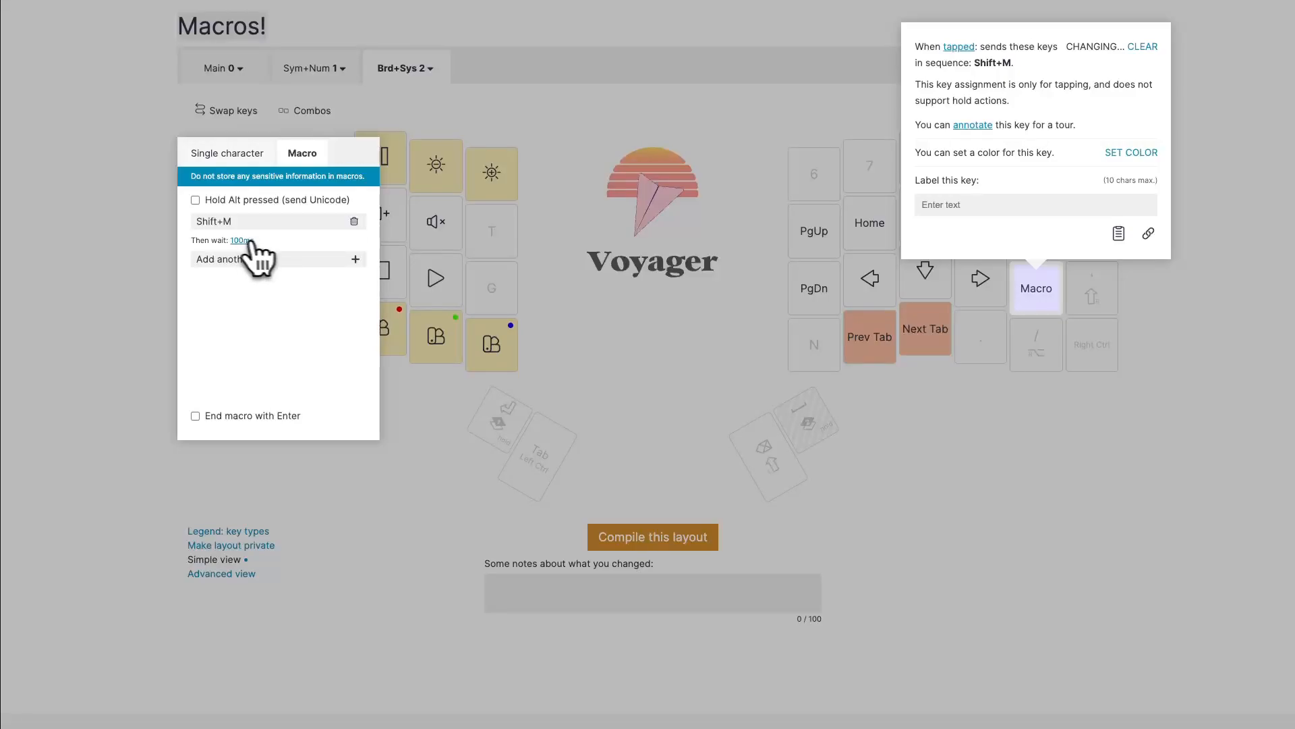
{"action": "mouse_move", "coordinate": [269, 240]}
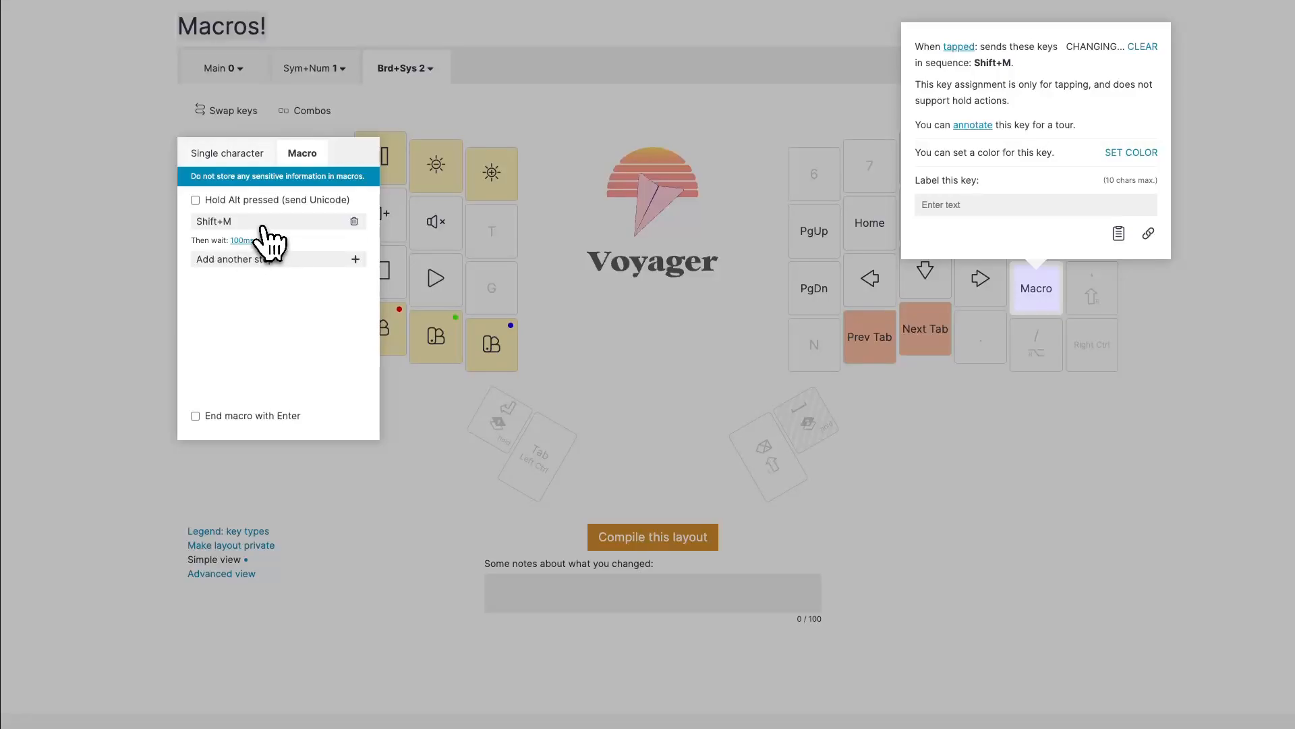
{"action": "mouse_move", "coordinate": [281, 265]}
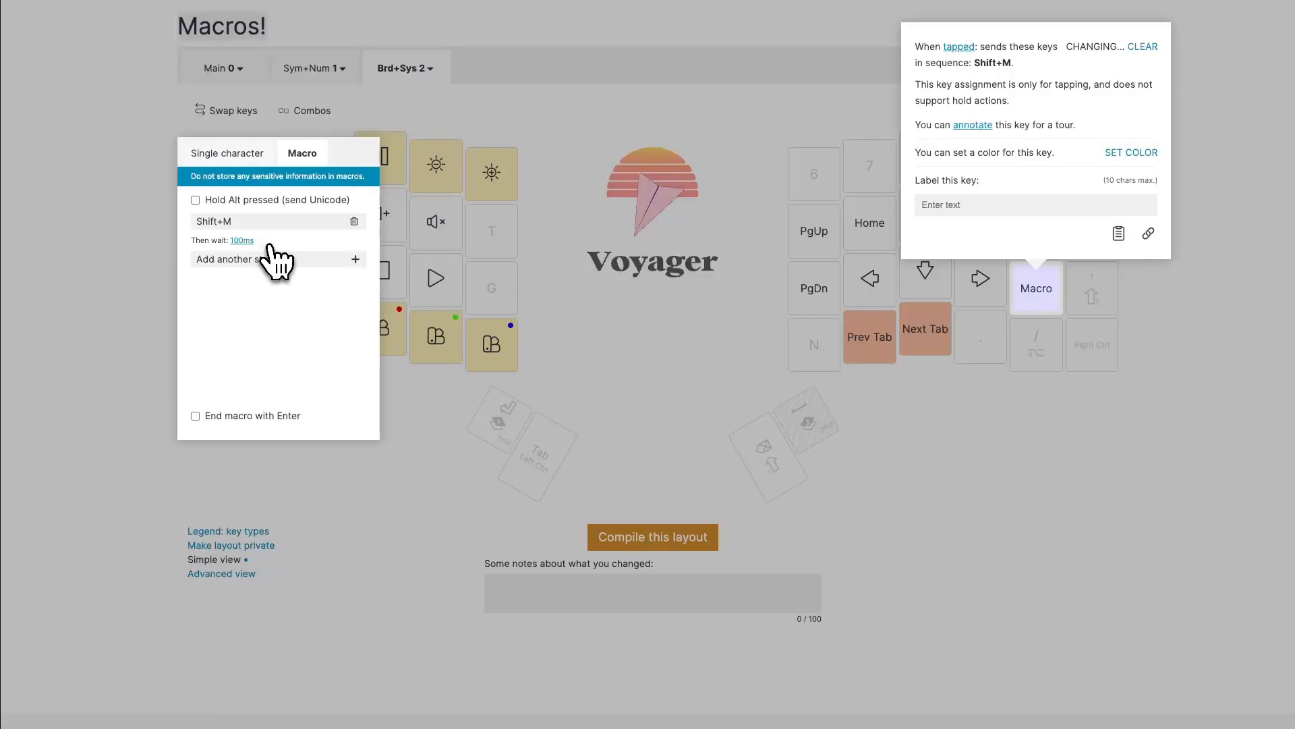
{"action": "mouse_move", "coordinate": [284, 252]}
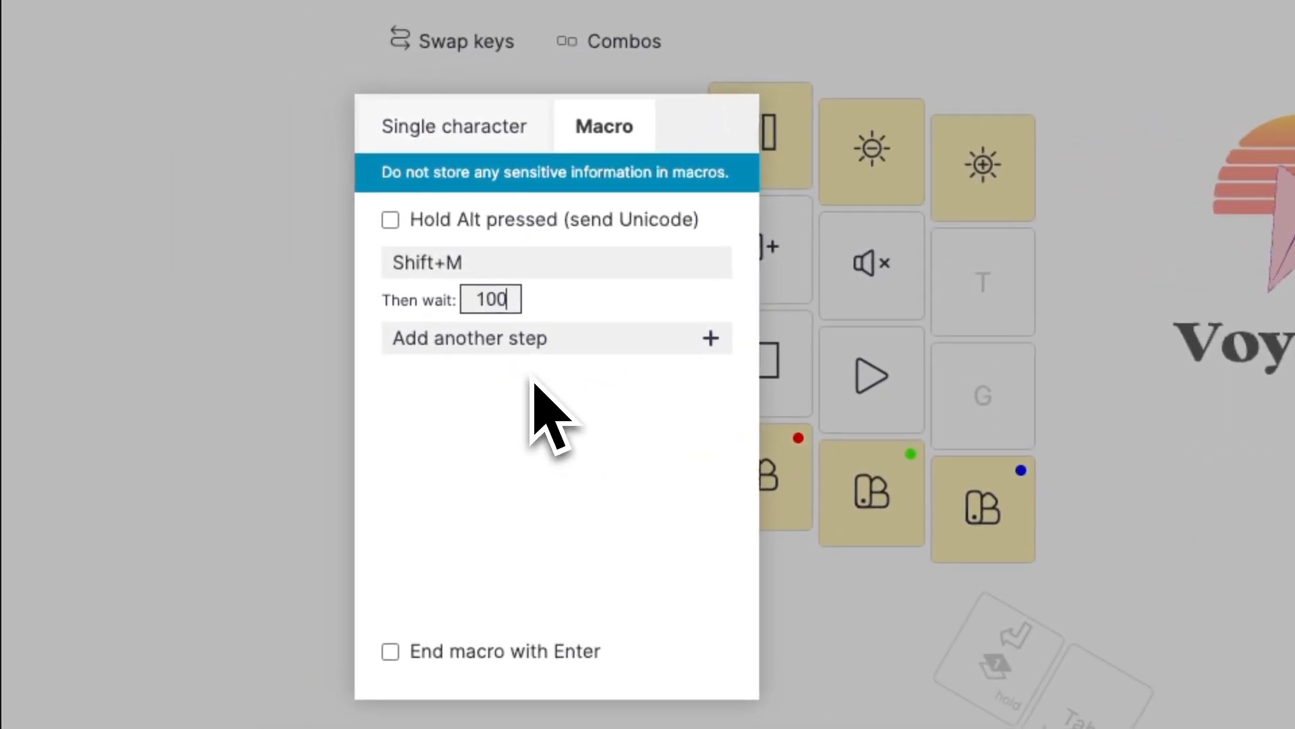
Change the wait after the Shift+M step from 100 ms to 50 ms.
{"action": "type", "text": "050"}
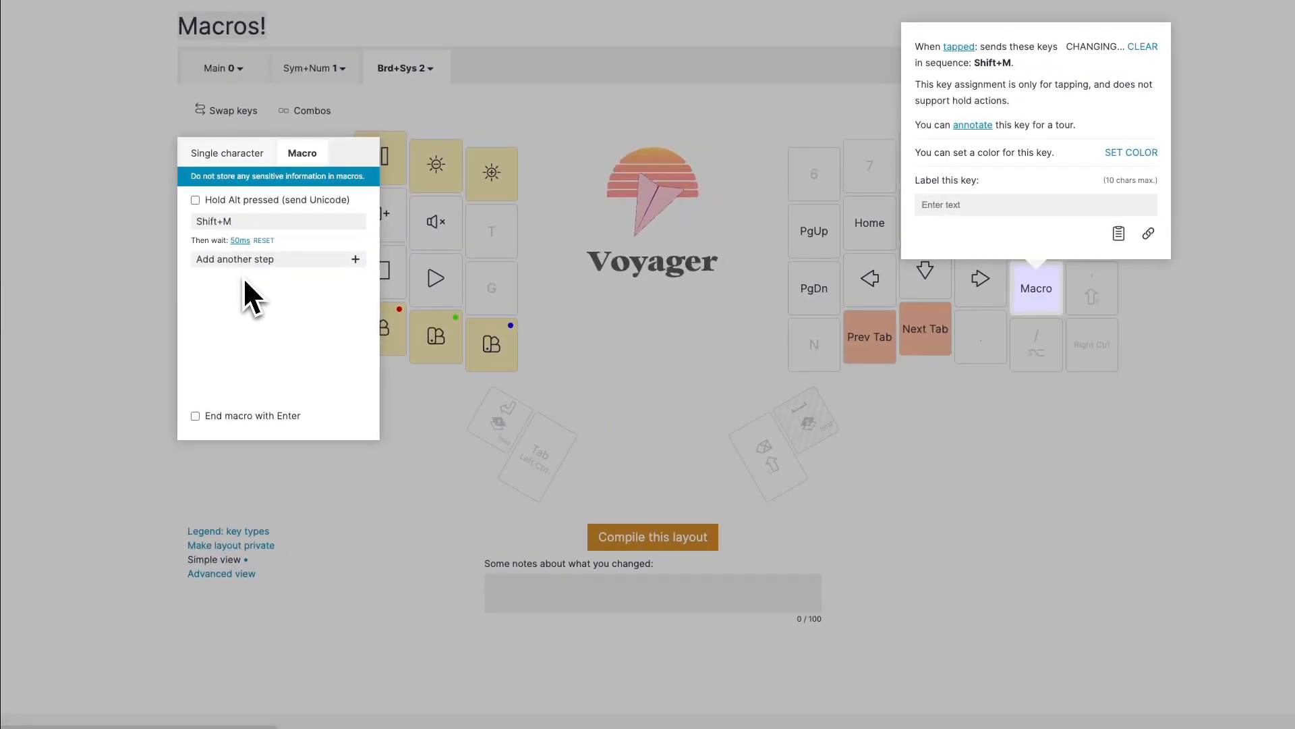
{"action": "mouse_move", "coordinate": [272, 301]}
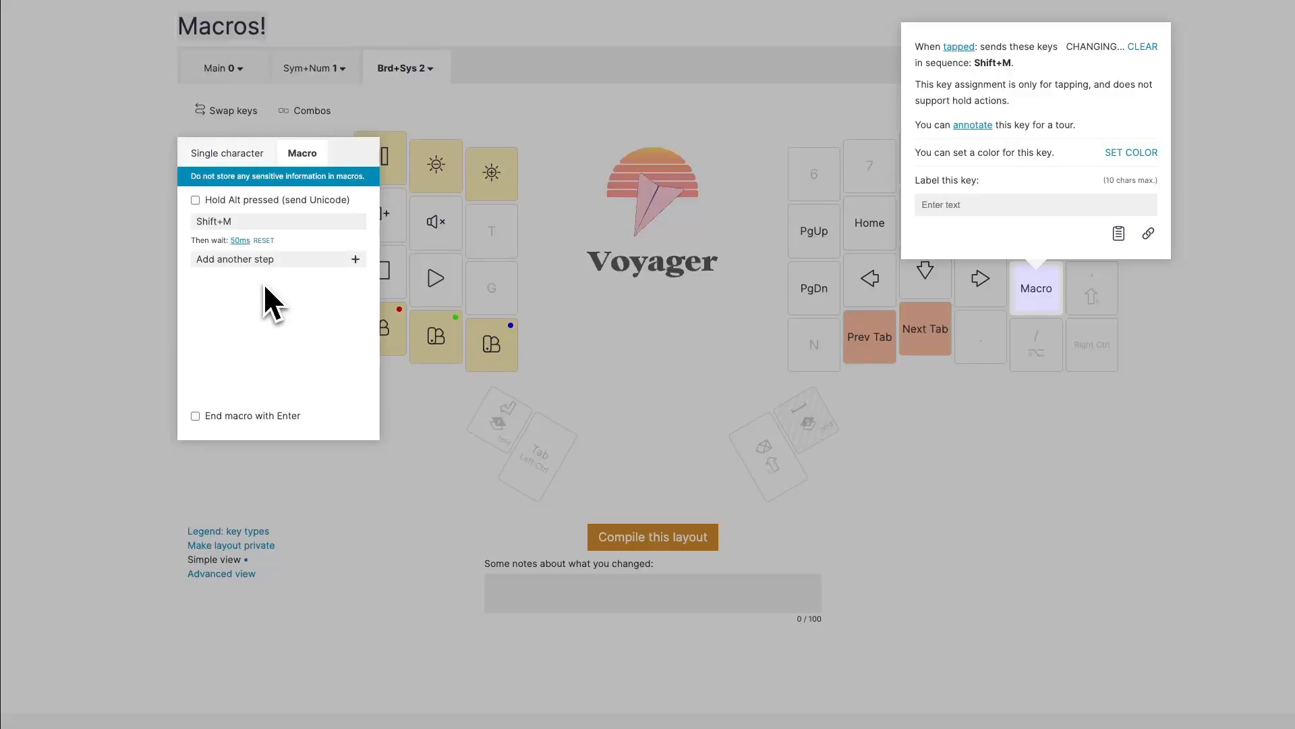
{"action": "mouse_move", "coordinate": [269, 297]}
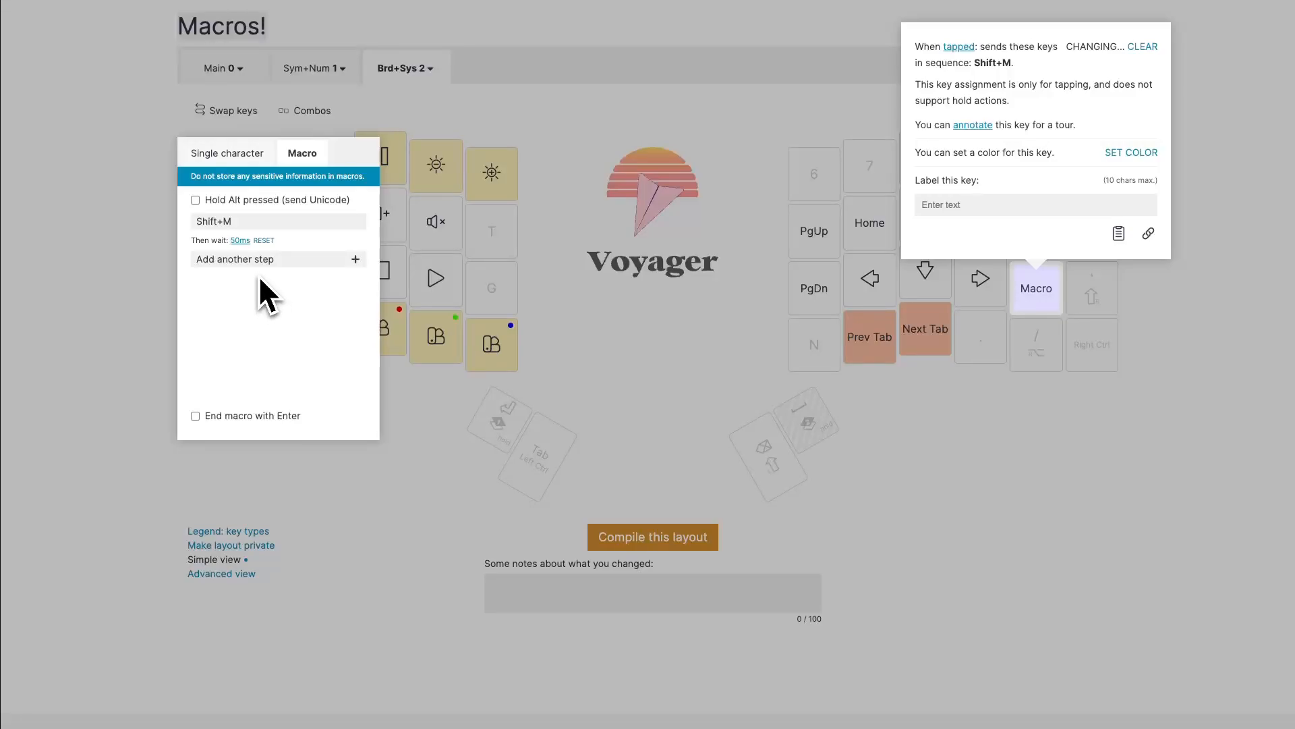
{"action": "mouse_move", "coordinate": [288, 347]}
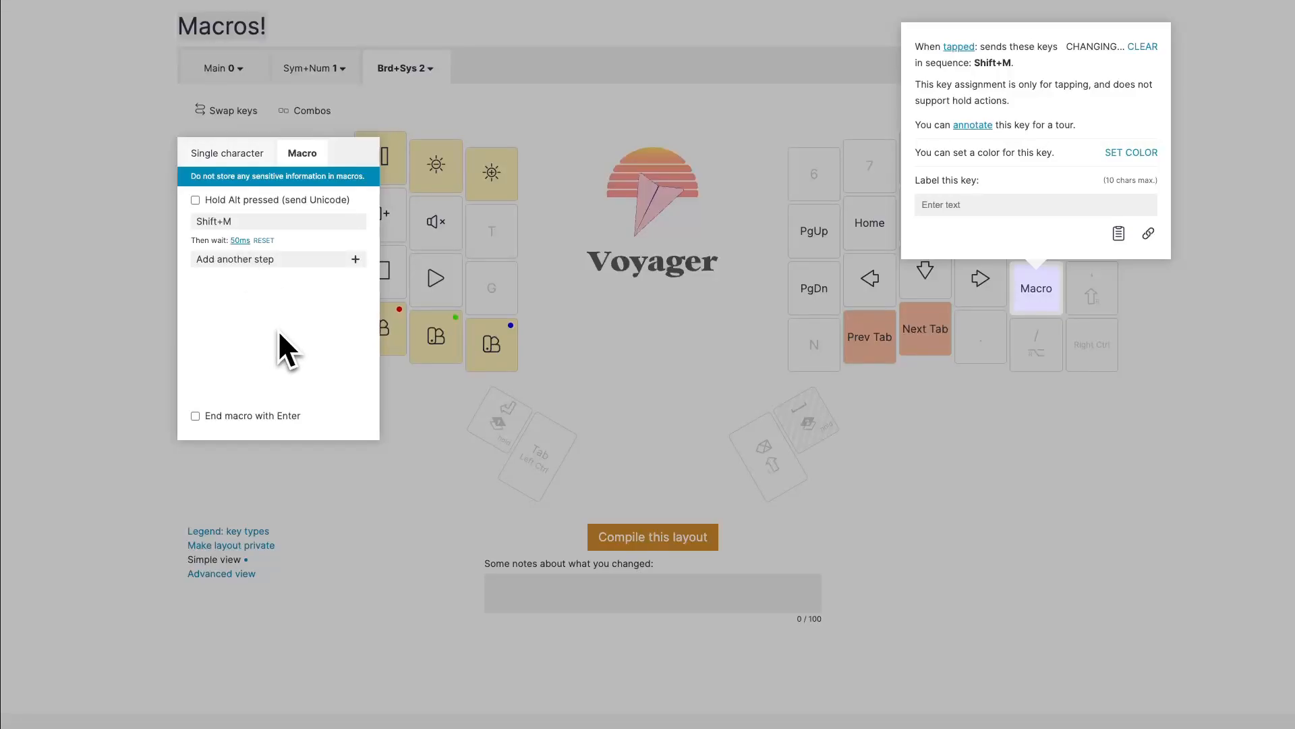
{"action": "mouse_move", "coordinate": [260, 277]}
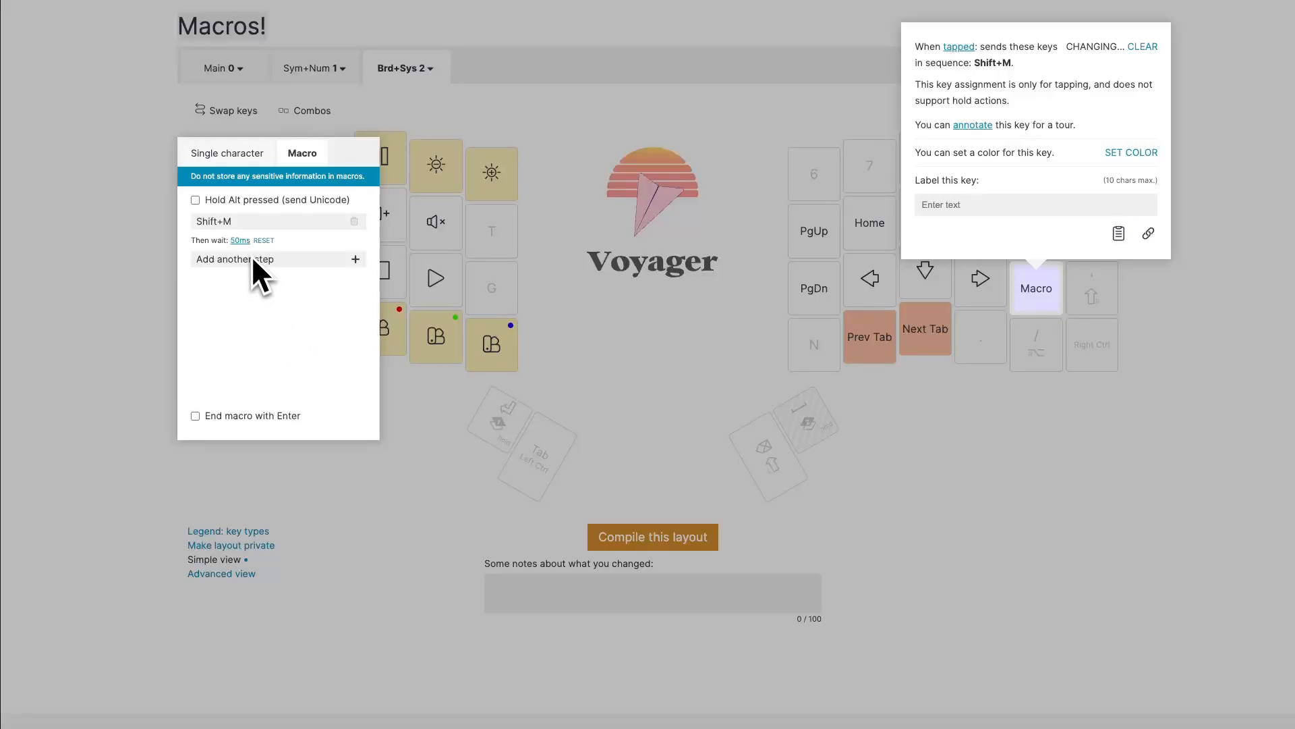
{"action": "mouse_move", "coordinate": [273, 335]}
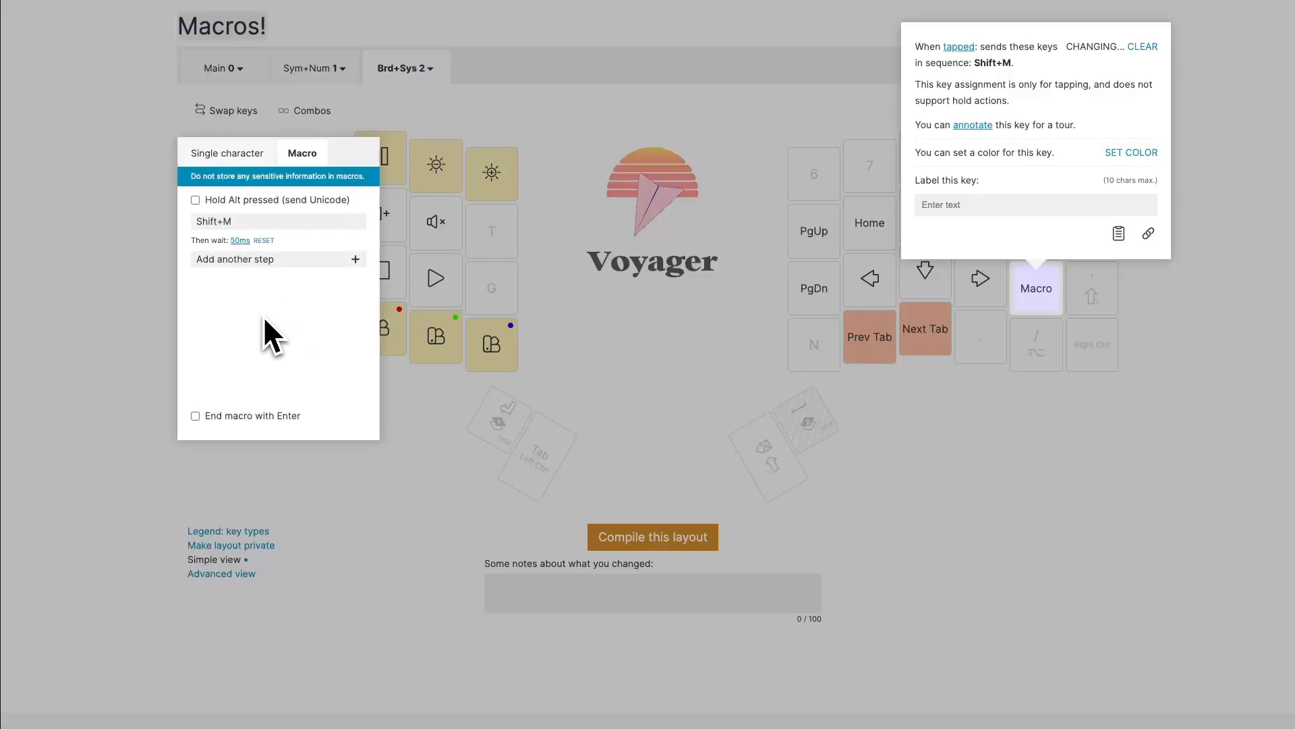
{"action": "mouse_move", "coordinate": [279, 359]}
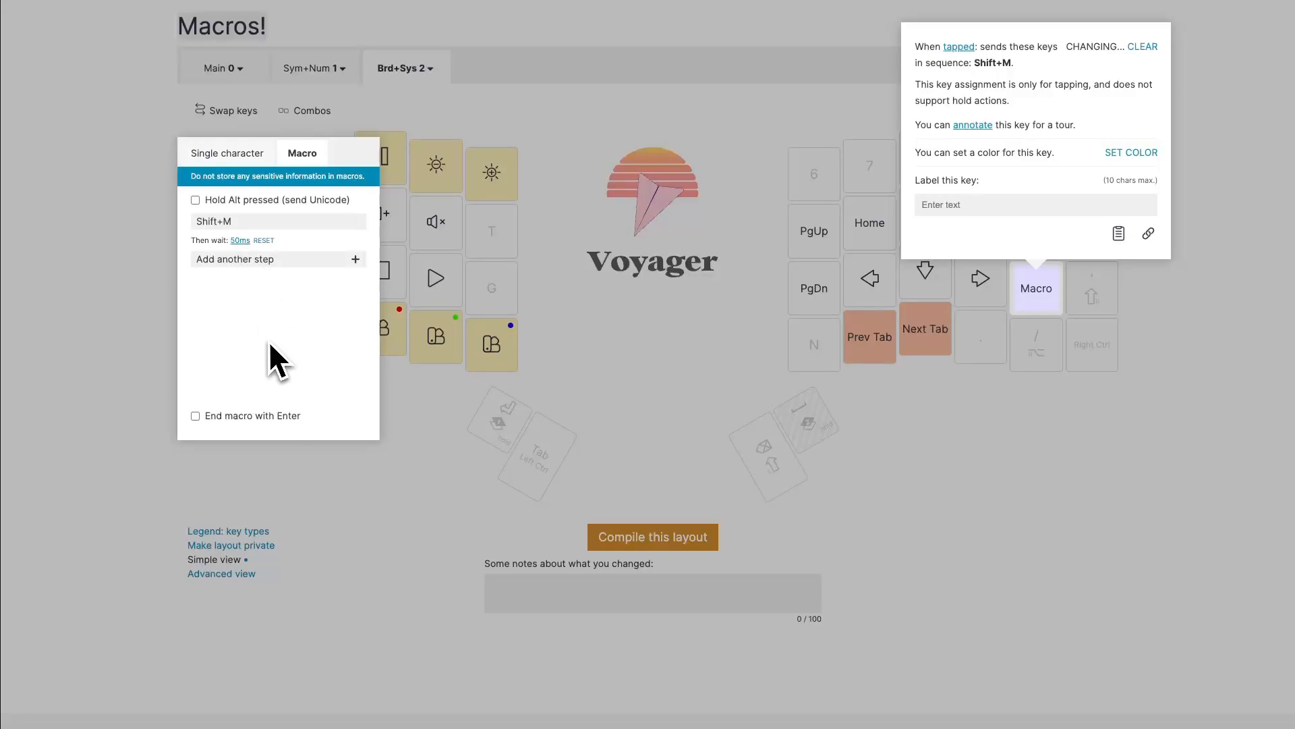
{"action": "mouse_move", "coordinate": [266, 304]}
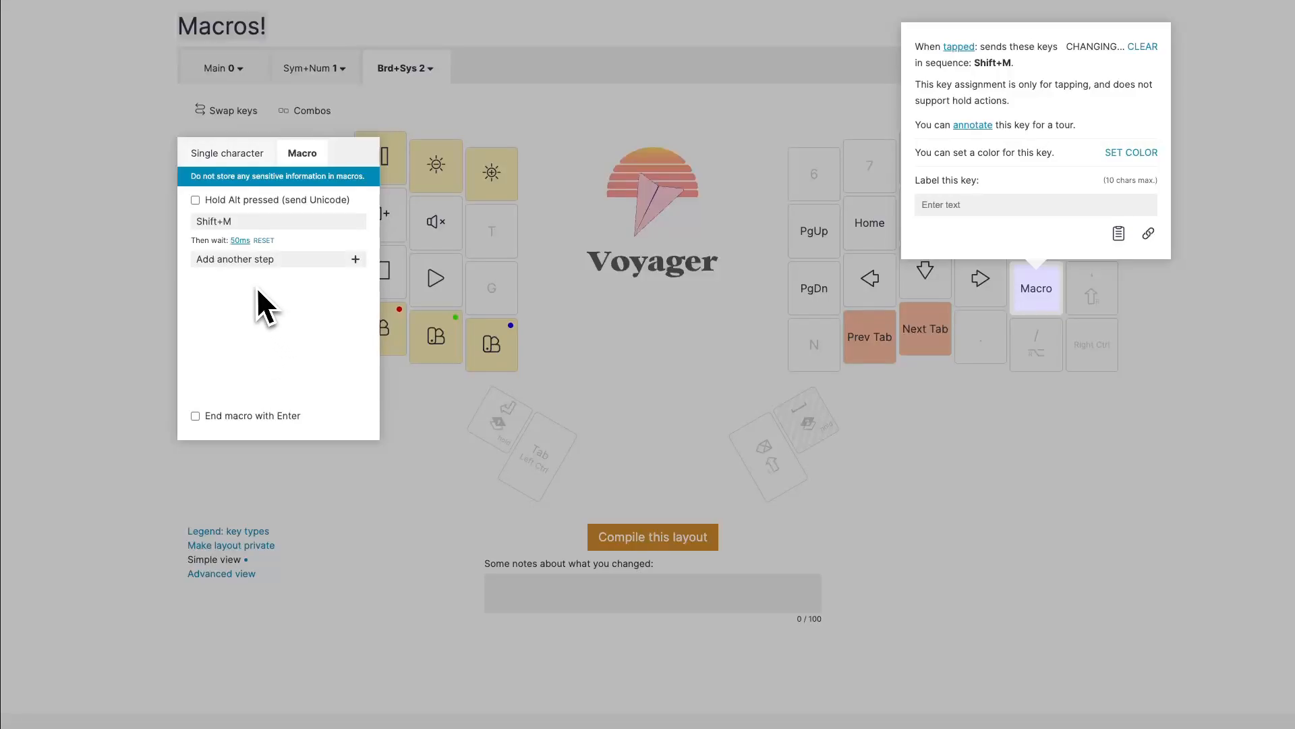
{"action": "mouse_move", "coordinate": [309, 323]}
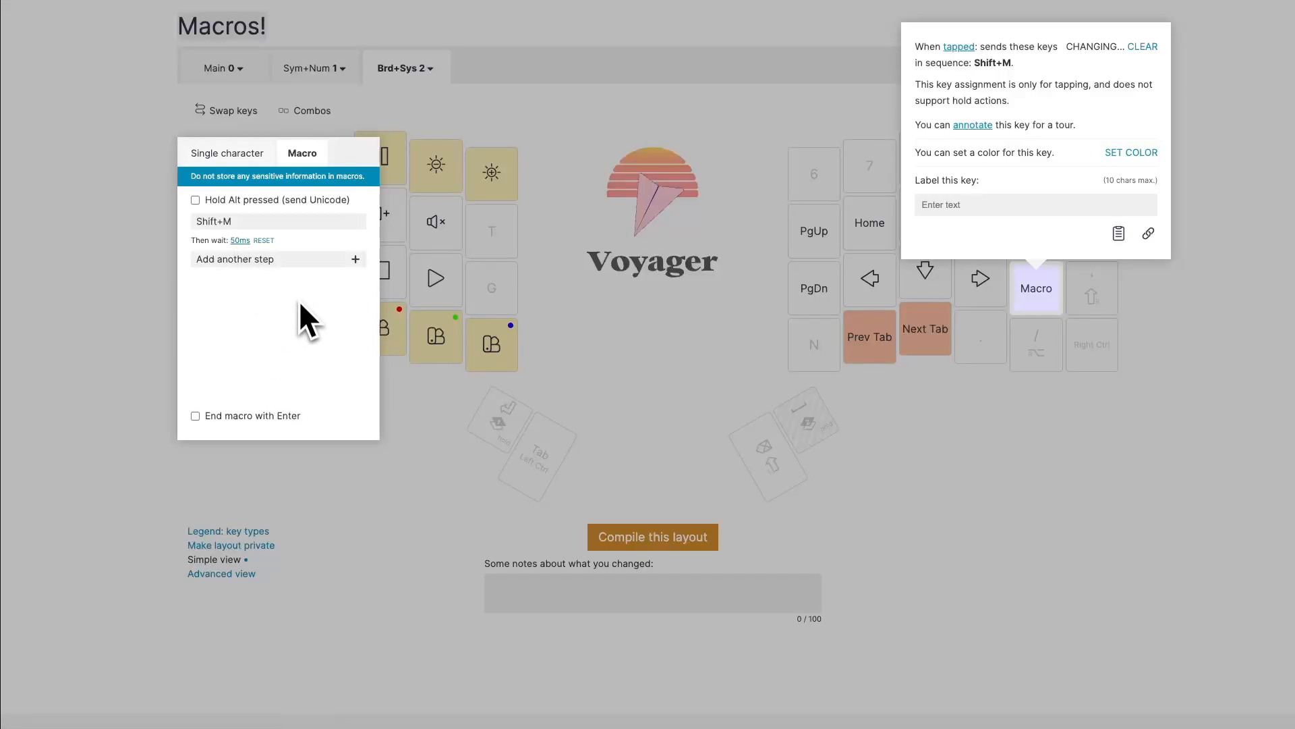
{"action": "mouse_move", "coordinate": [311, 330]}
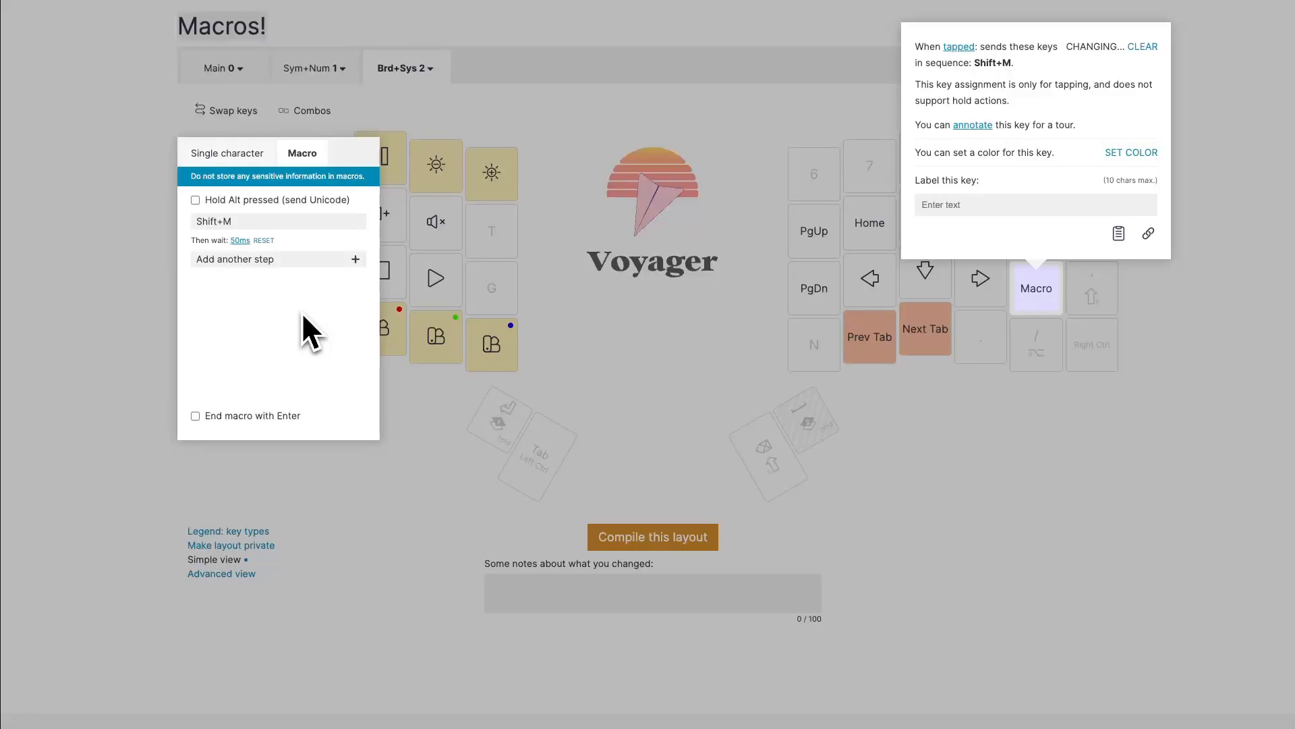
{"action": "mouse_move", "coordinate": [285, 318]}
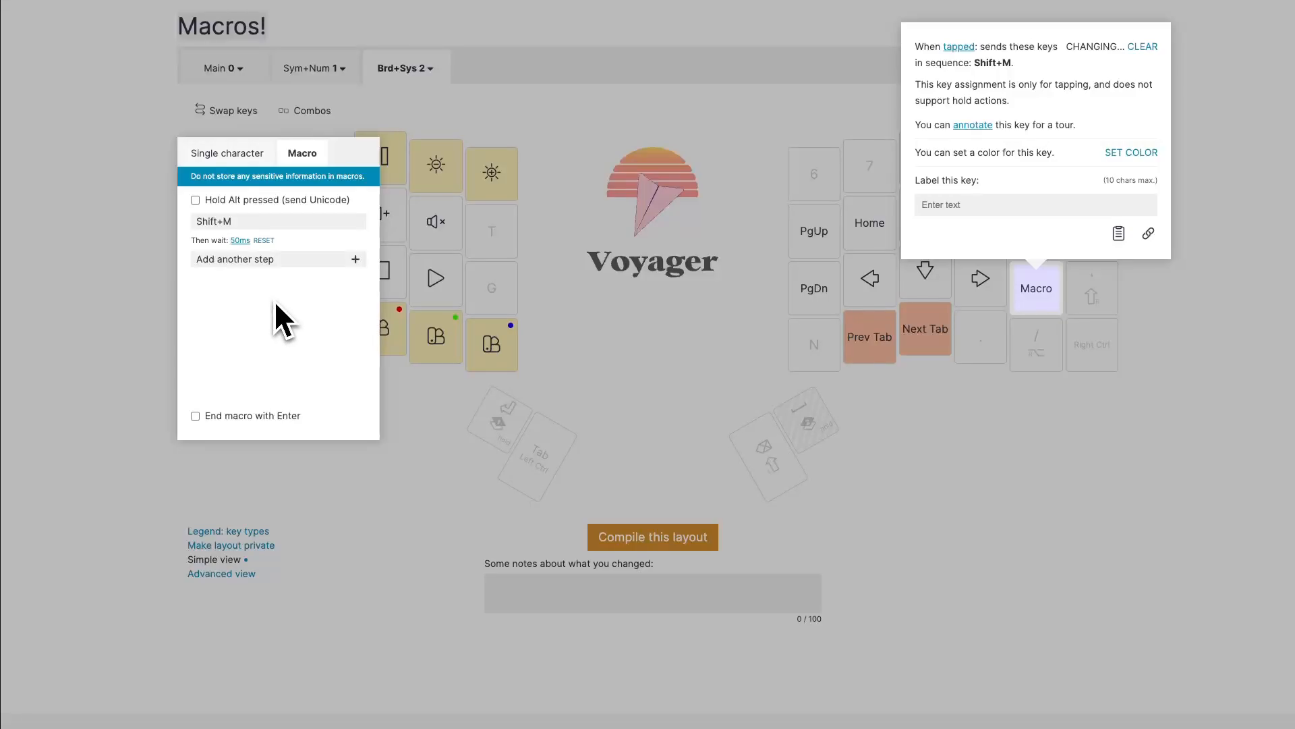
{"action": "mouse_move", "coordinate": [269, 314]}
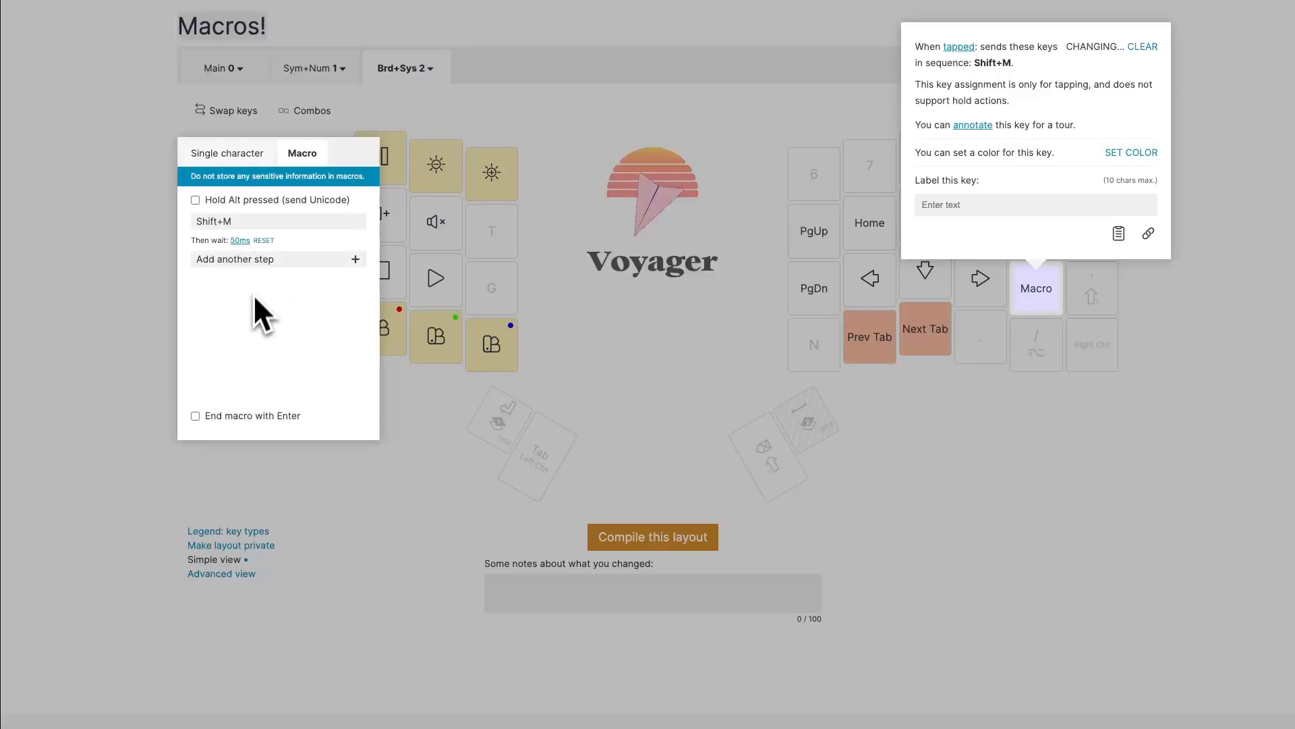
{"action": "mouse_move", "coordinate": [303, 285]}
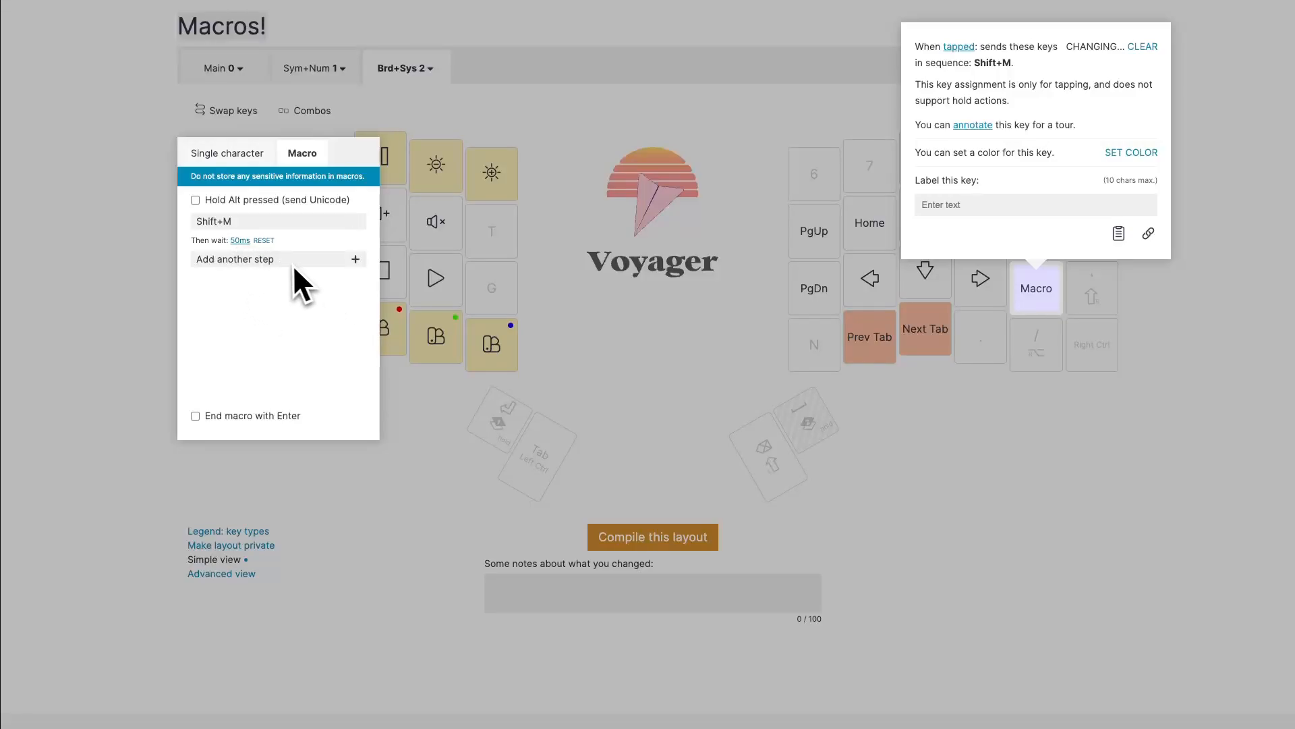
{"action": "mouse_move", "coordinate": [268, 343]}
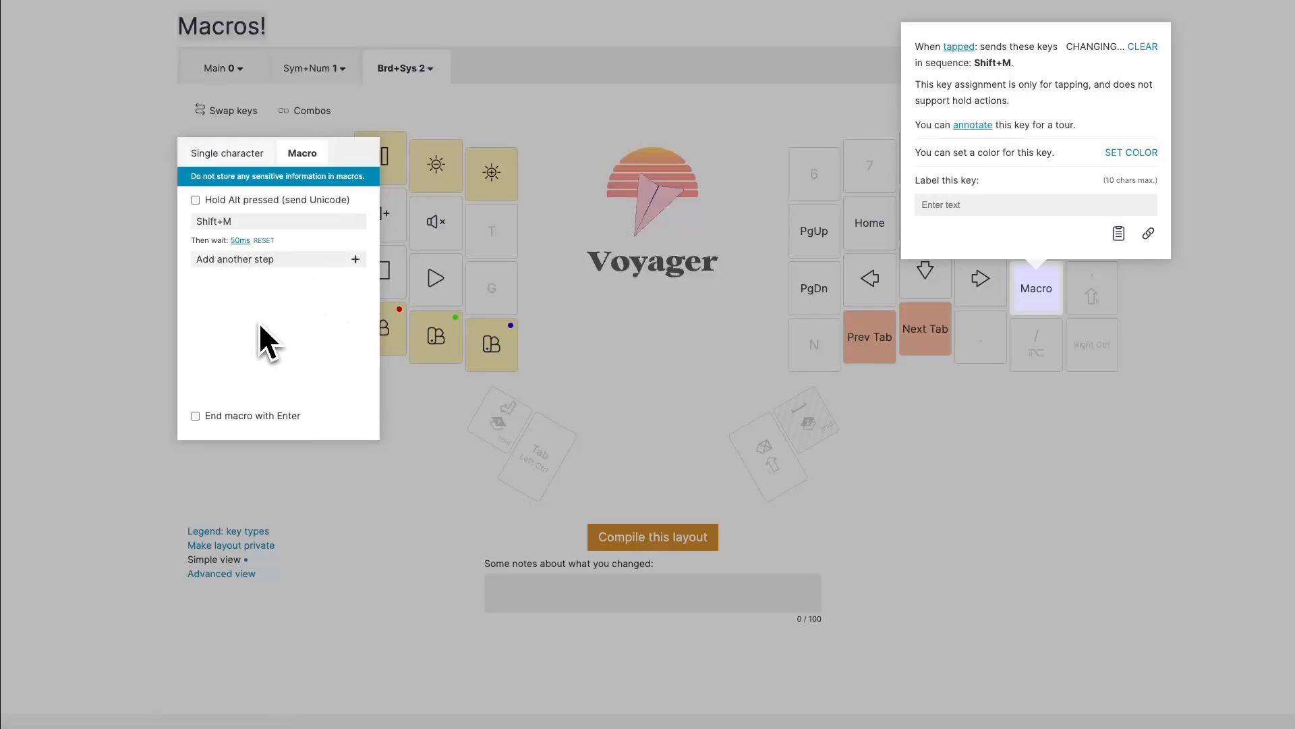
{"action": "mouse_move", "coordinate": [296, 328]}
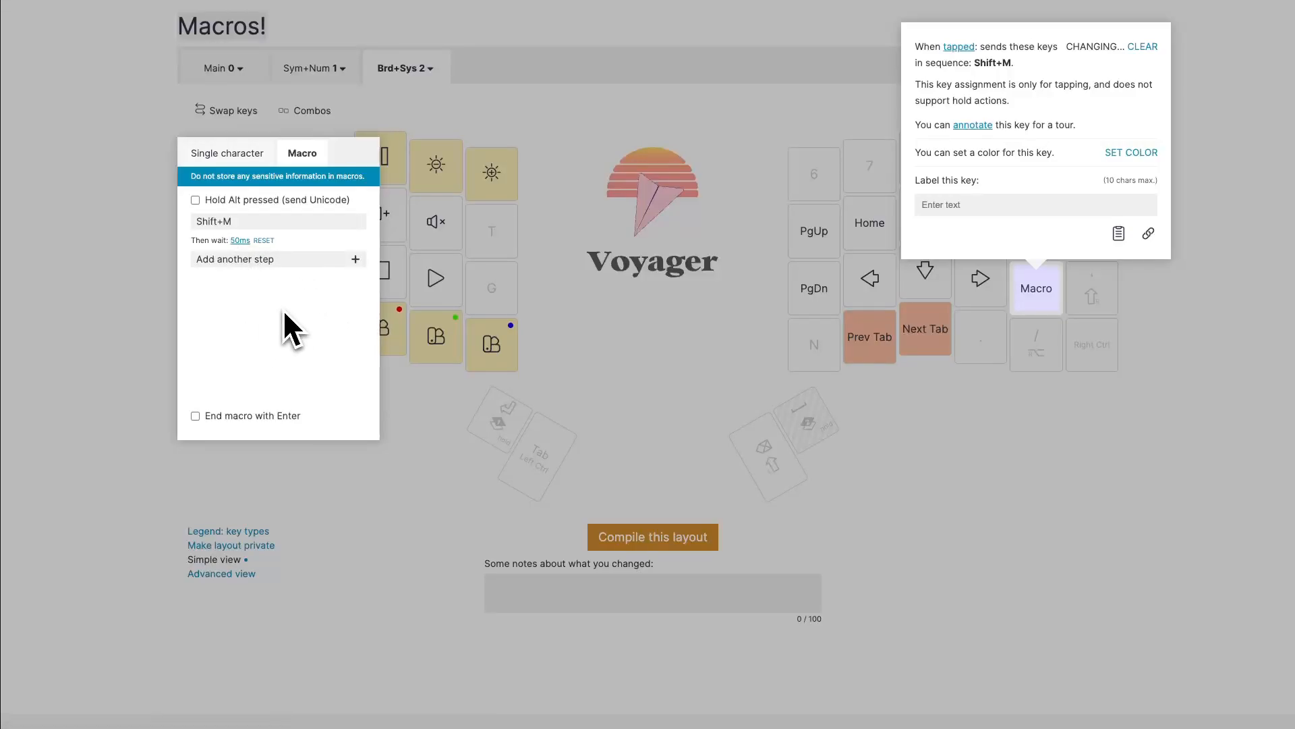
{"action": "mouse_move", "coordinate": [295, 301]}
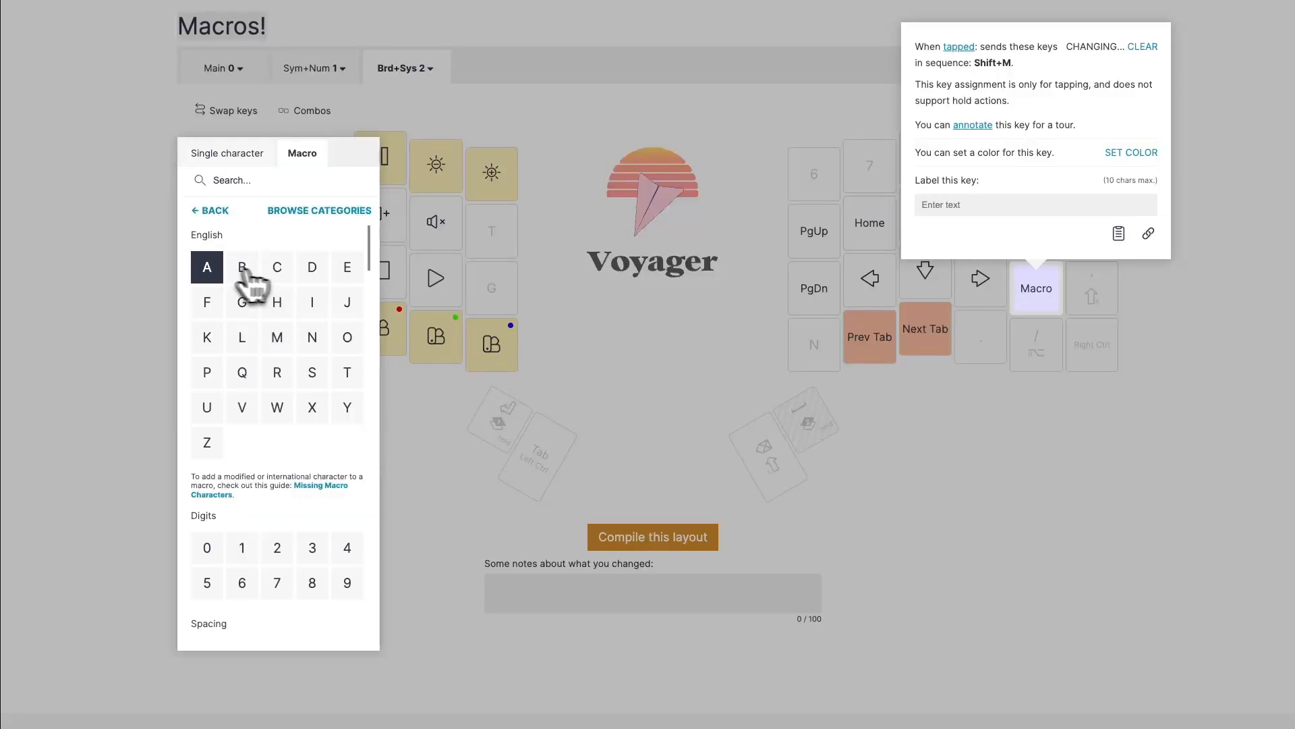
Add A, C, R and O as plain macro steps, each with a 50 ms wait.
{"action": "left_click", "coordinate": [207, 266]}
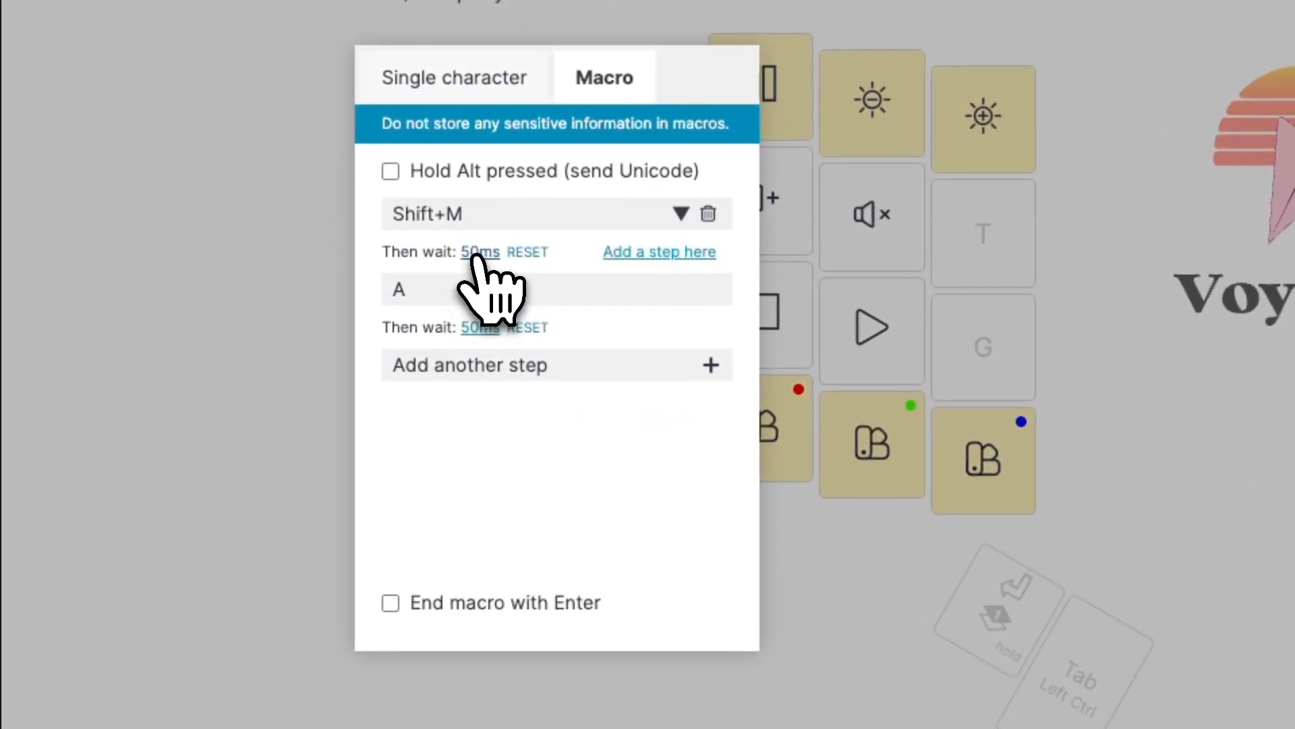
{"action": "mouse_move", "coordinate": [481, 415]}
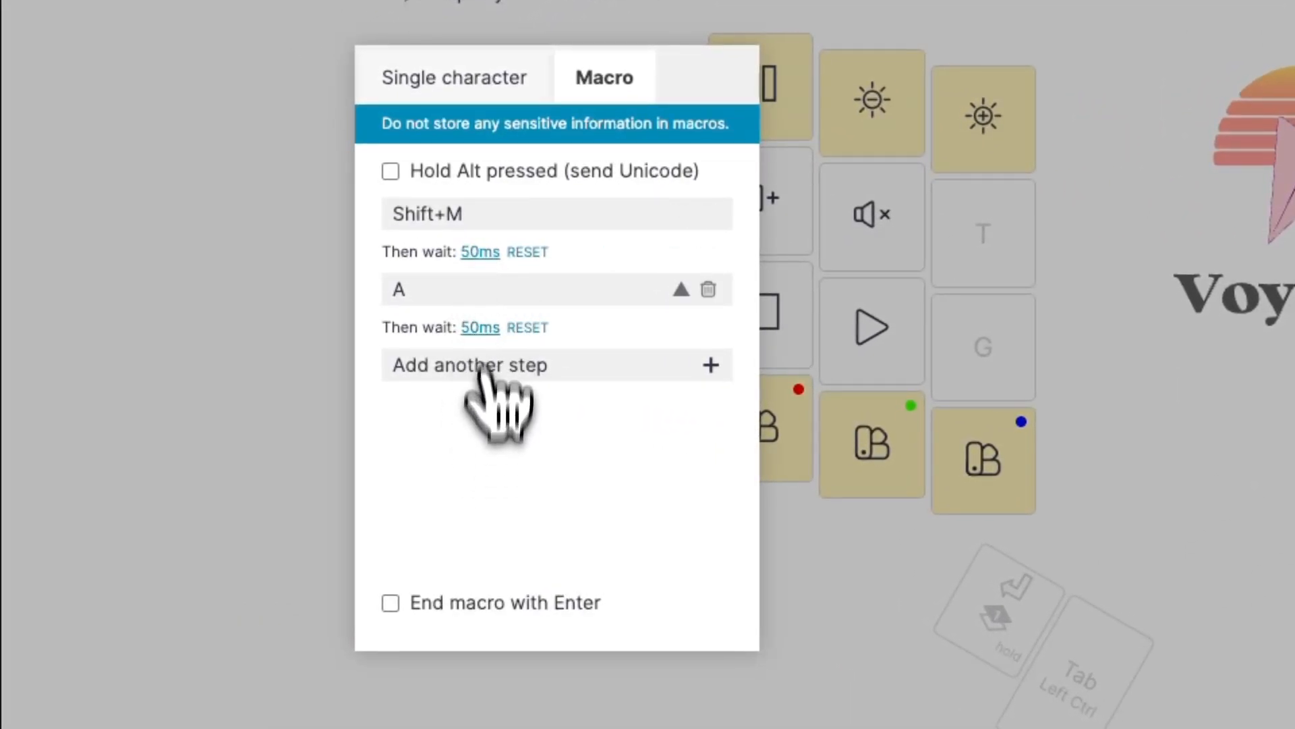
{"action": "mouse_move", "coordinate": [541, 381]}
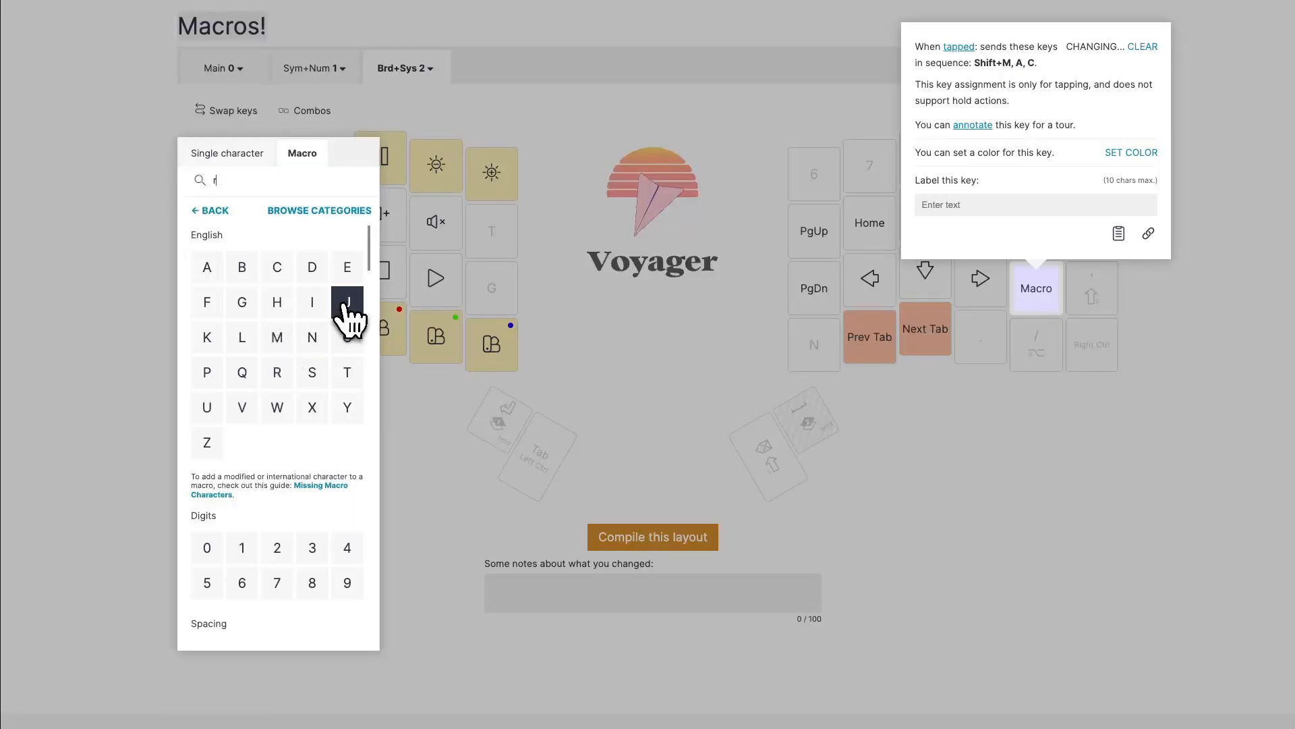
{"action": "left_click", "coordinate": [276, 372]}
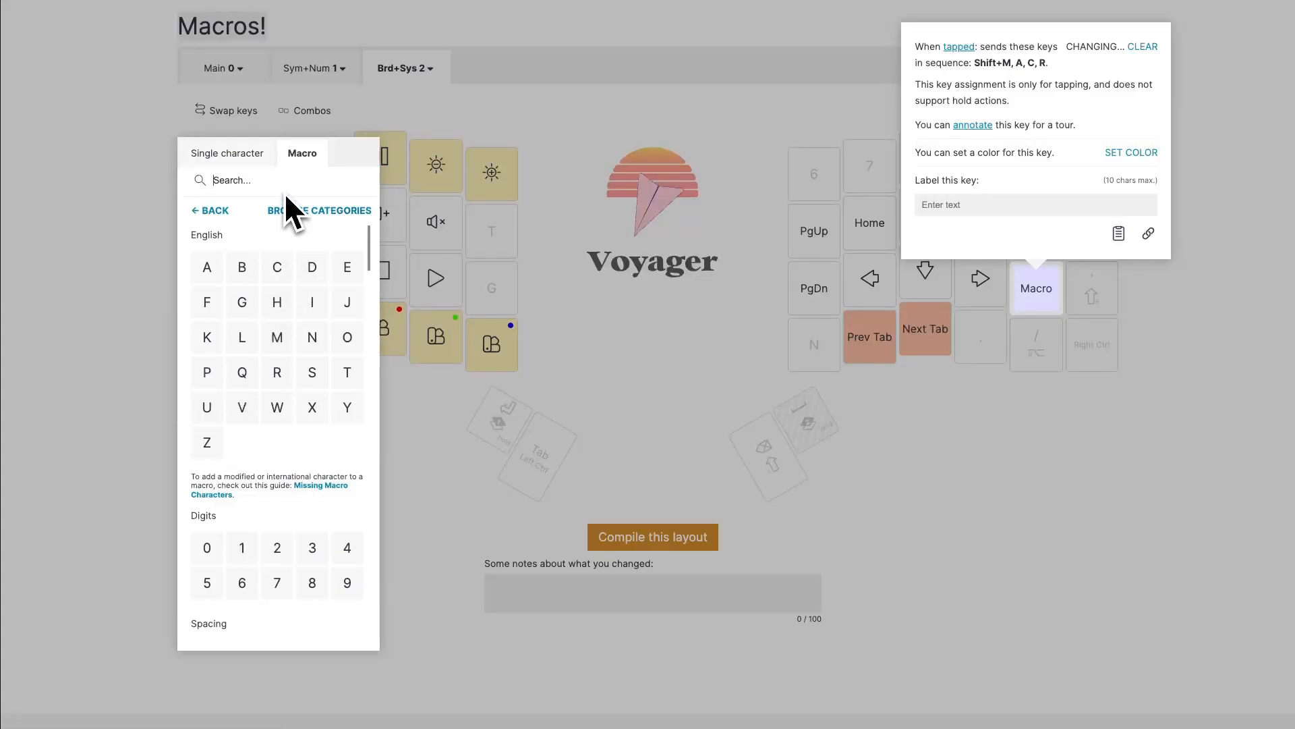
{"action": "left_click", "coordinate": [346, 337]}
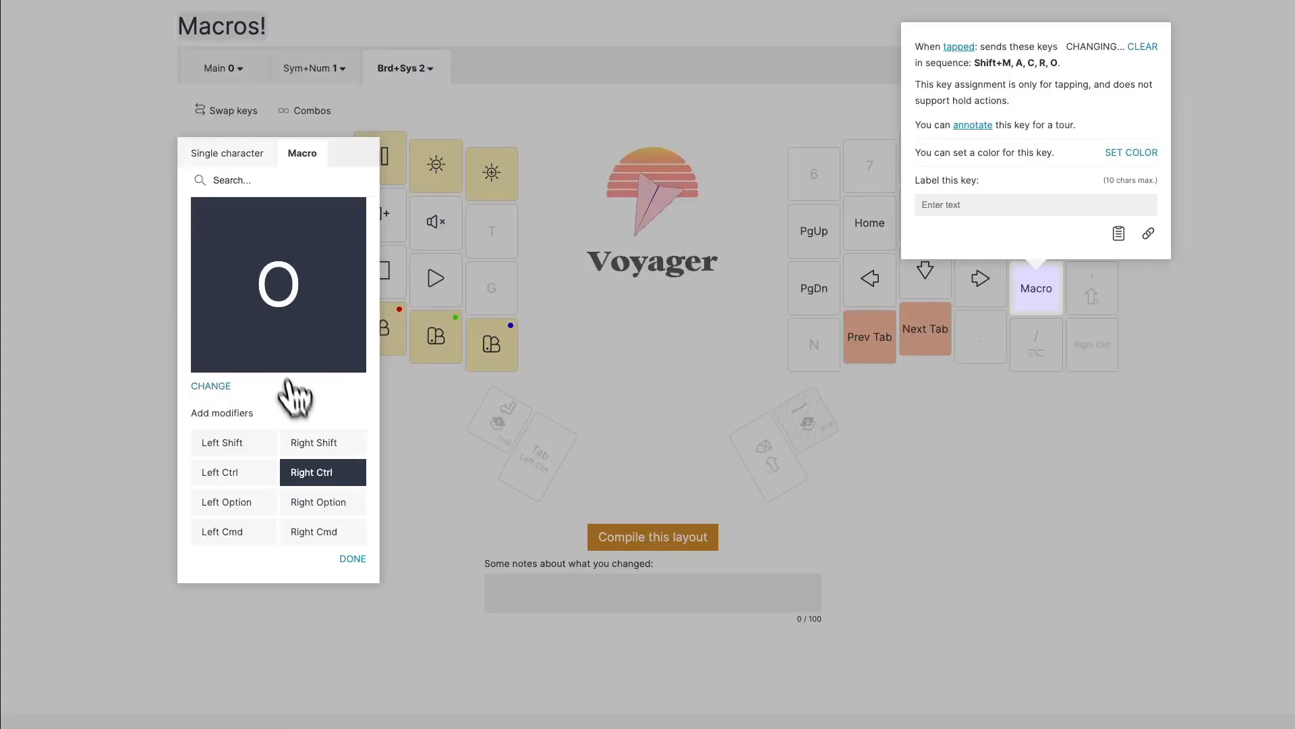
{"action": "left_click", "coordinate": [352, 557]}
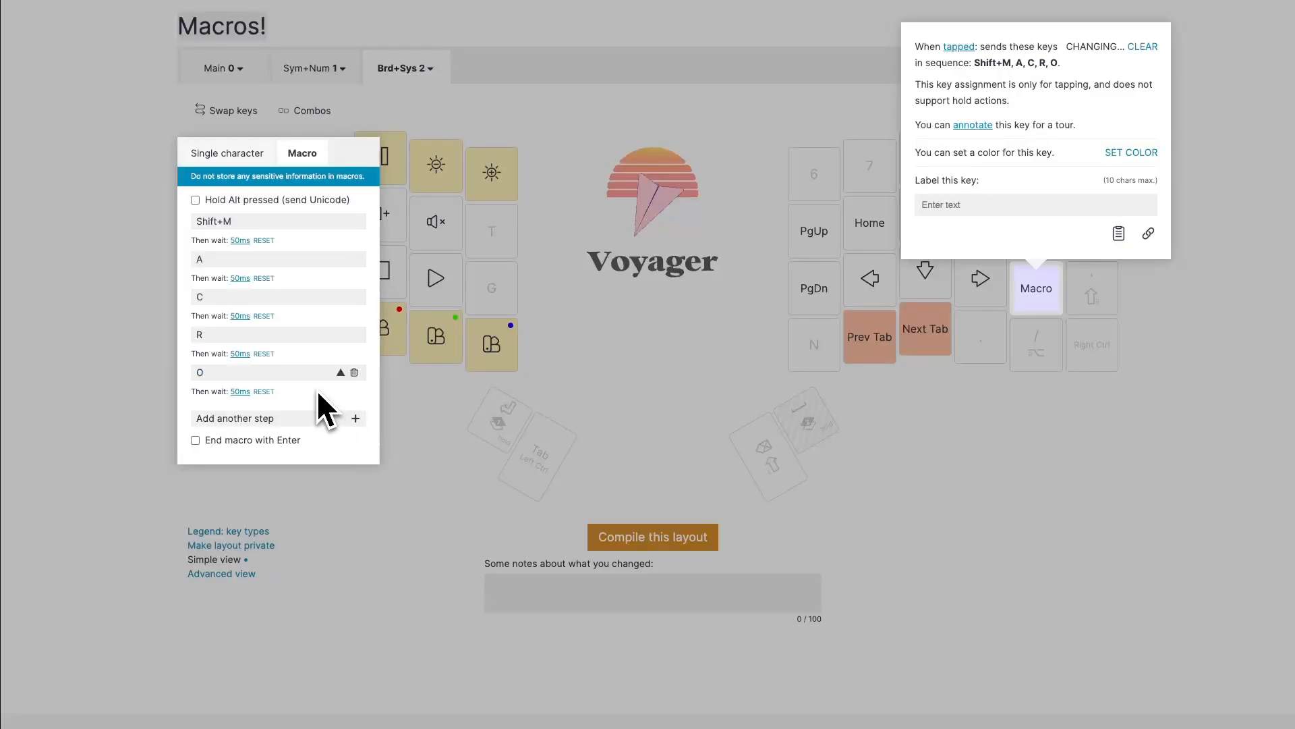
{"action": "mouse_move", "coordinate": [318, 405]}
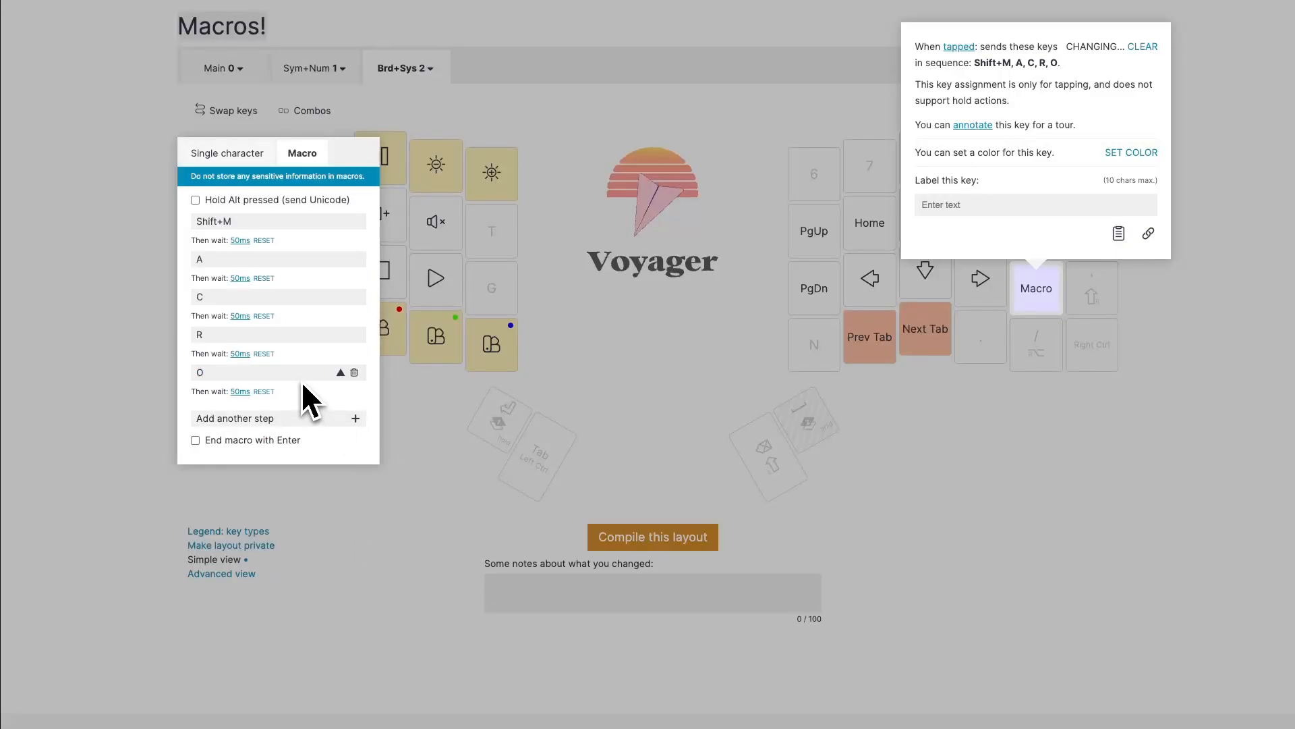
{"action": "mouse_move", "coordinate": [314, 381]}
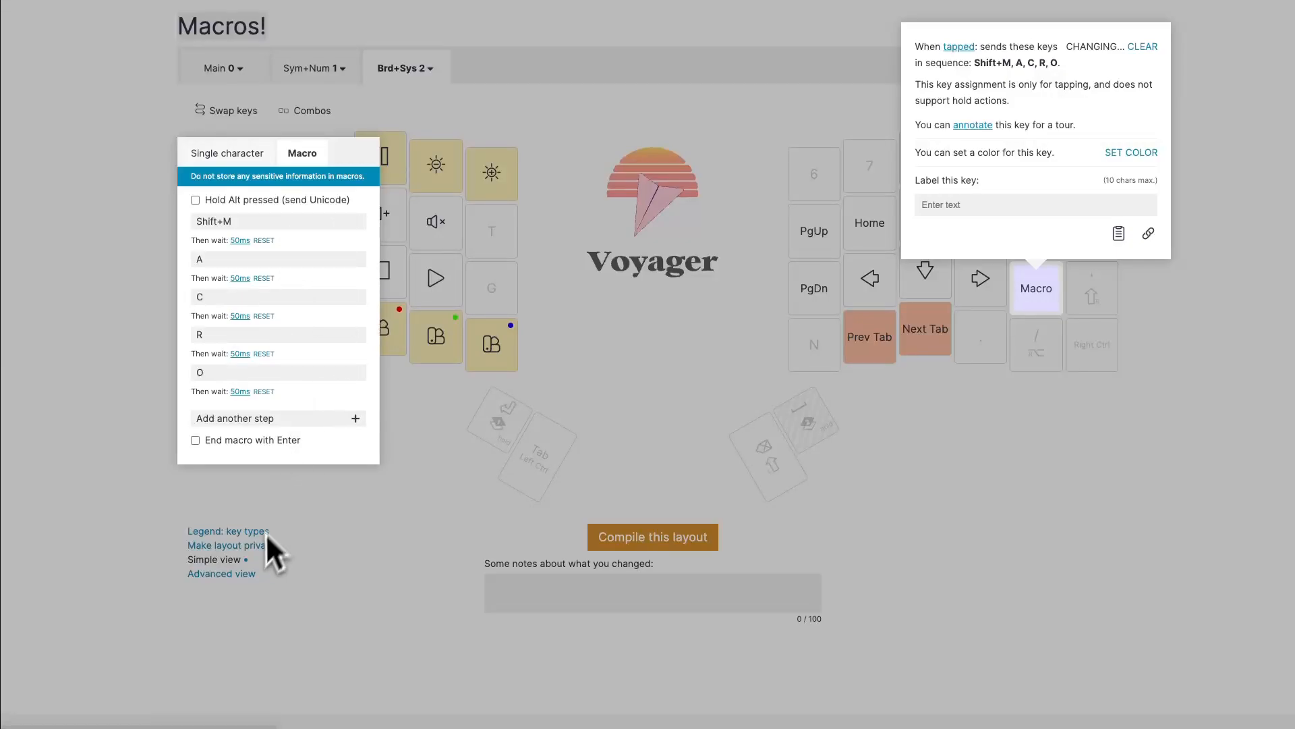
{"action": "mouse_move", "coordinate": [306, 437]}
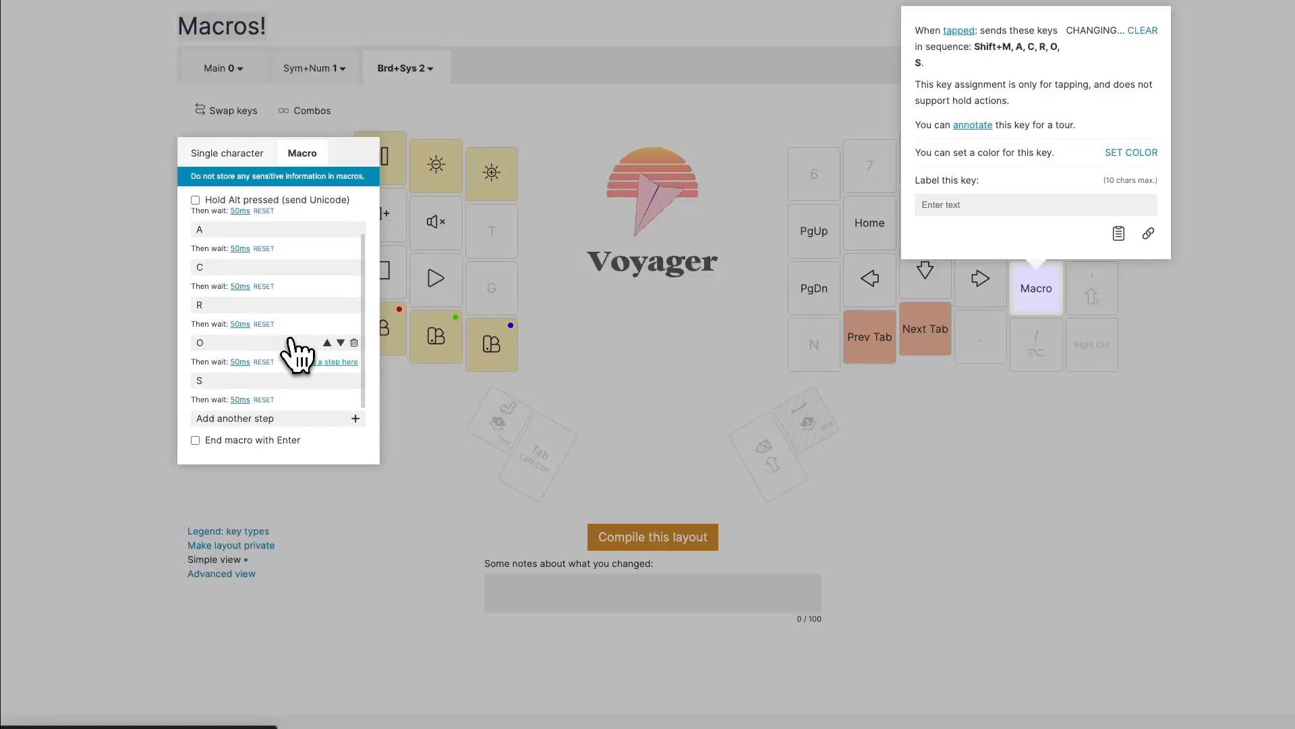
{"action": "mouse_move", "coordinate": [304, 327]}
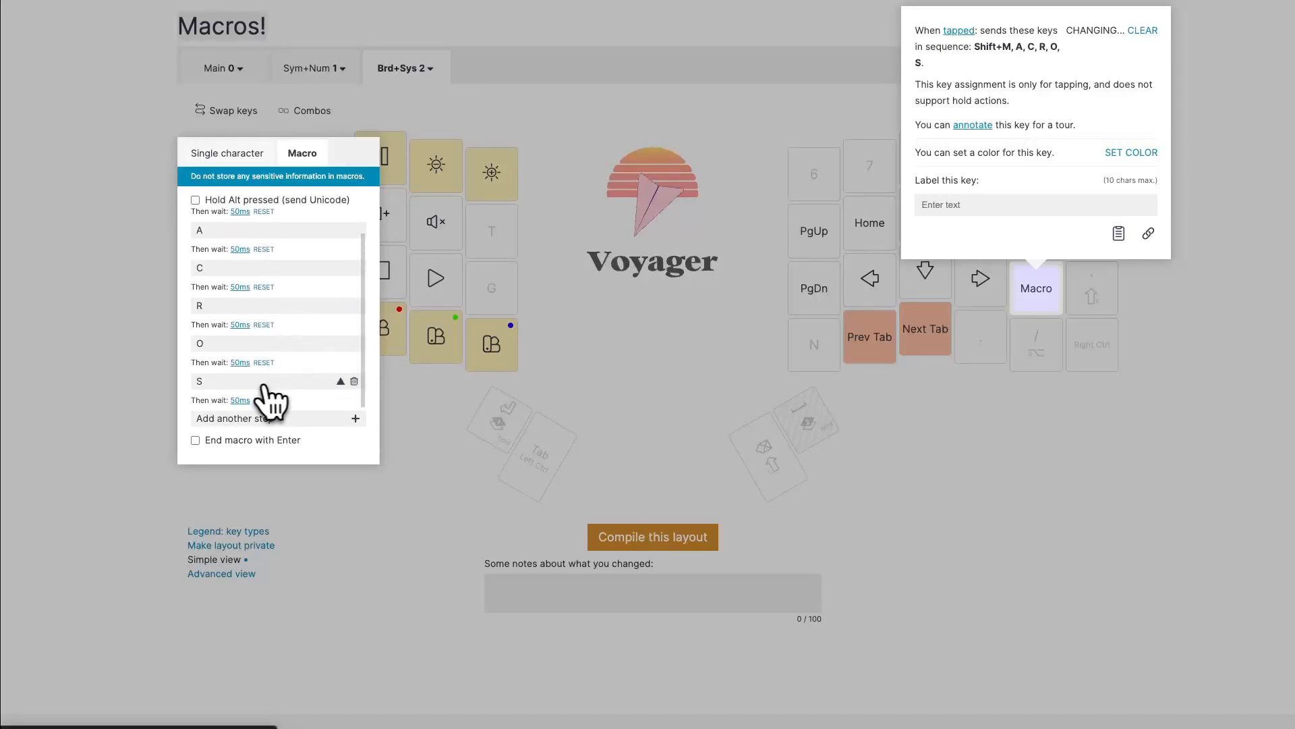
{"action": "mouse_move", "coordinate": [283, 387]}
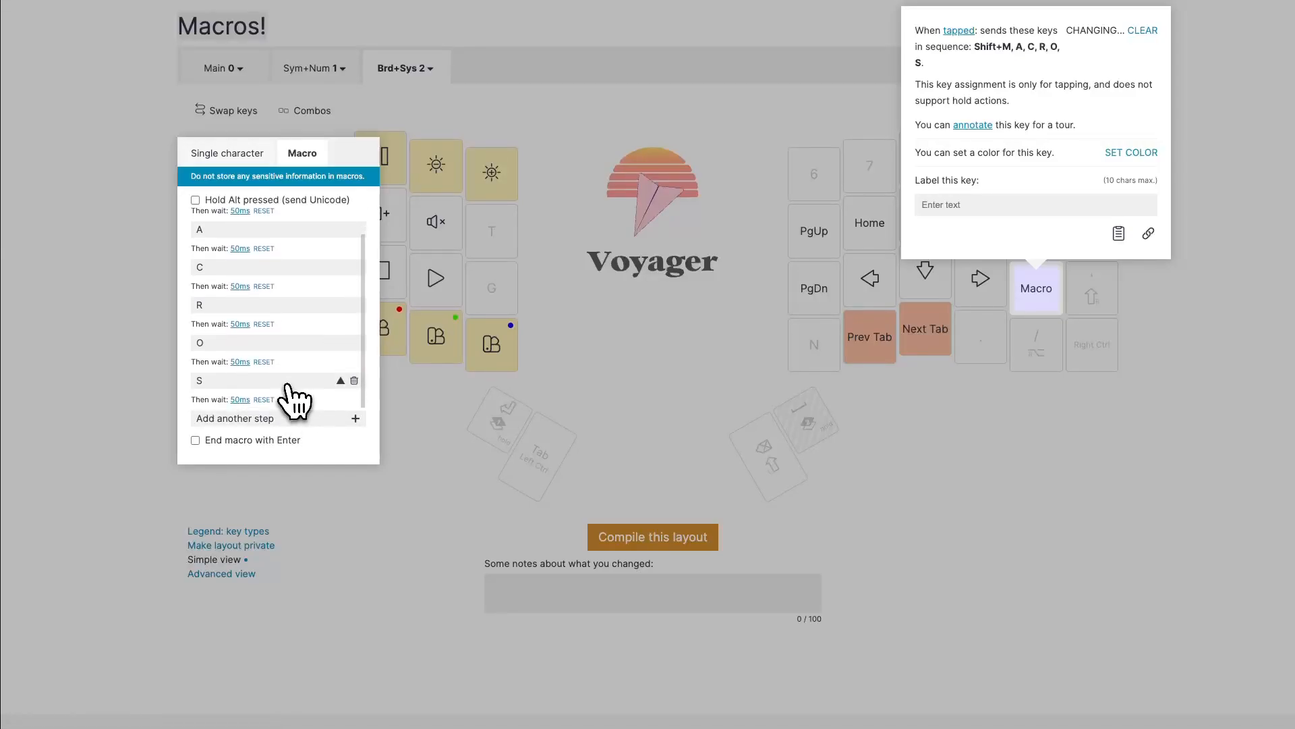
{"action": "mouse_move", "coordinate": [334, 318]}
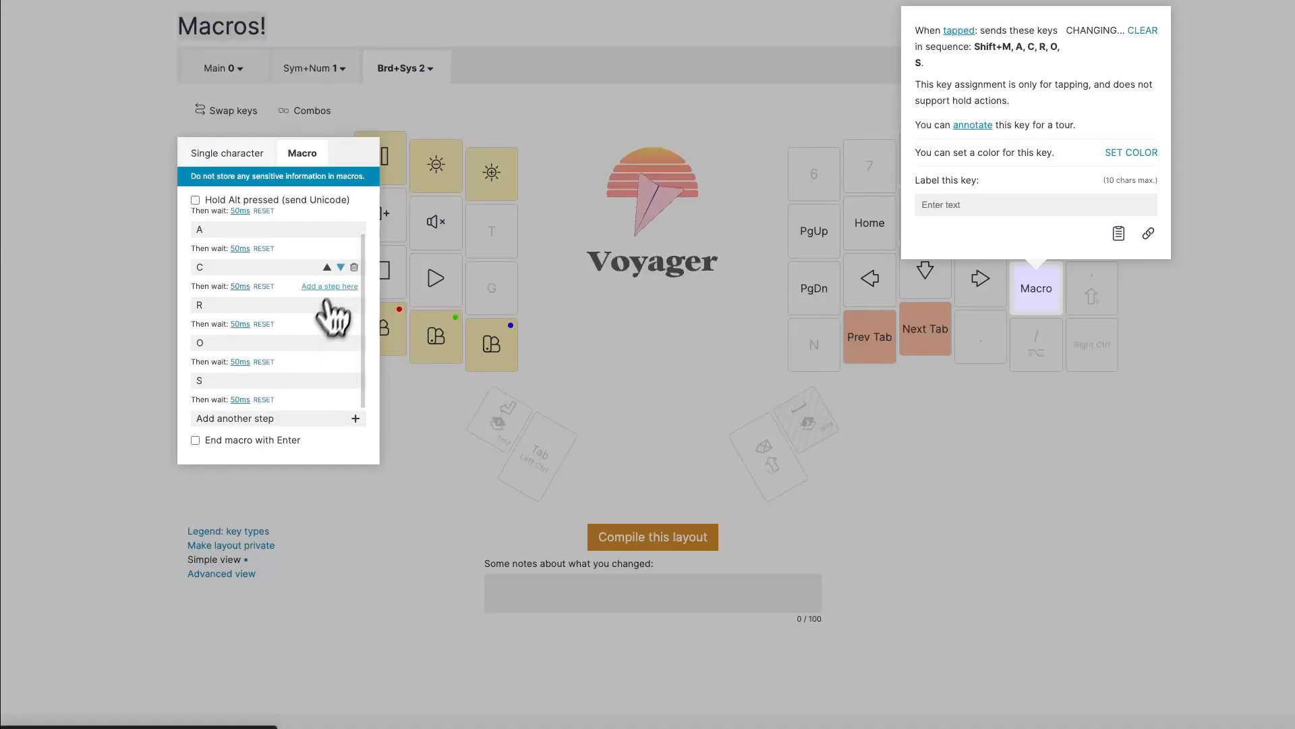
{"action": "scroll", "scroll_direction": "up", "scroll_amount": 3}
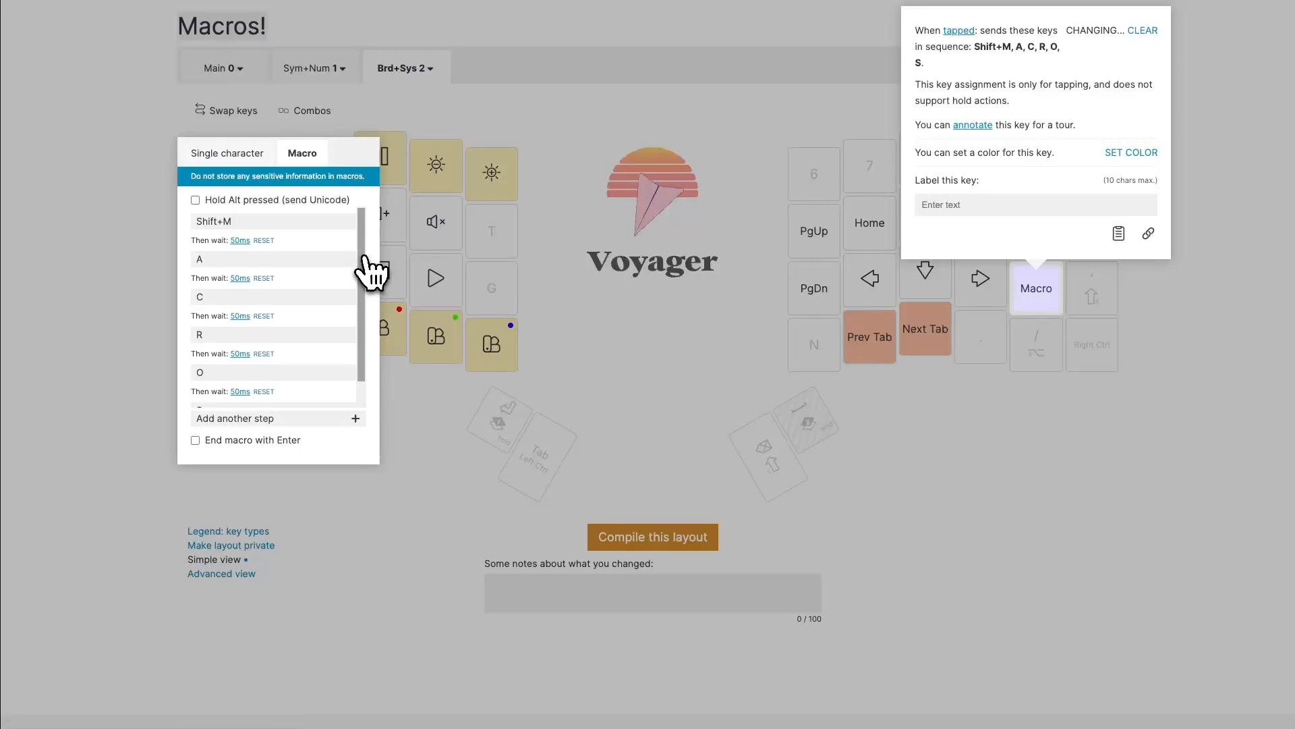
{"action": "scroll", "scroll_direction": "down", "scroll_amount": 3}
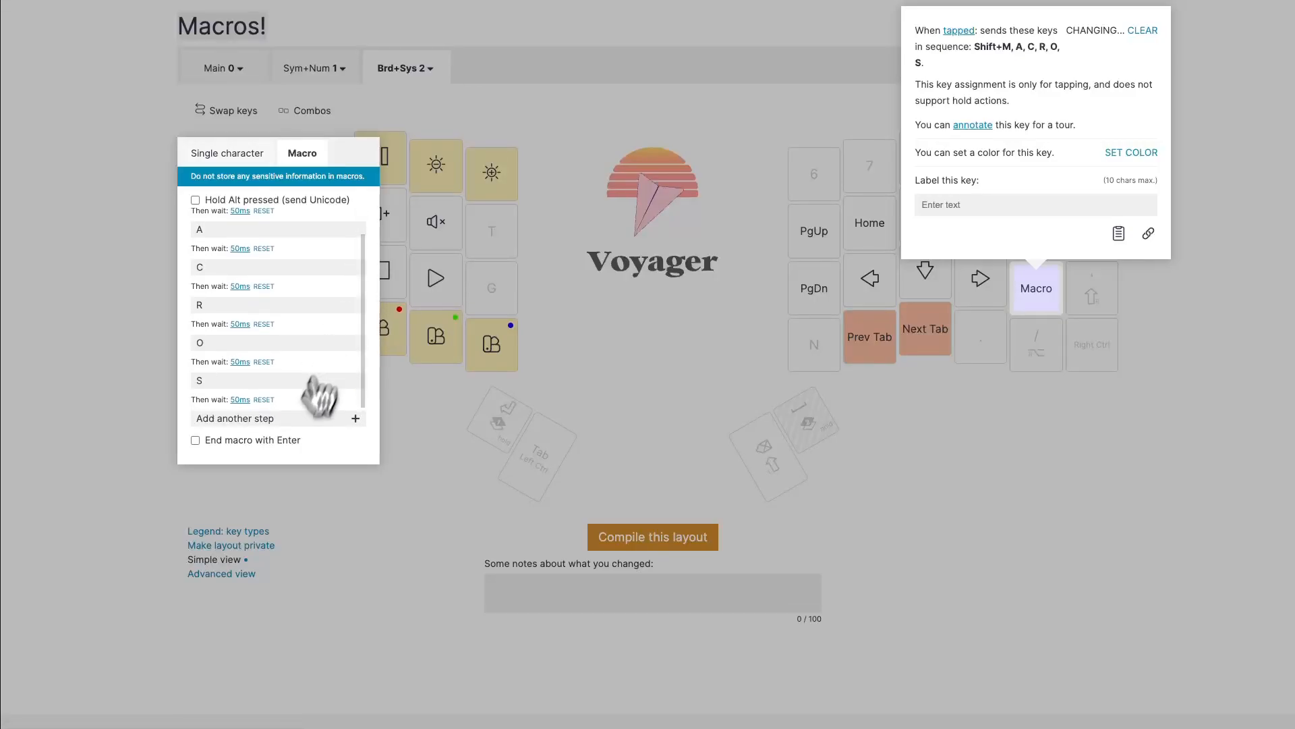
{"action": "mouse_move", "coordinate": [306, 405]}
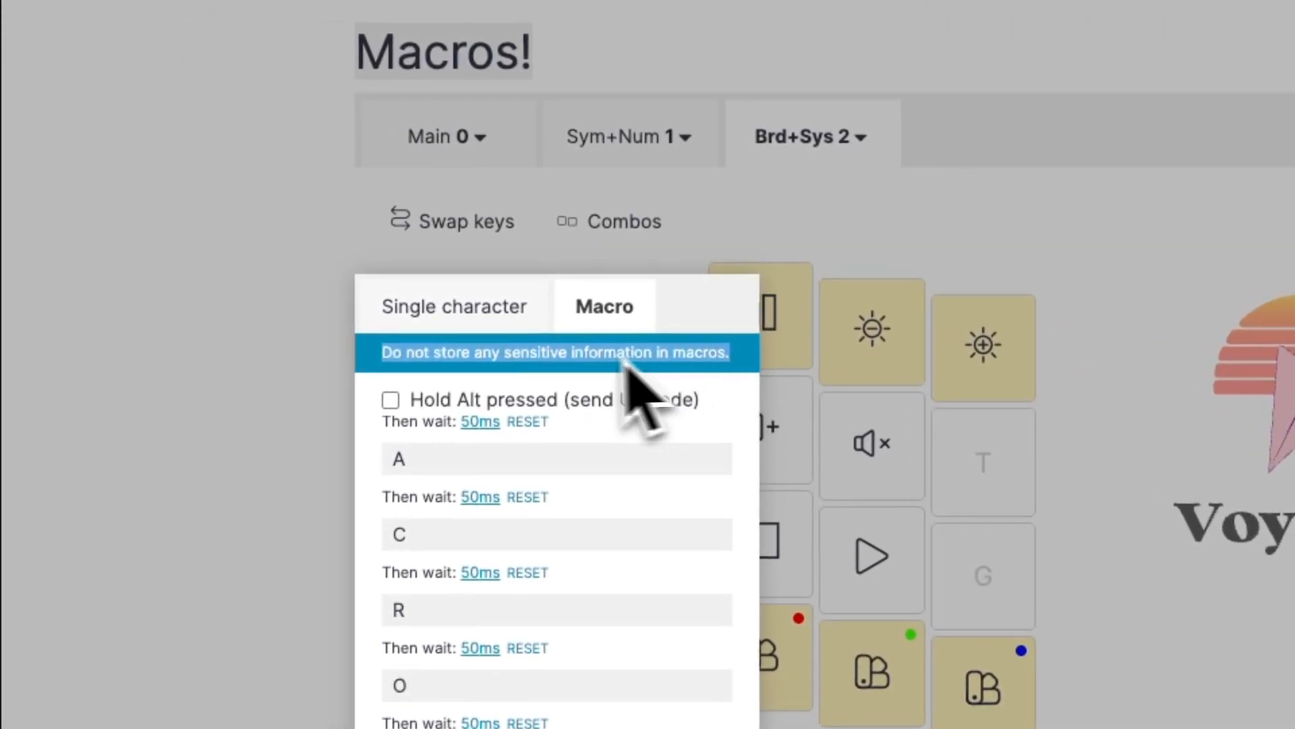
{"action": "mouse_move", "coordinate": [764, 392]}
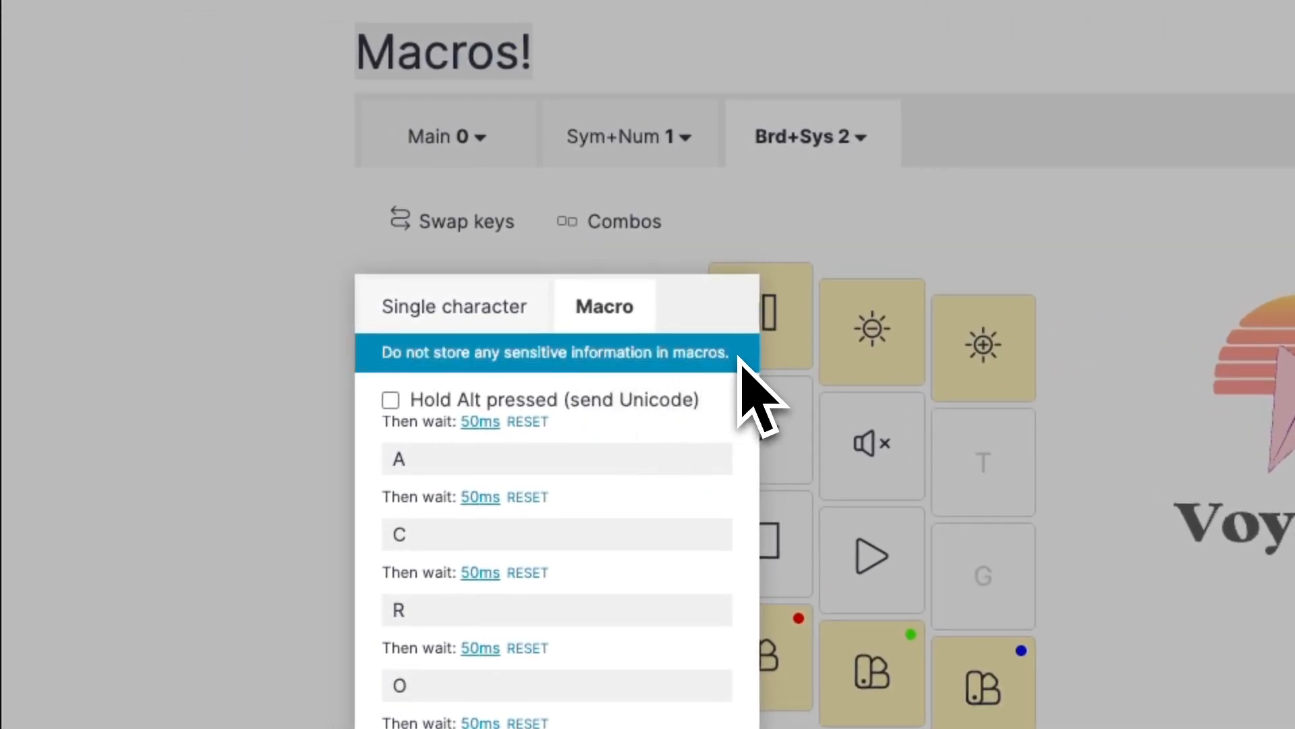
{"action": "mouse_move", "coordinate": [475, 405]}
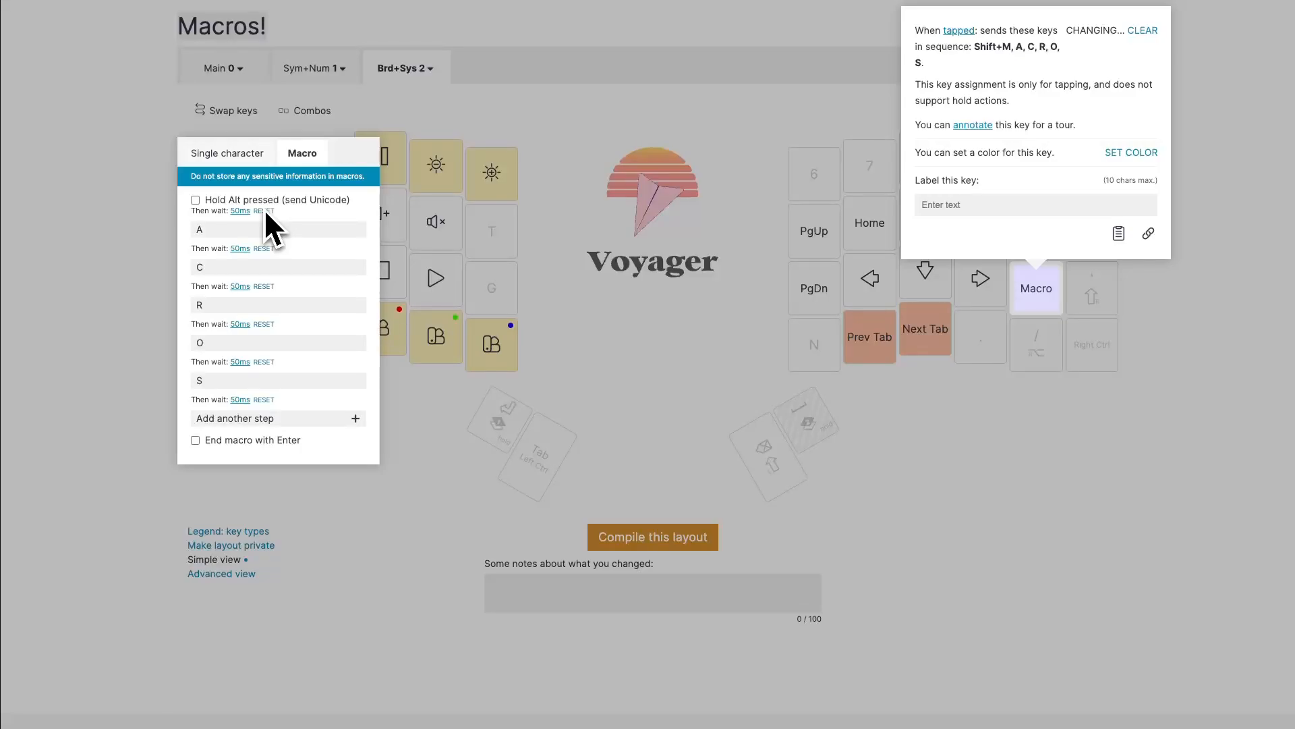
{"action": "mouse_move", "coordinate": [271, 235]}
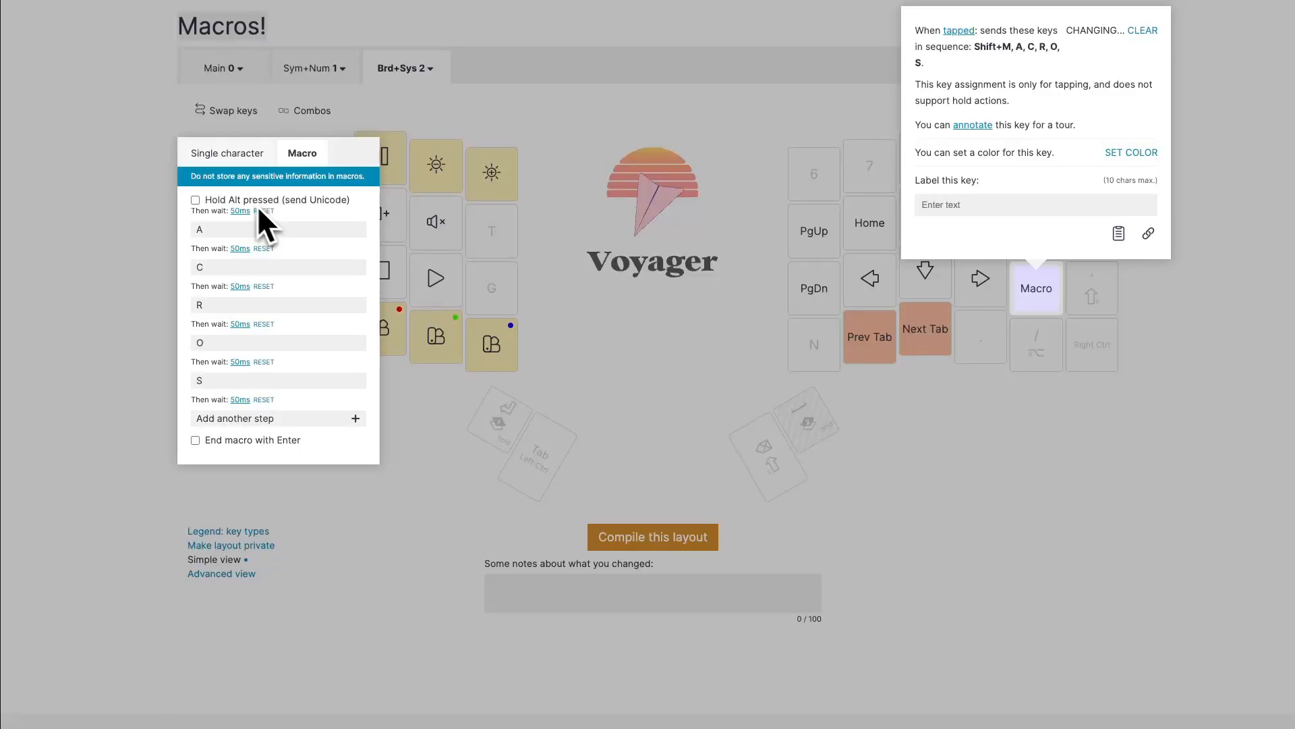
{"action": "mouse_move", "coordinate": [264, 211]}
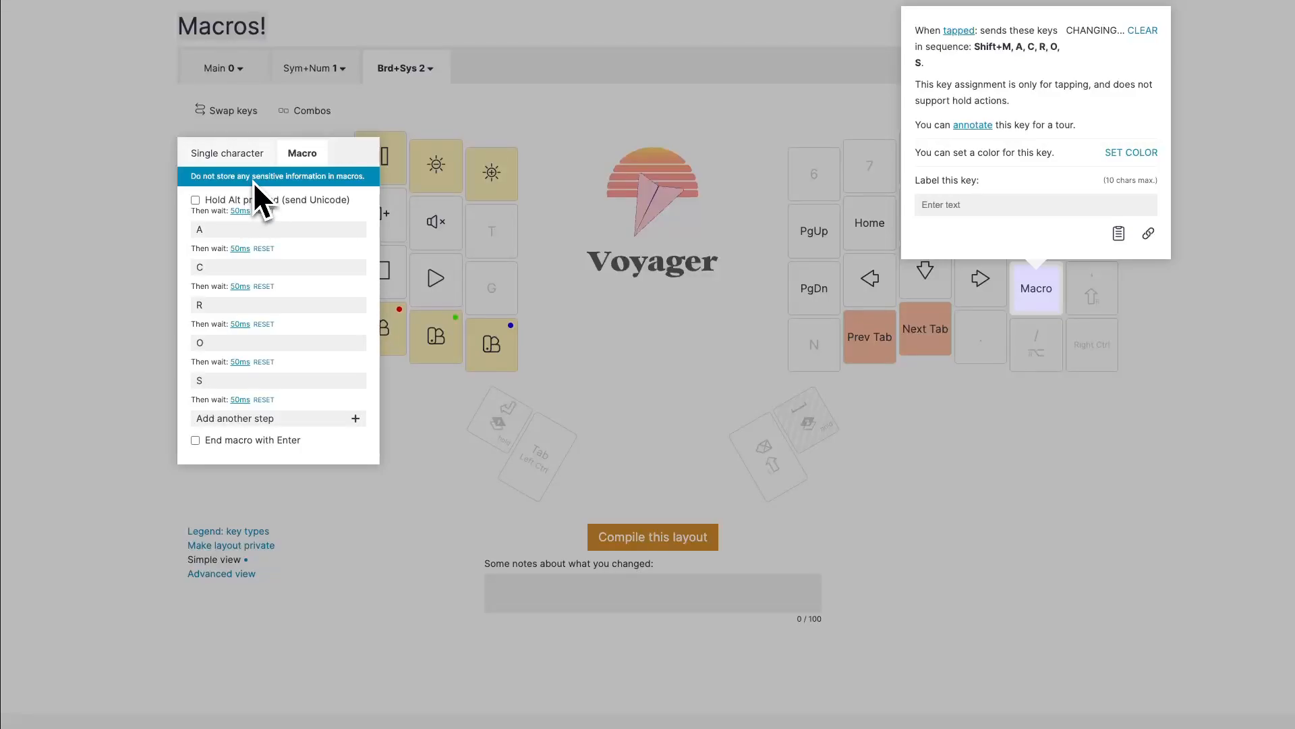
{"action": "mouse_move", "coordinate": [314, 289]}
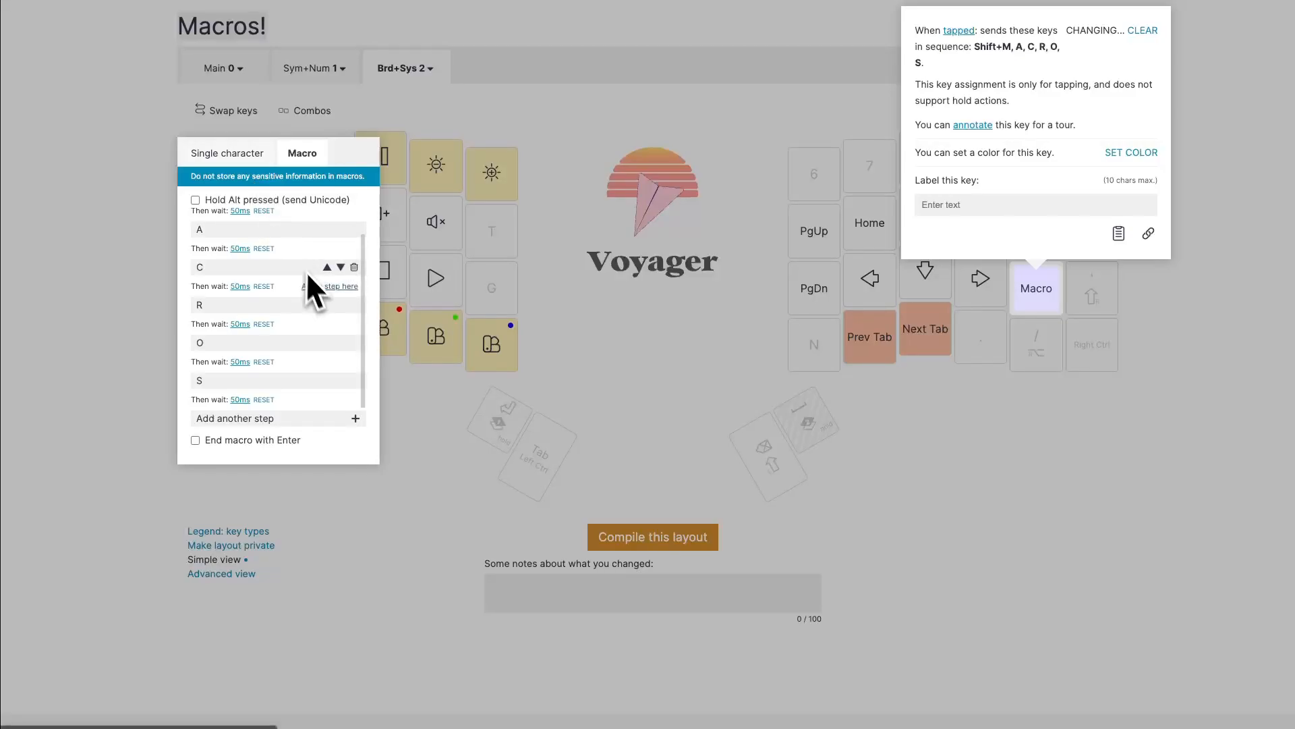
{"action": "mouse_move", "coordinate": [341, 384]}
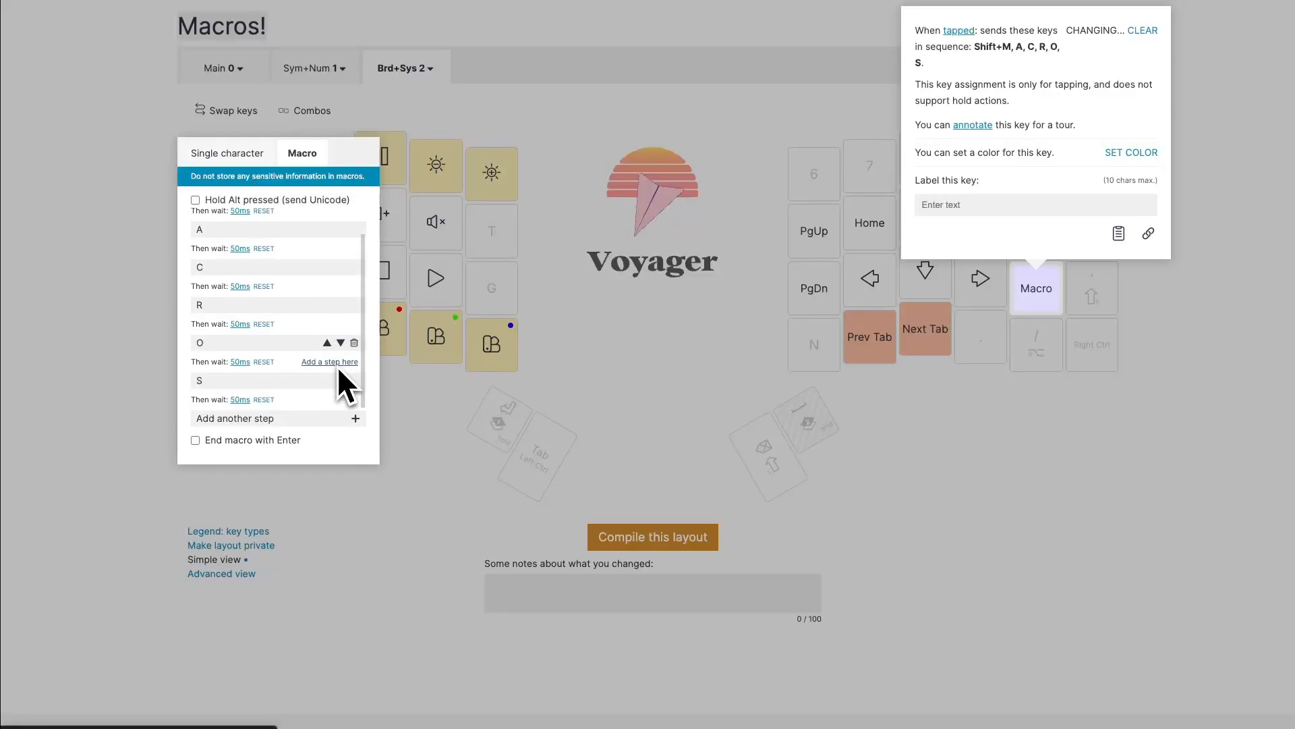
{"action": "mouse_move", "coordinate": [384, 318]}
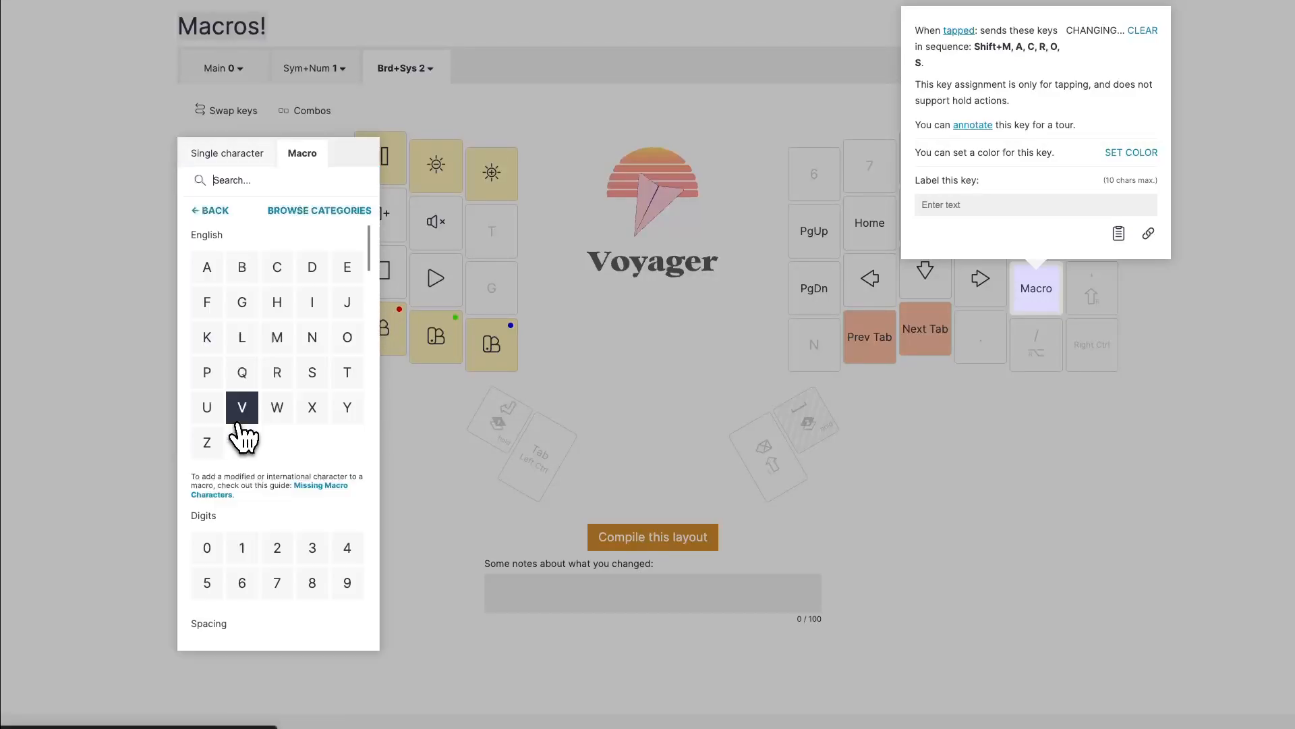
{"action": "mouse_move", "coordinate": [304, 223]}
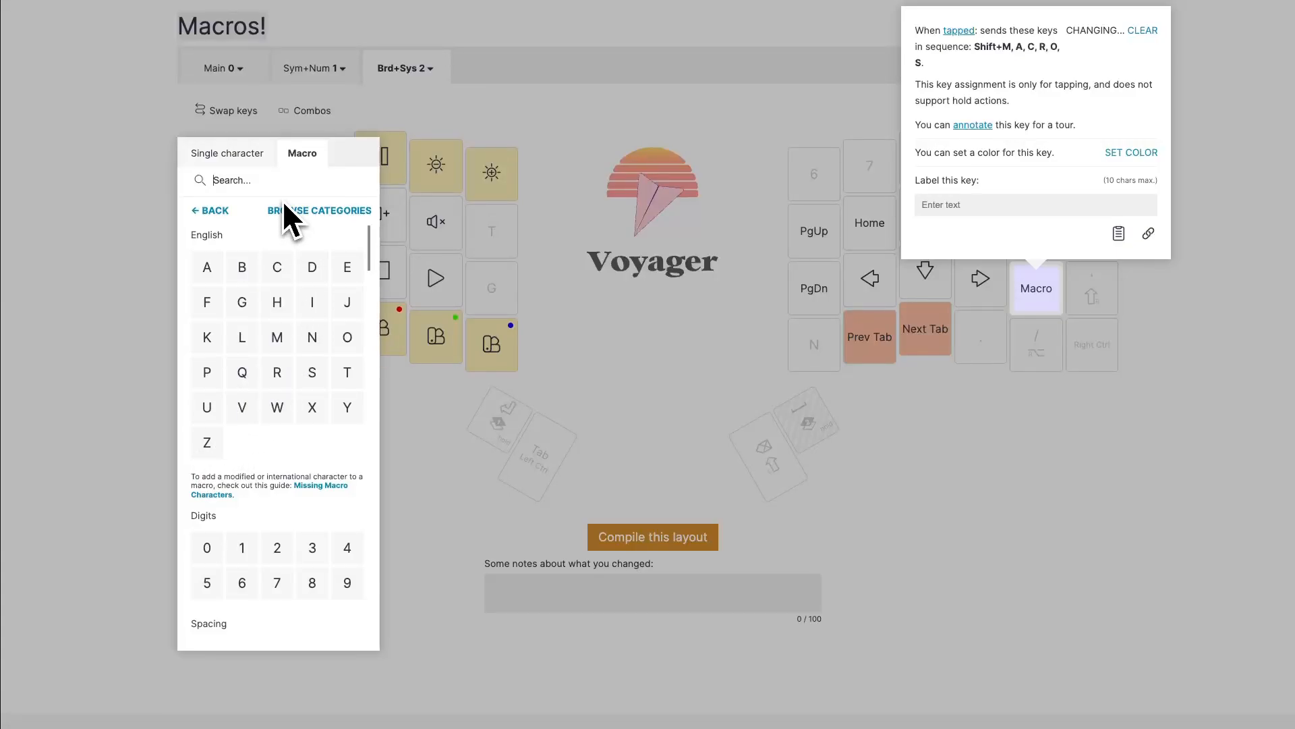
{"action": "mouse_move", "coordinate": [270, 478]}
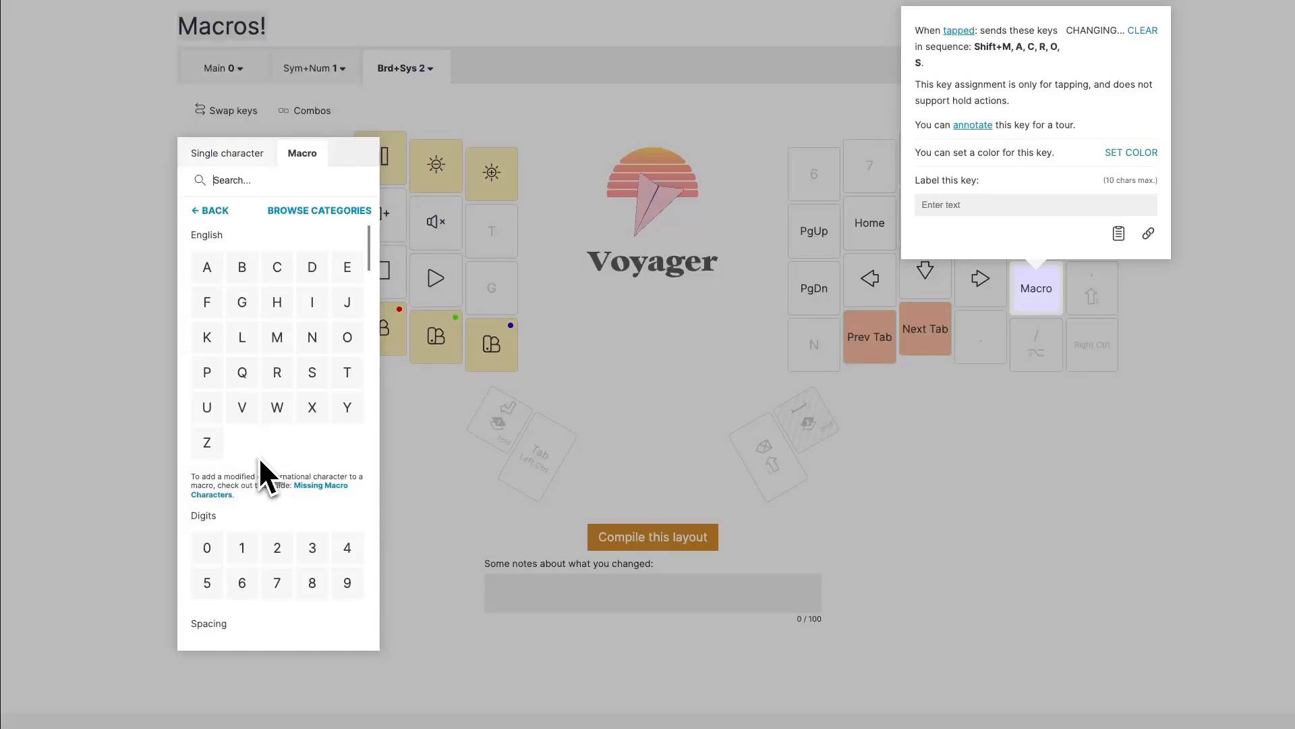
{"action": "mouse_move", "coordinate": [291, 516]}
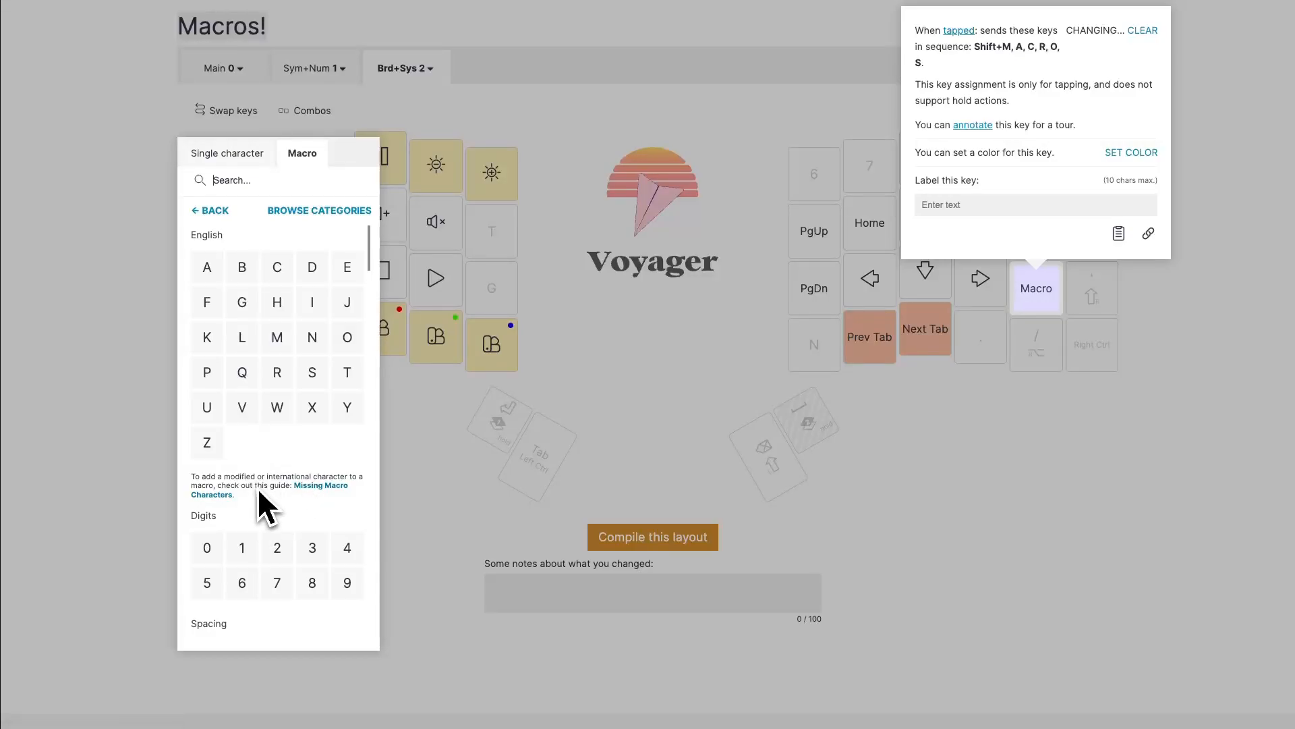
{"action": "mouse_move", "coordinate": [264, 194]}
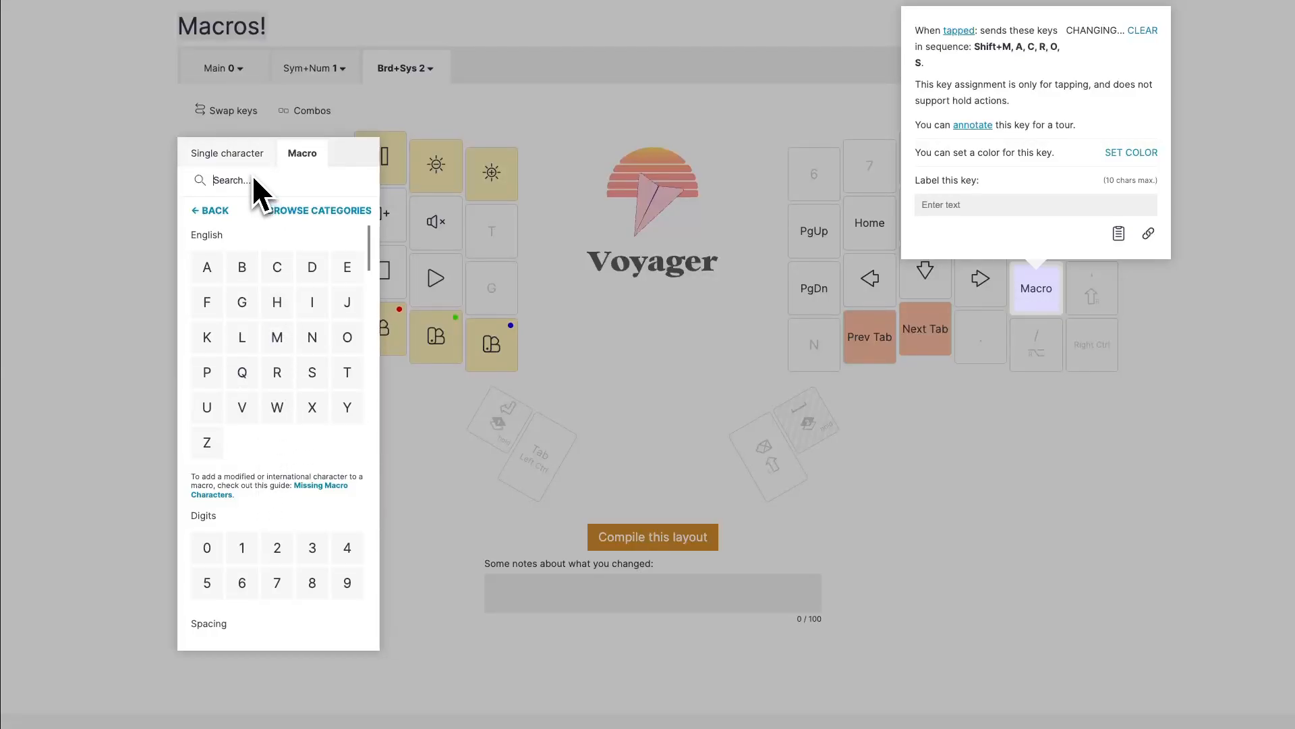
Add a final Shift+1 step, found by searching '1', to close the macro.
{"action": "type", "text": "1"}
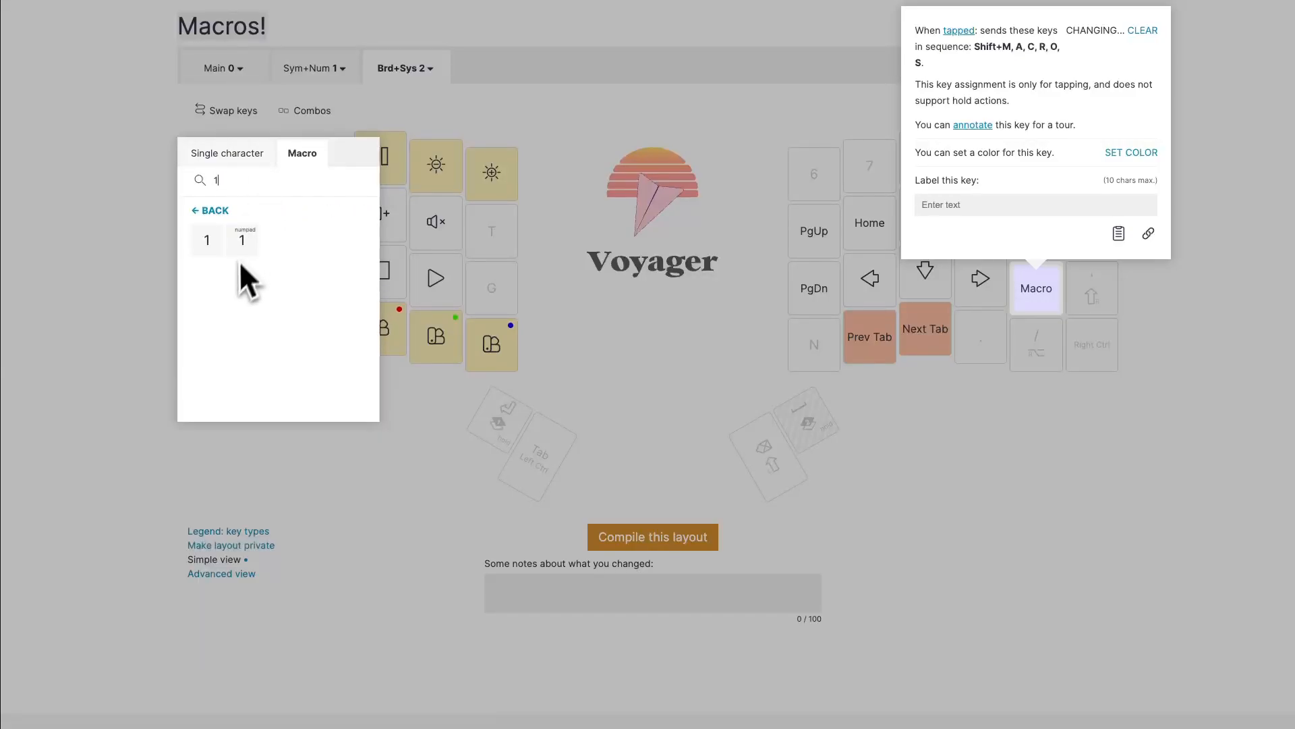
{"action": "left_click", "coordinate": [206, 240]}
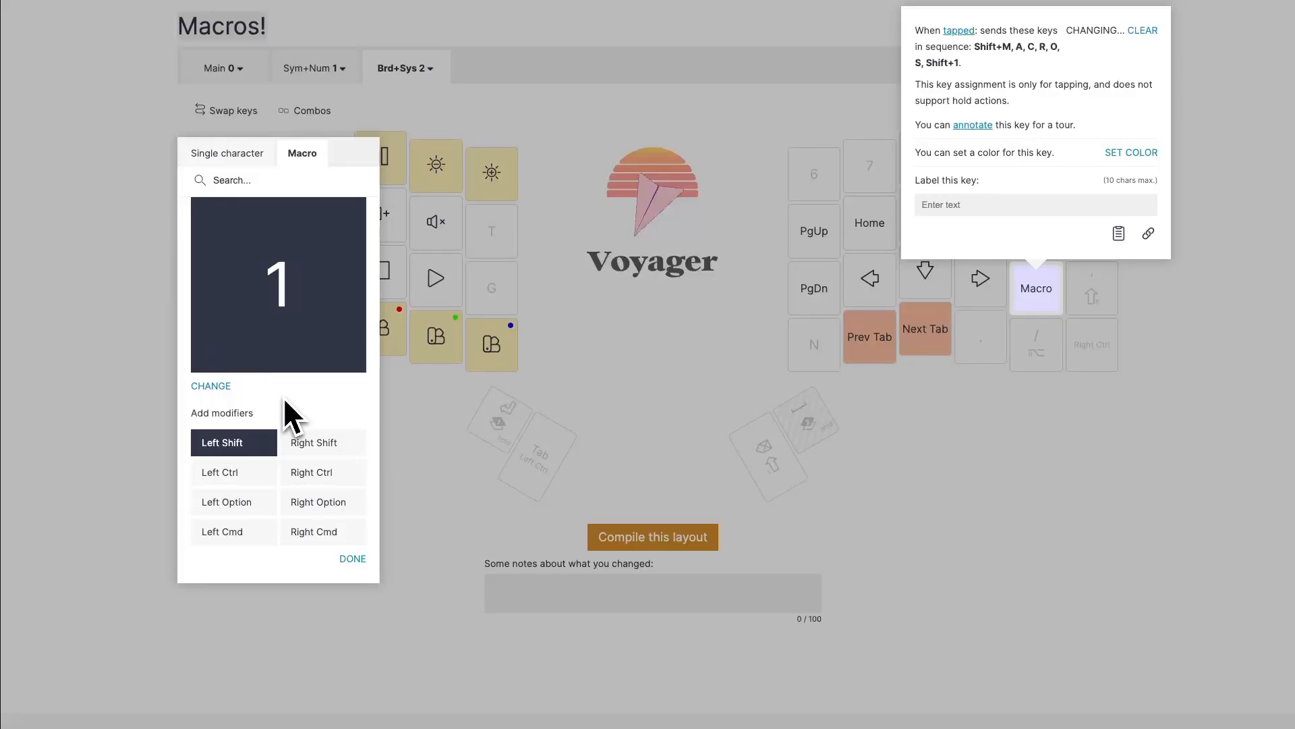
{"action": "mouse_move", "coordinate": [295, 401]}
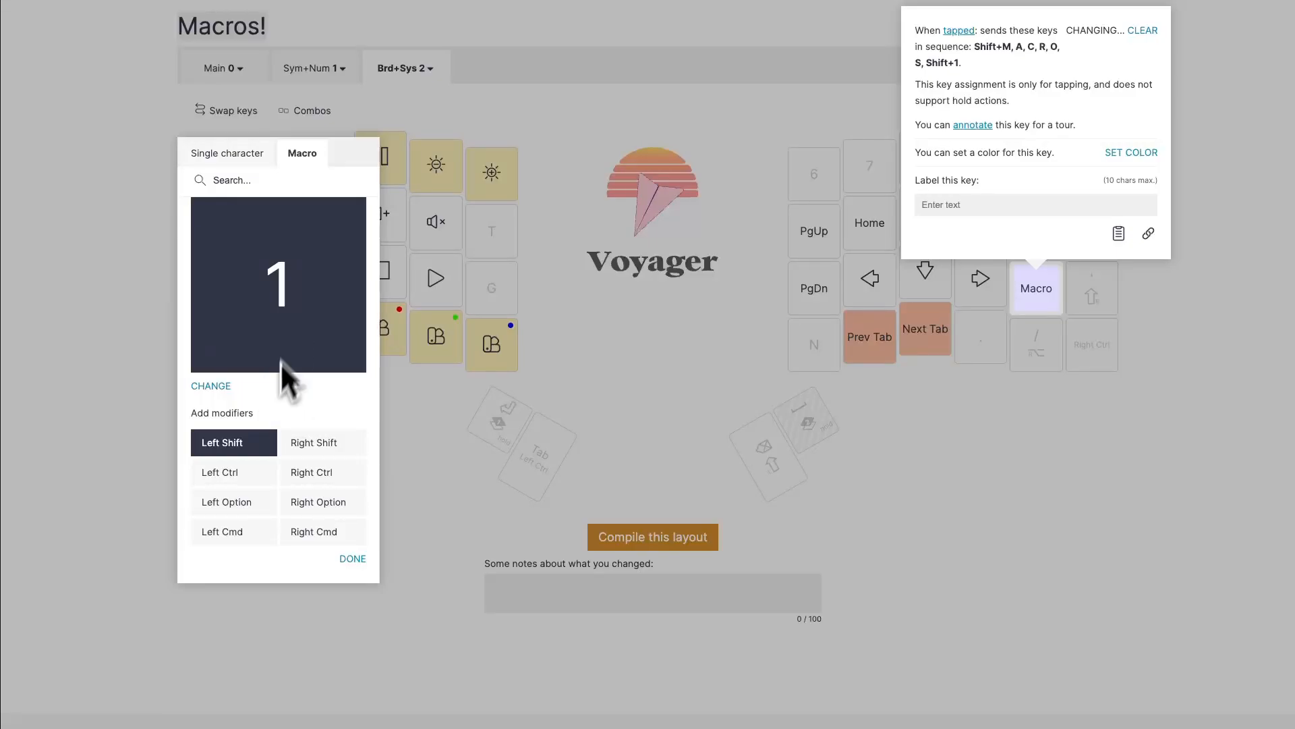
{"action": "left_click", "coordinate": [351, 557]}
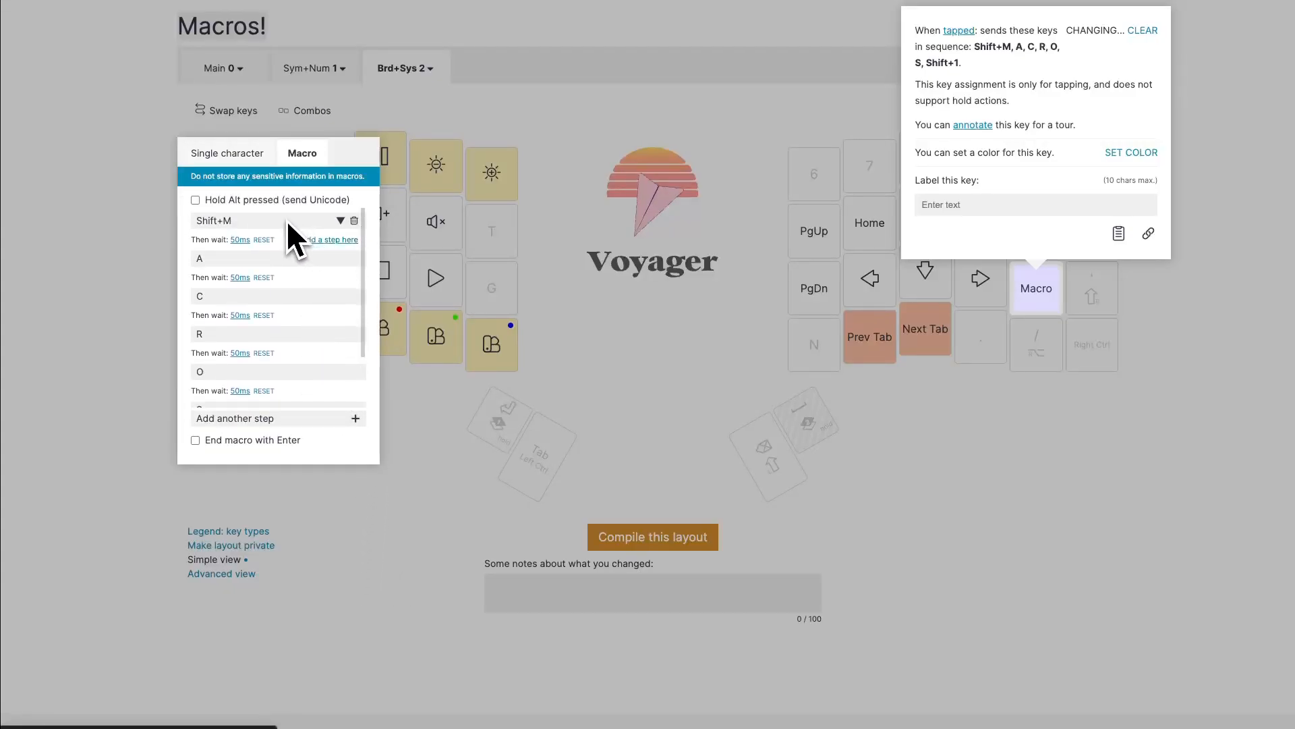
Review the Shift+1 step in the list and close the macro editor.
{"action": "scroll", "scroll_direction": "down", "scroll_amount": 3}
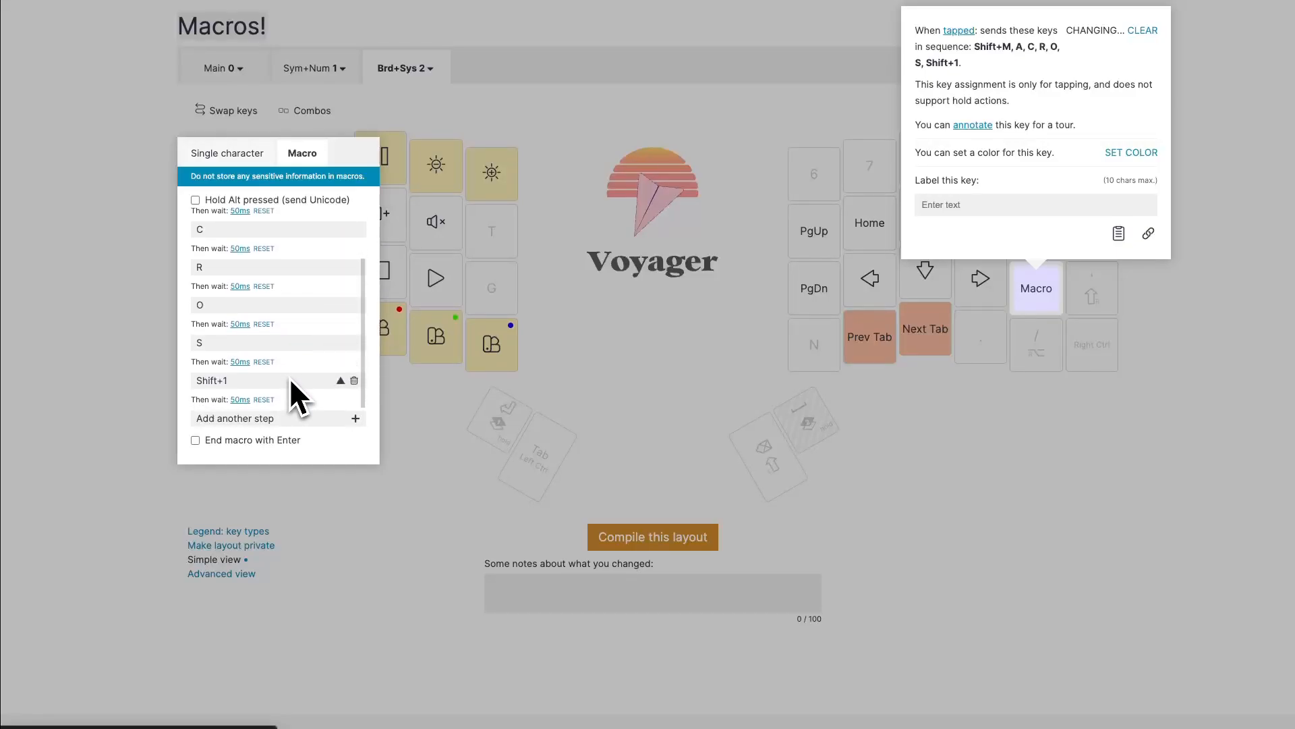
{"action": "mouse_move", "coordinate": [293, 327]}
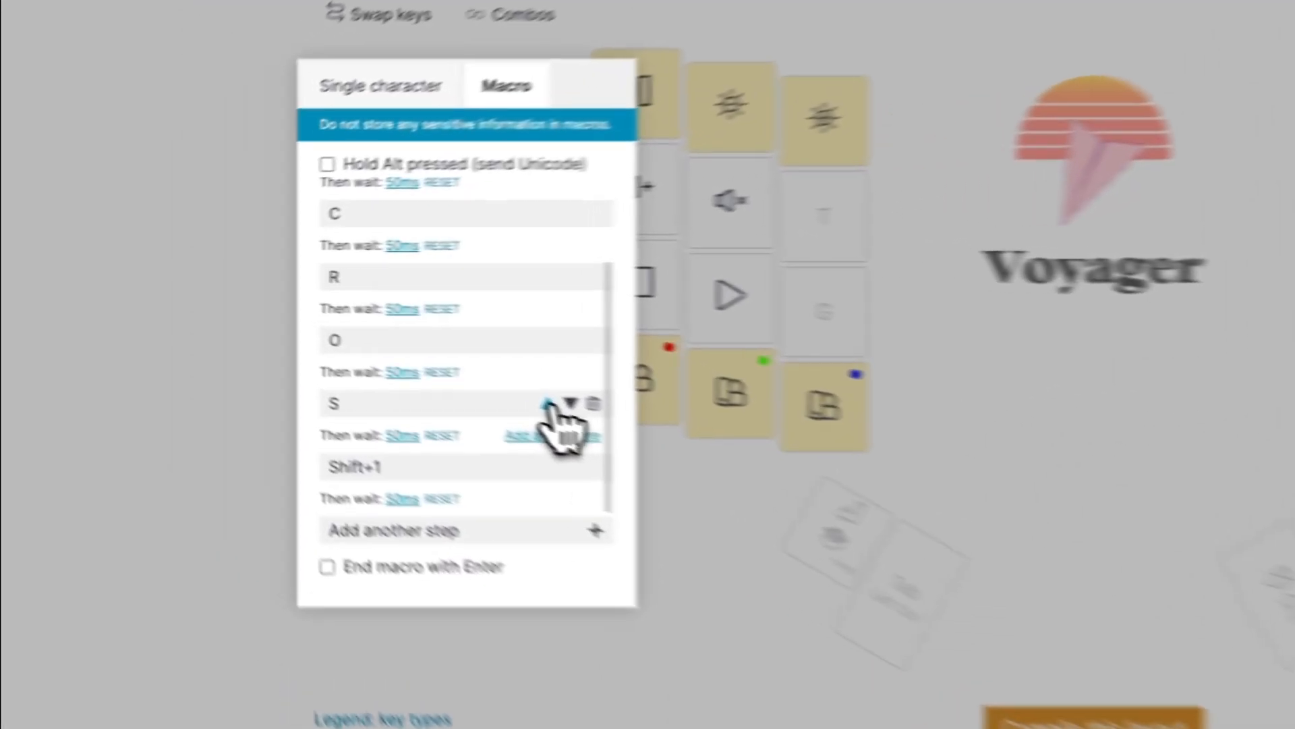
{"action": "left_click", "coordinate": [552, 404]}
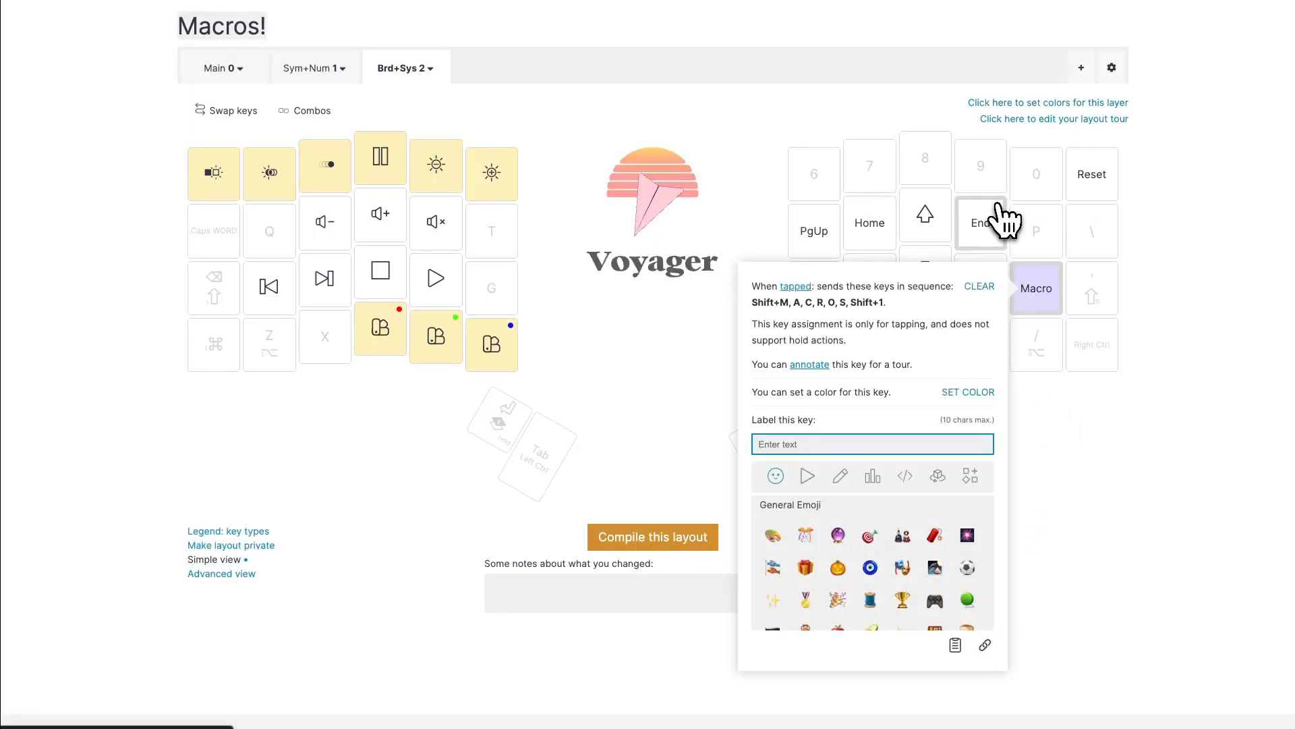
Label the macro key 'Macros!' on the layout.
{"action": "type", "text": "Macros"}
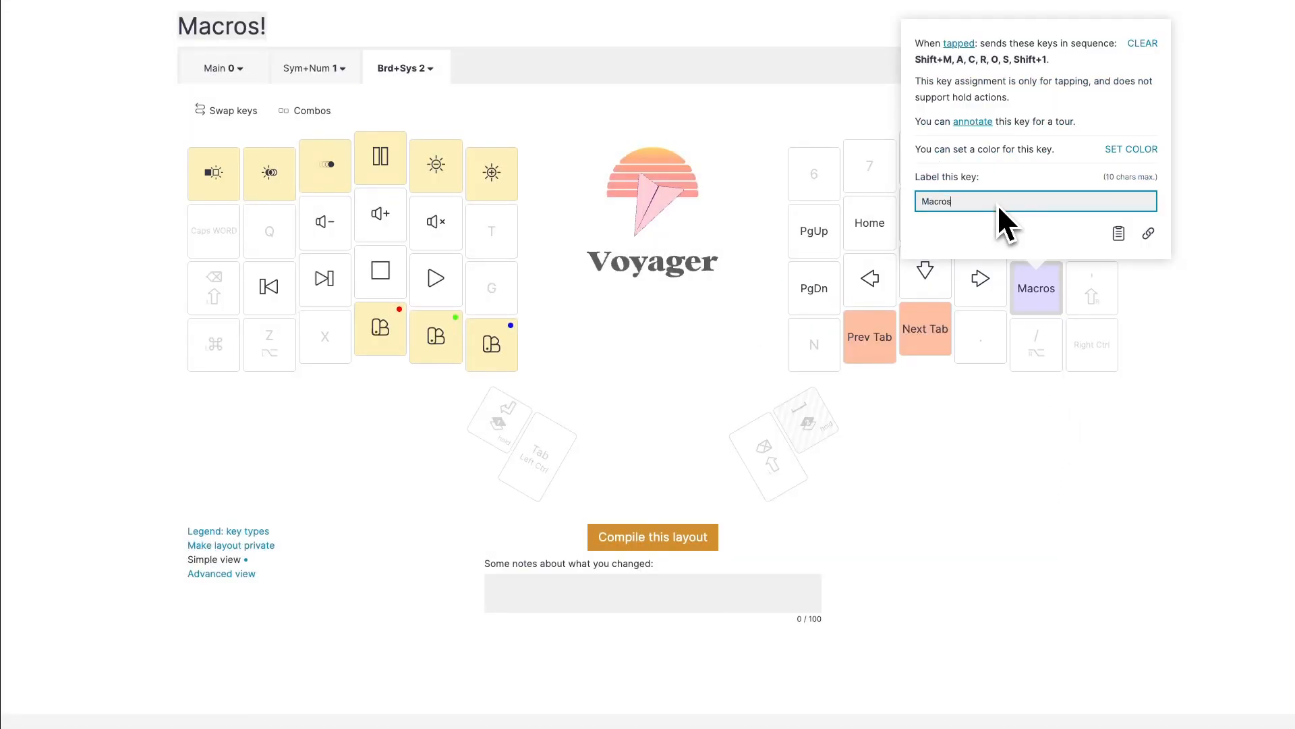
{"action": "type", "text": "!"}
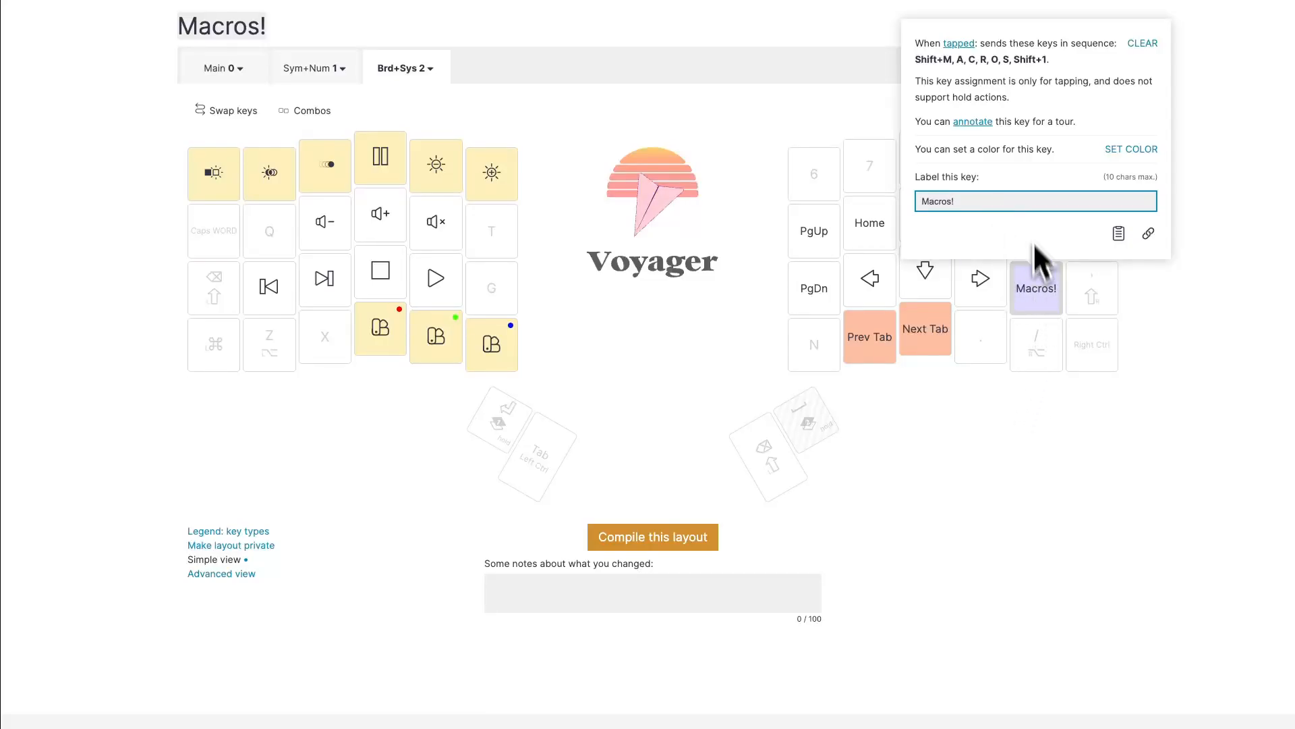
{"action": "mouse_move", "coordinate": [1015, 265]}
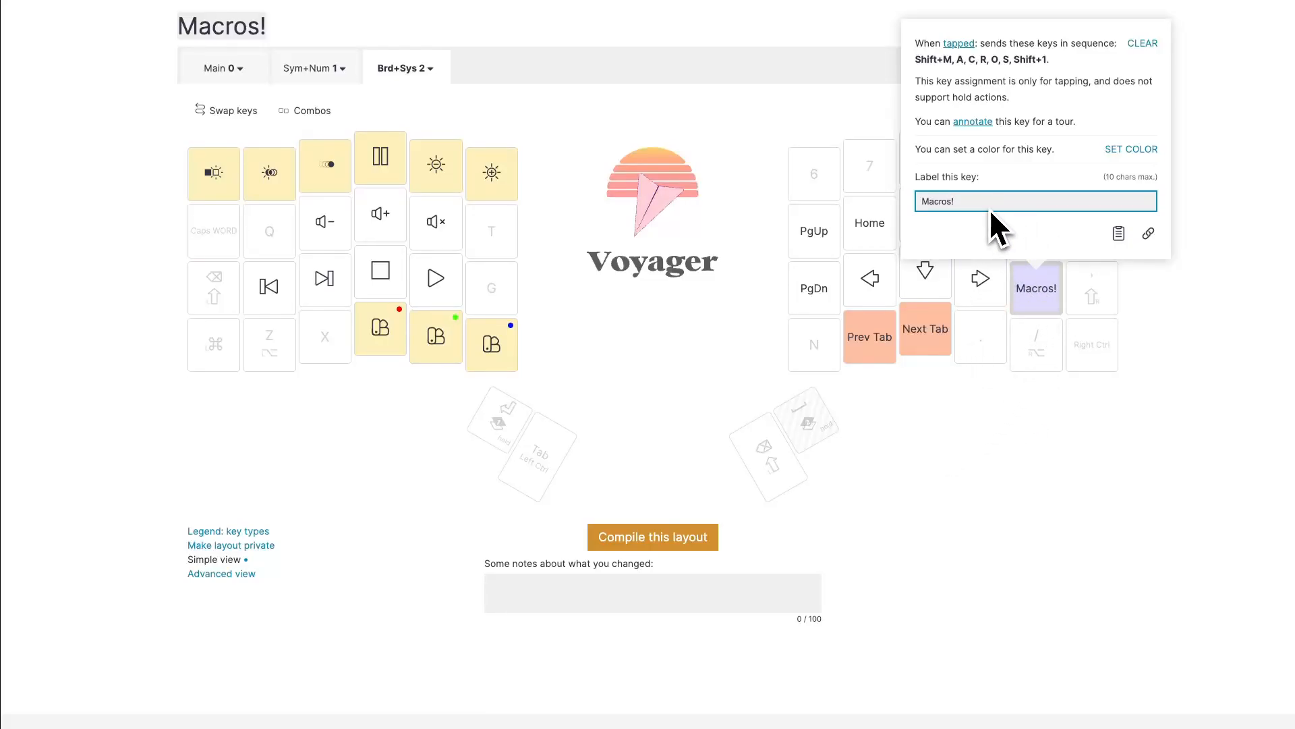
{"action": "mouse_move", "coordinate": [1035, 335]}
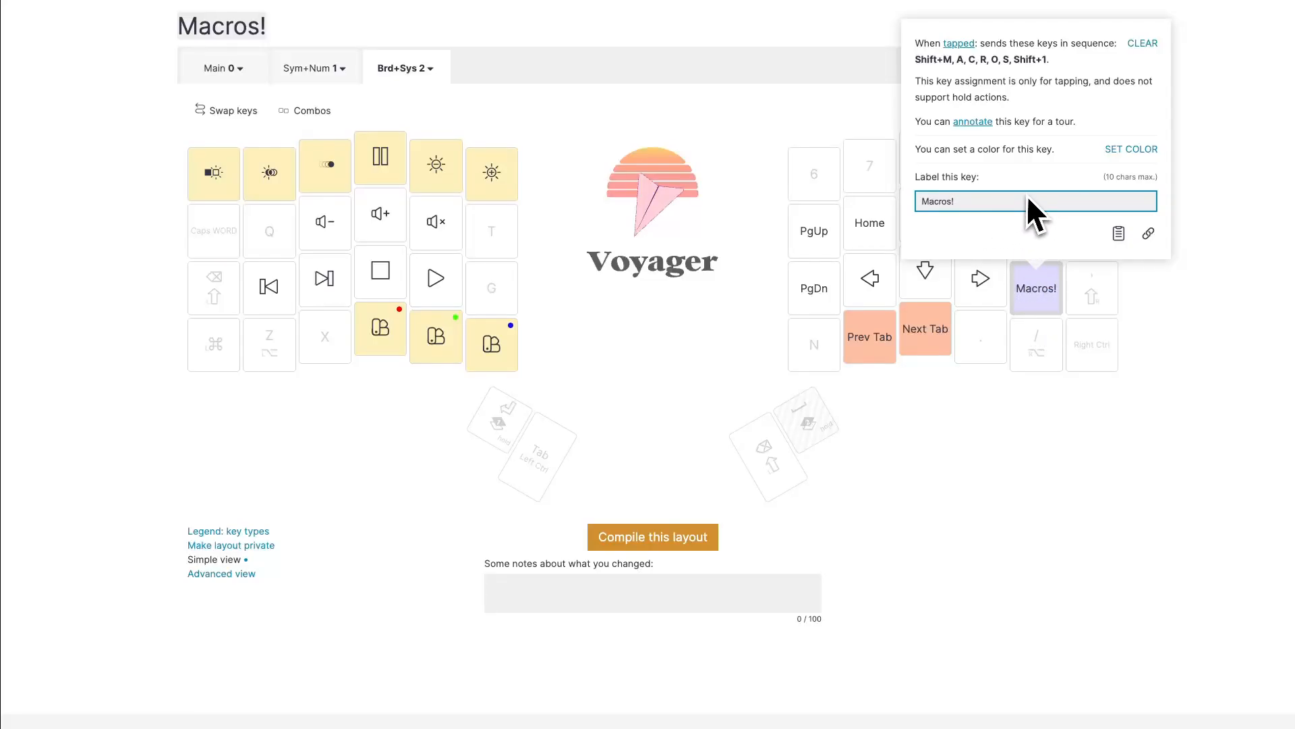
{"action": "mouse_move", "coordinate": [1061, 264]}
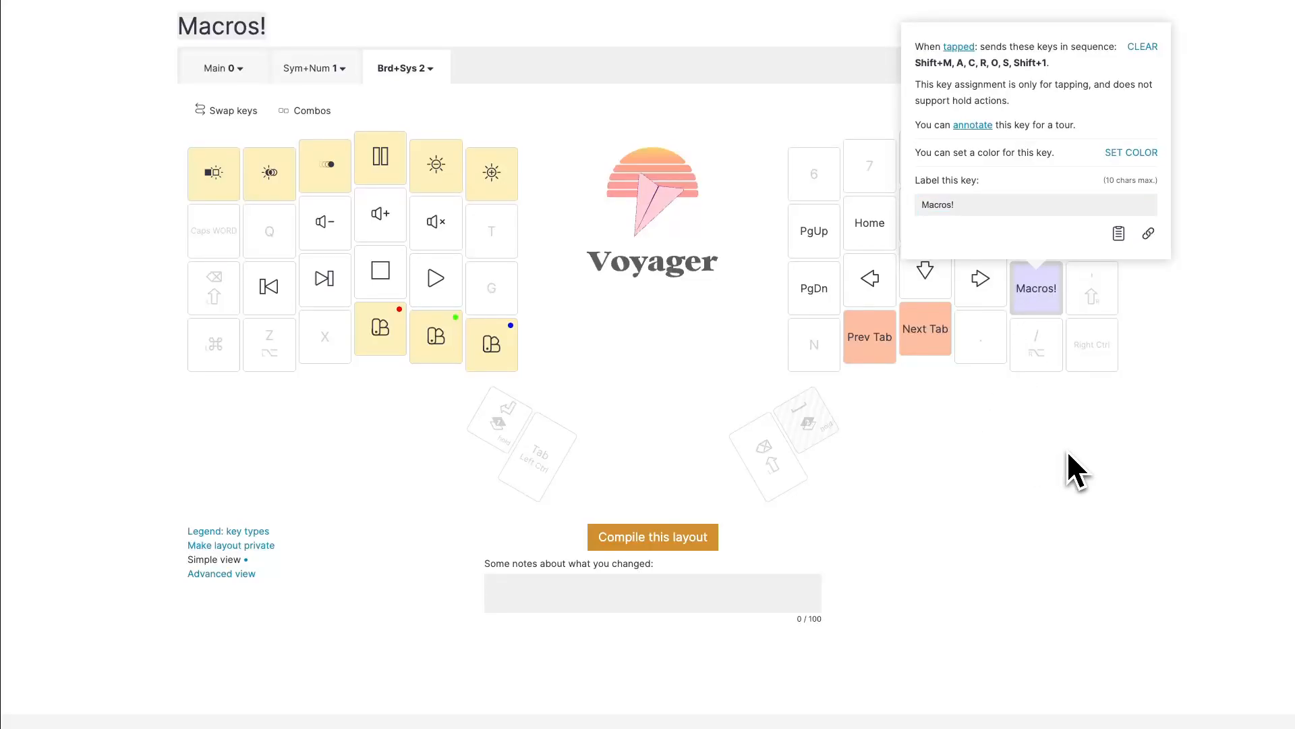
{"action": "mouse_move", "coordinate": [1155, 470]}
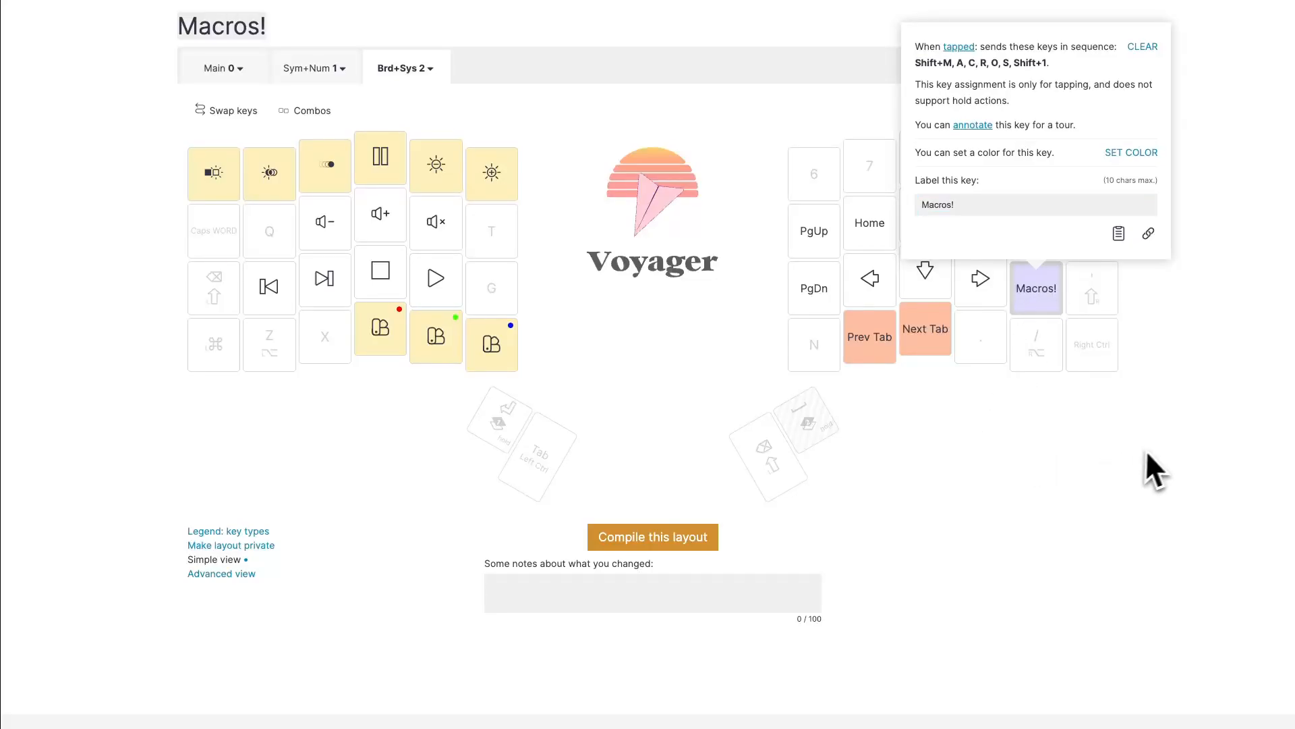